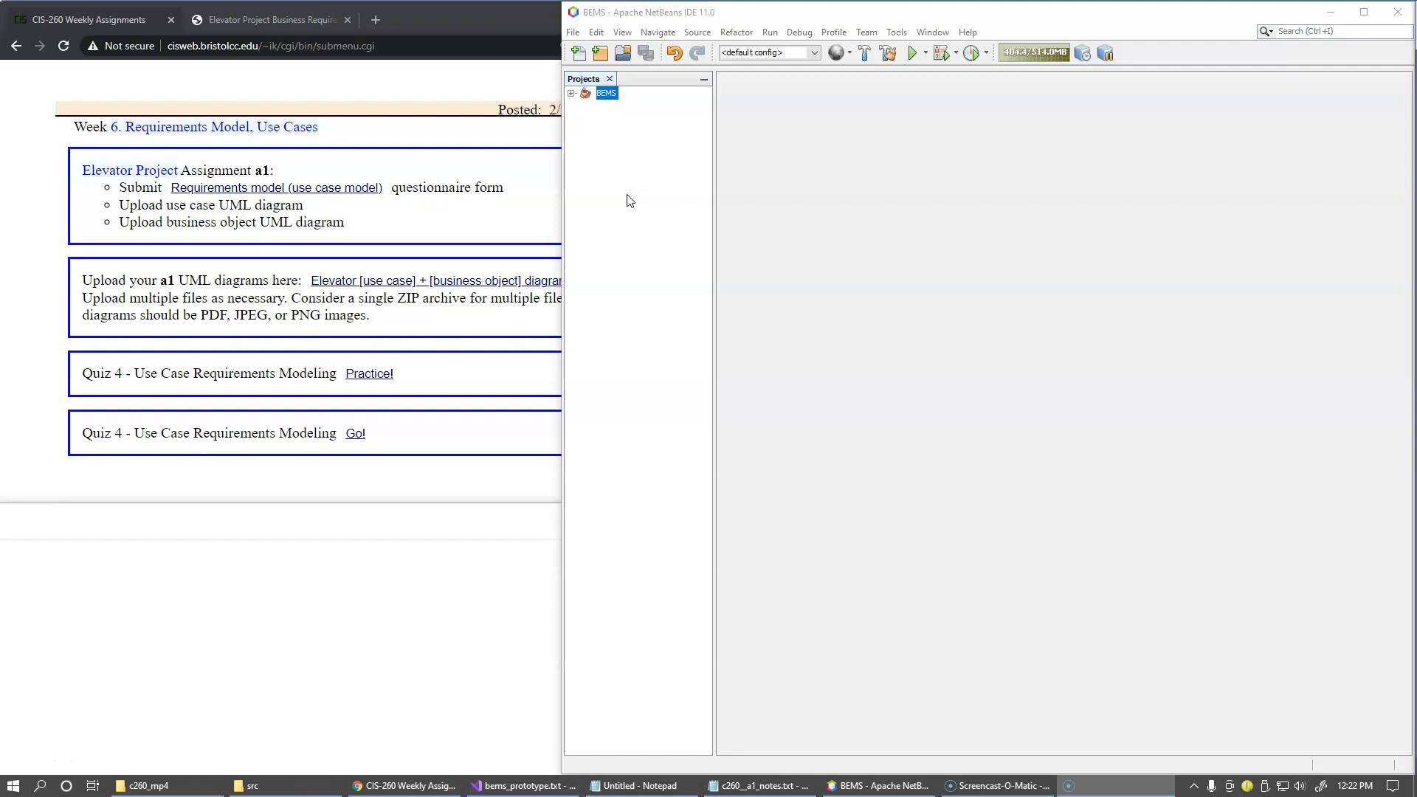
Open the Elevator Project Business Requirements page from the CIS-260 Weekly Assignments list.
left_click(657, 192)
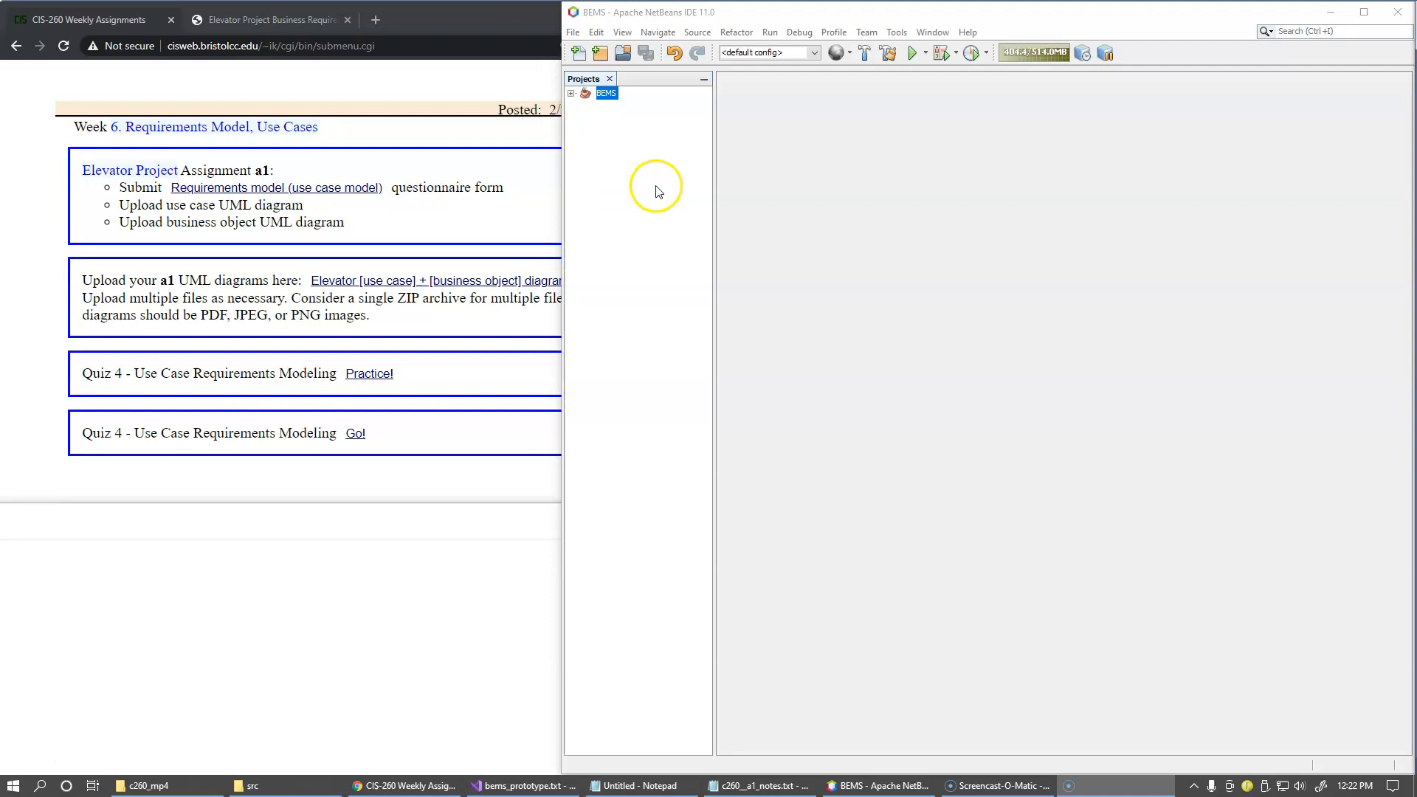
mouse_move(643, 192)
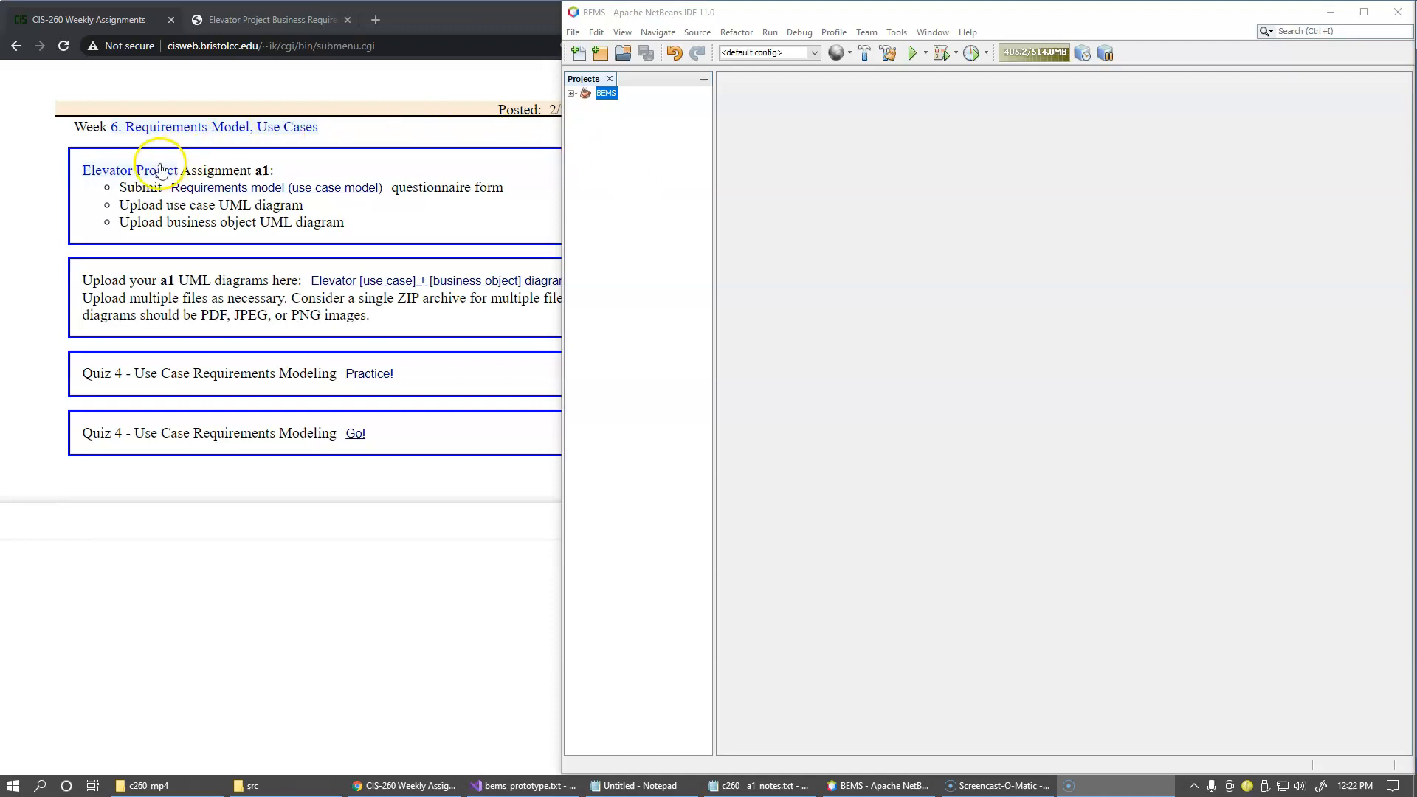
left_click(269, 20)
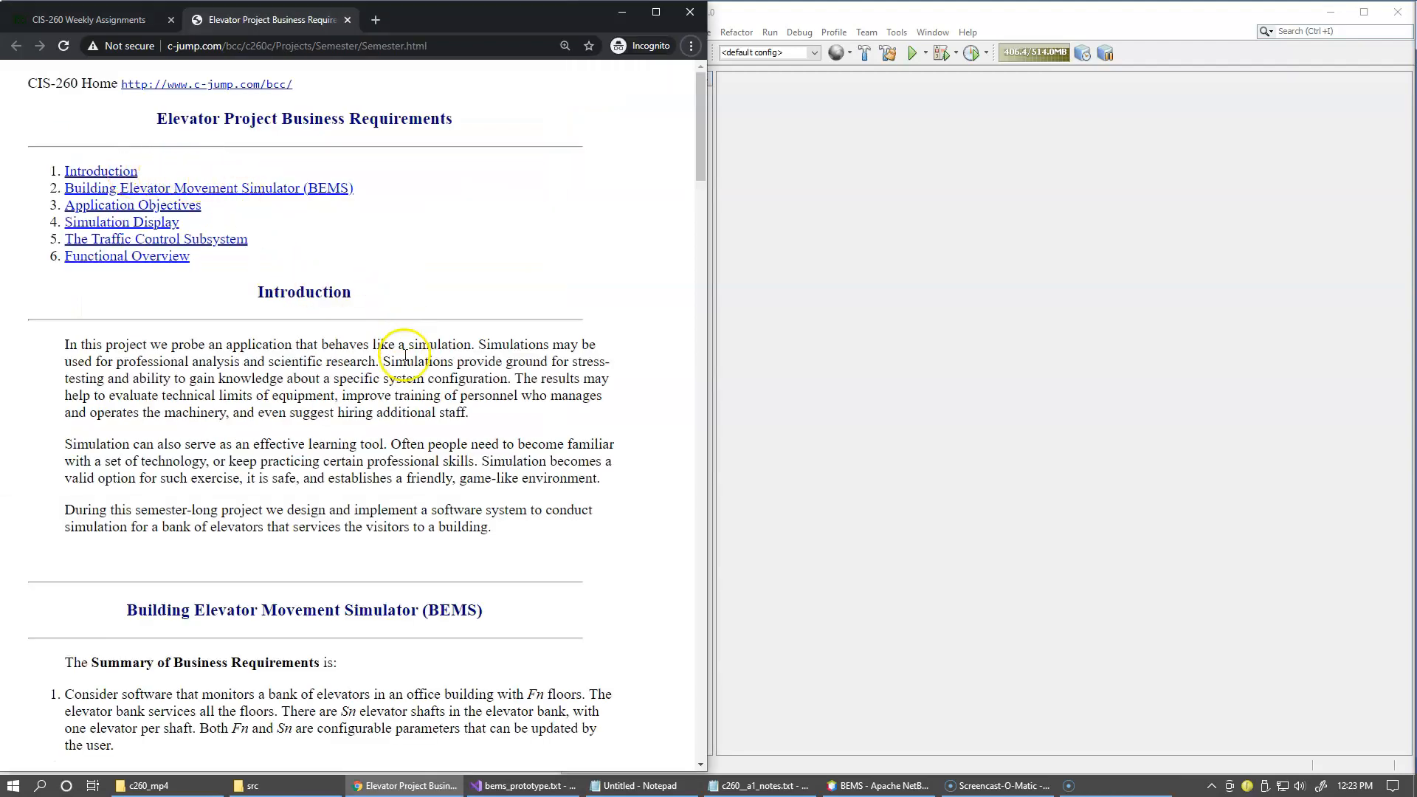
mouse_move(405, 353)
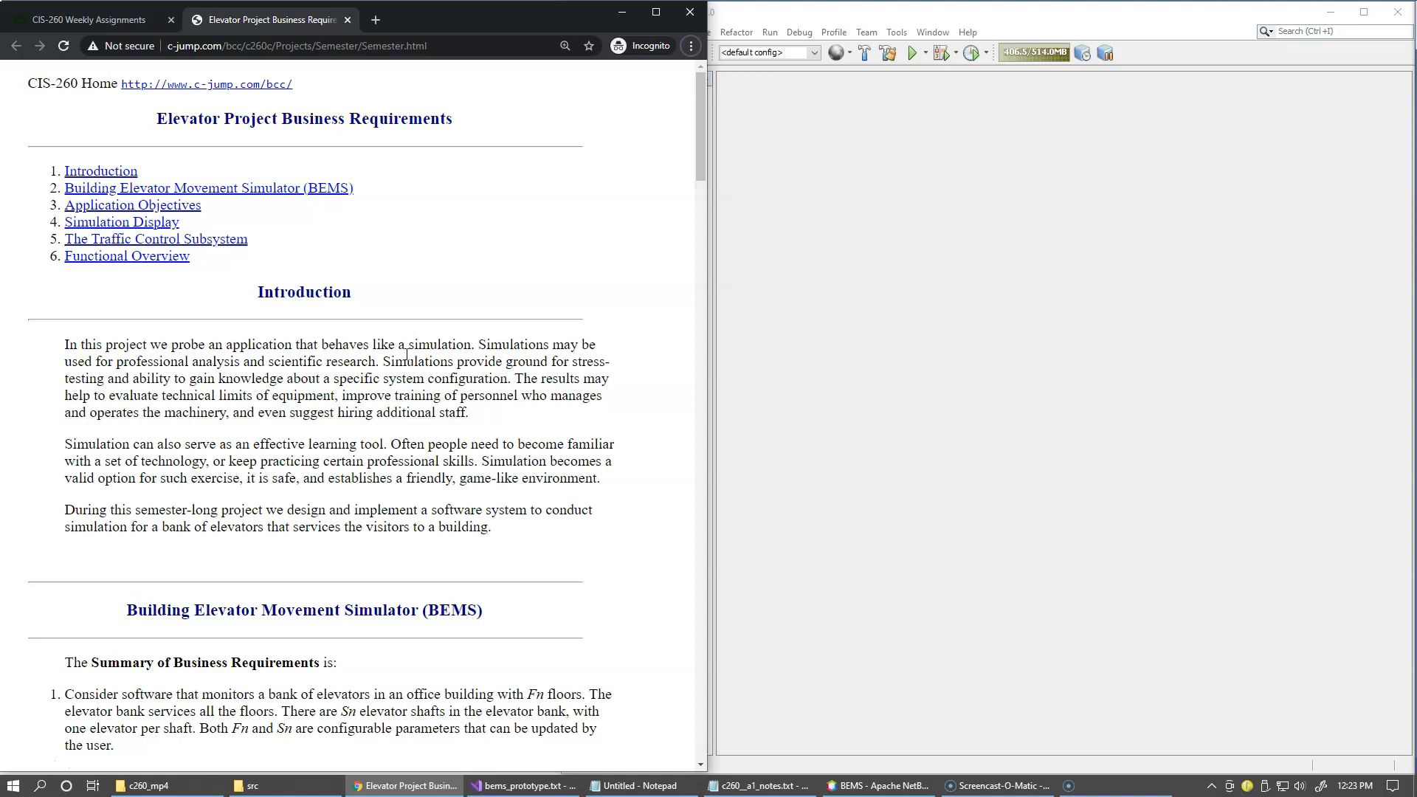
mouse_move(412, 275)
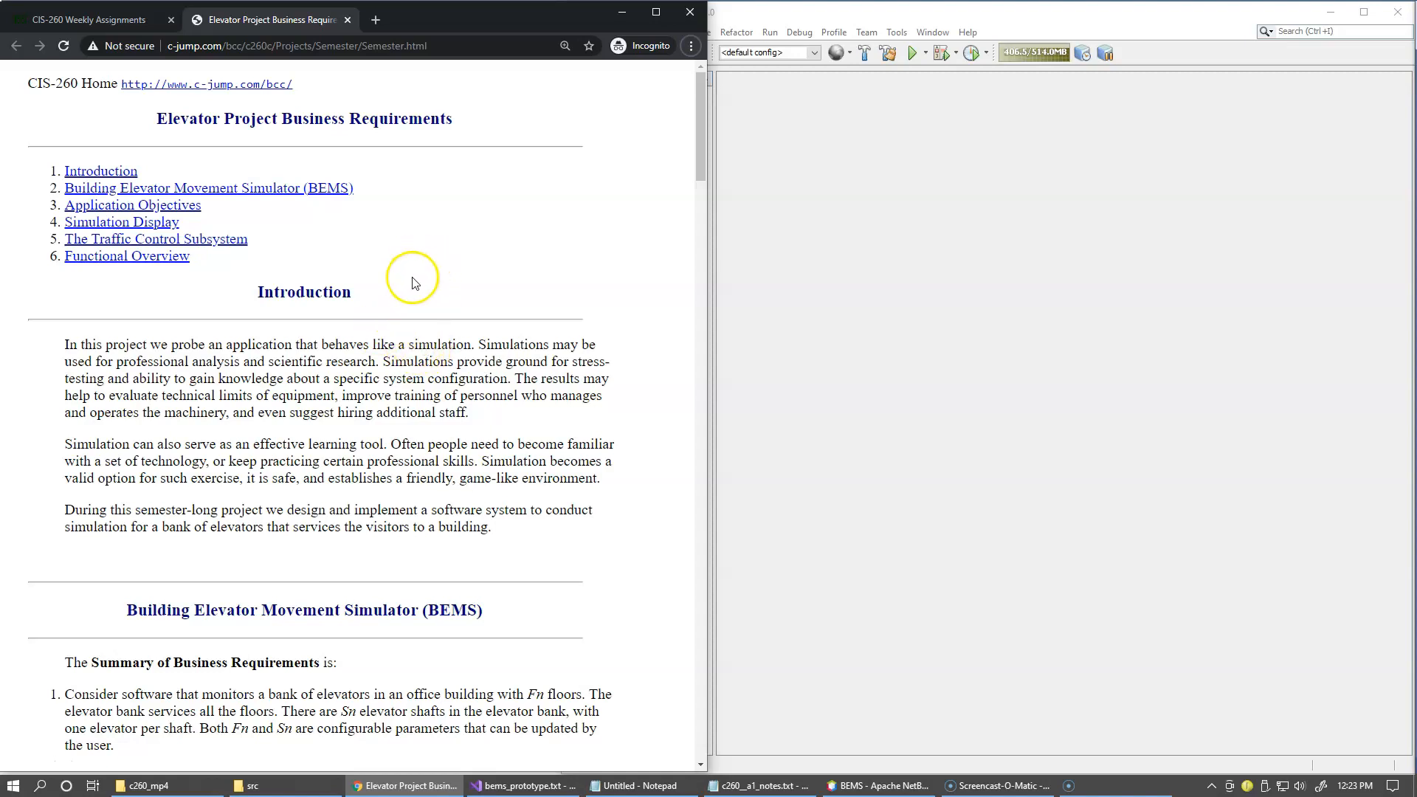
mouse_move(466, 280)
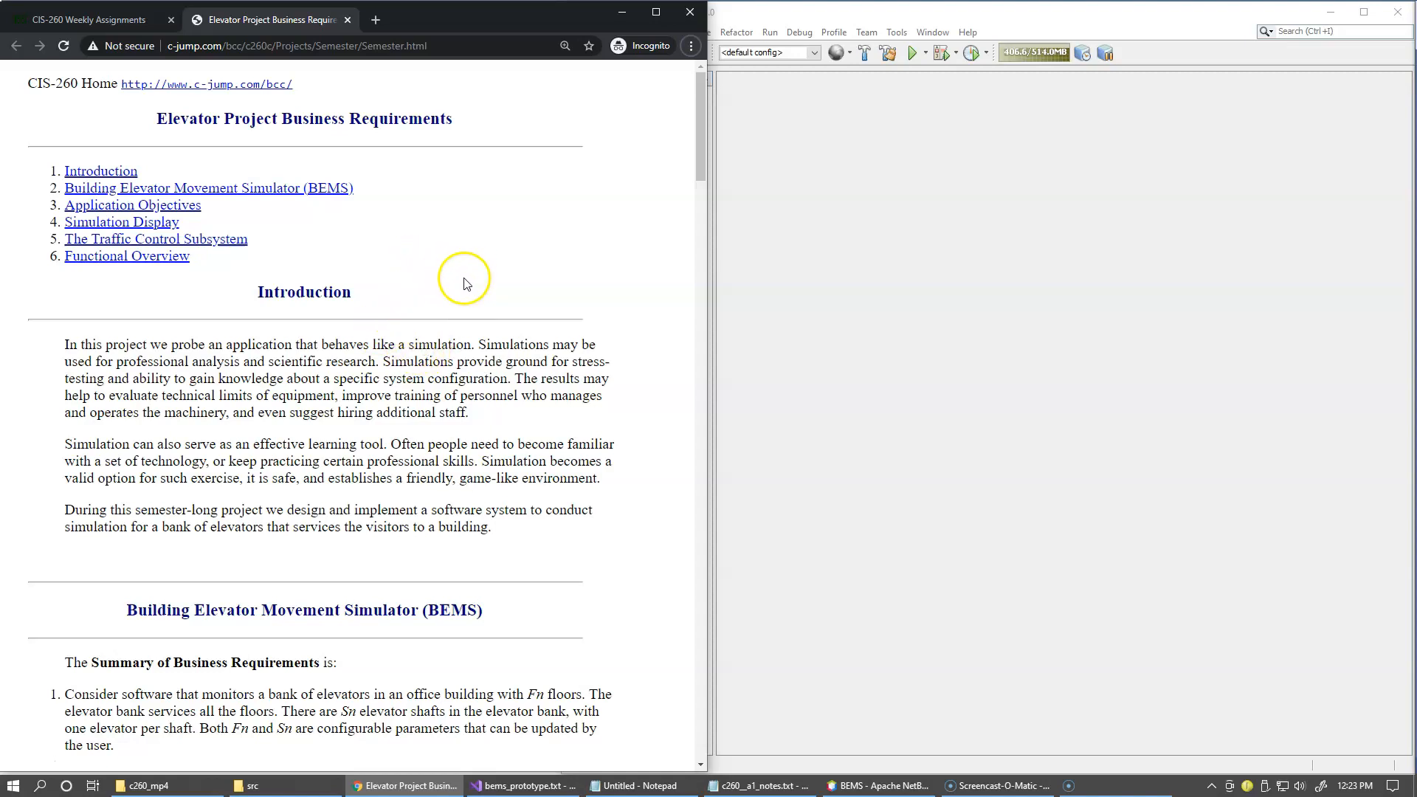
mouse_move(523, 278)
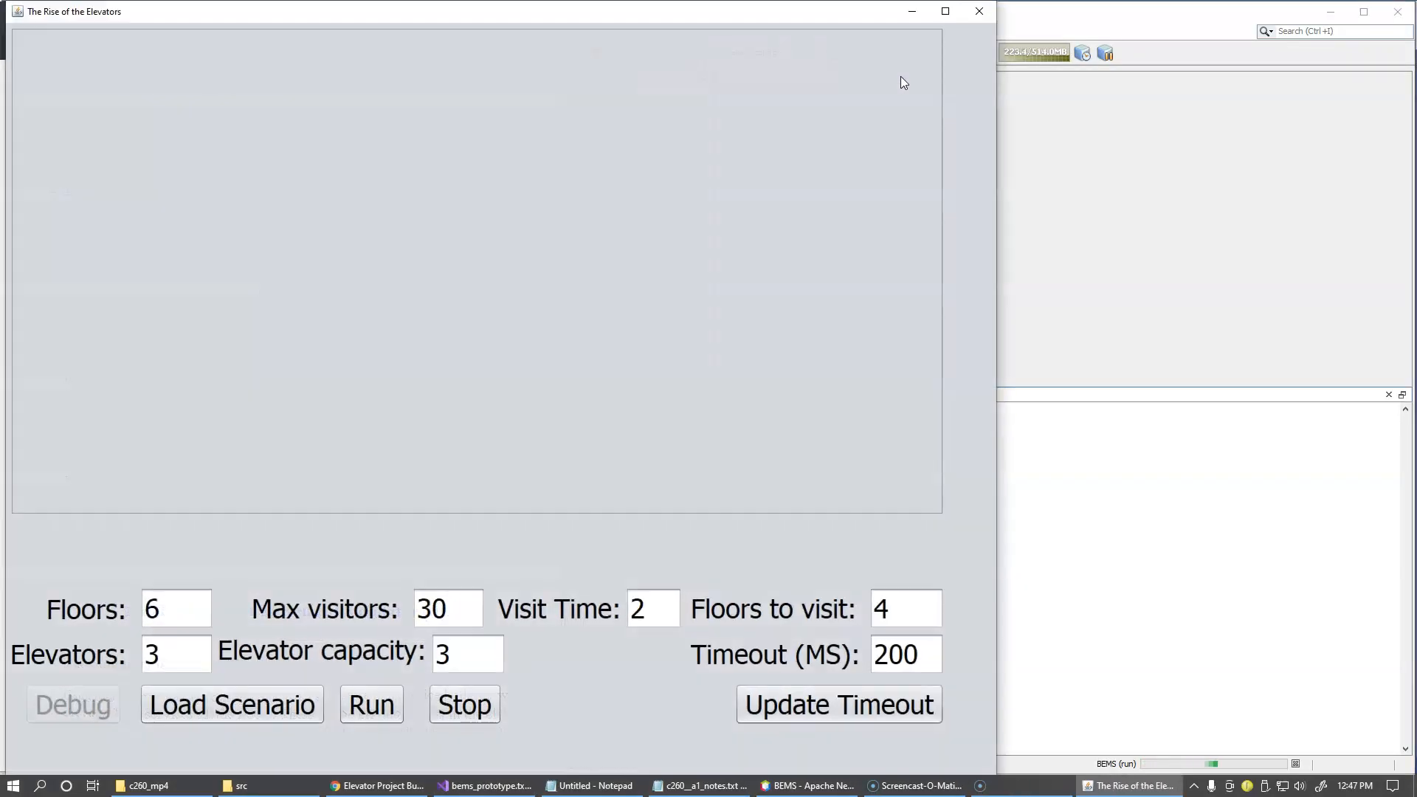
Maximize The Rise of the Elevators window to fill the screen.
left_click(944, 11)
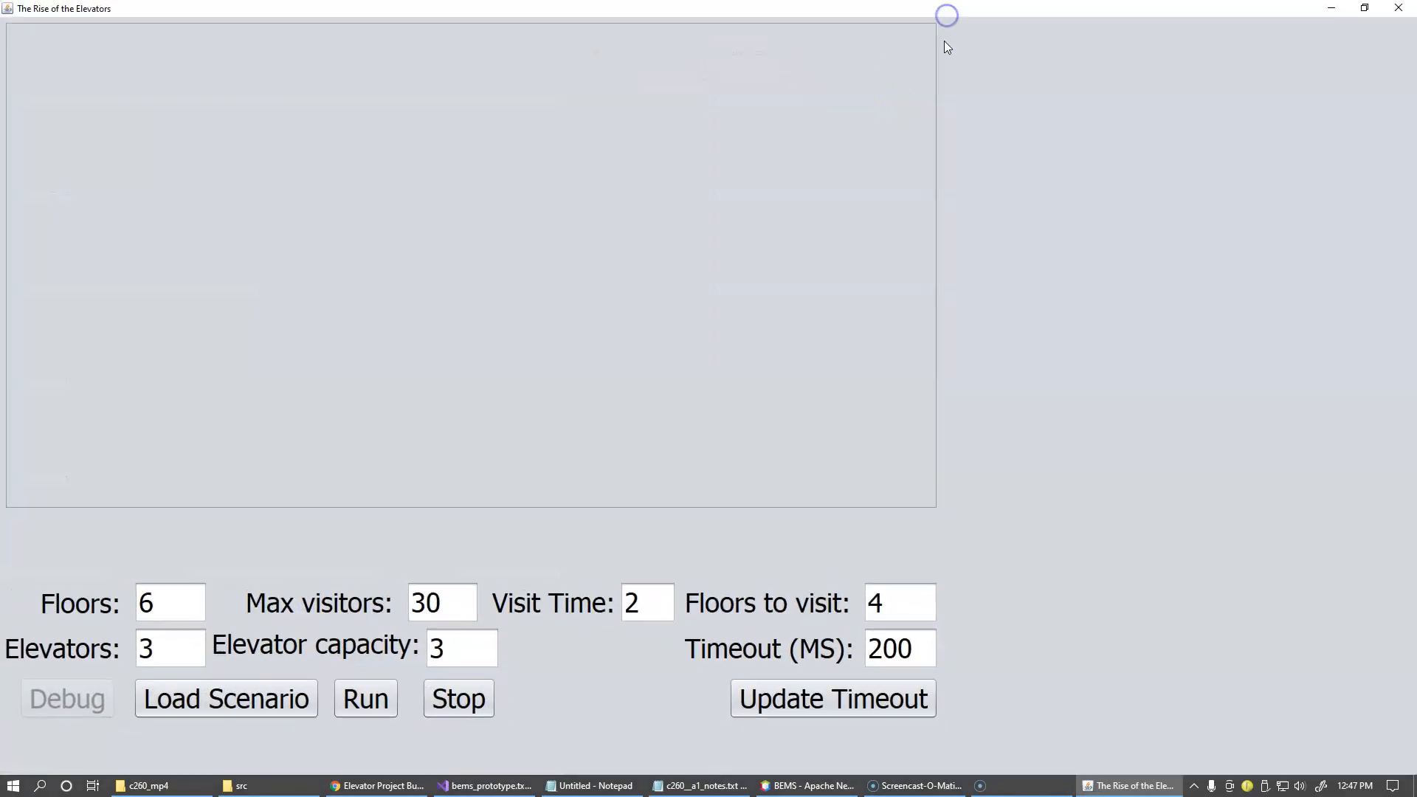
mouse_move(802, 270)
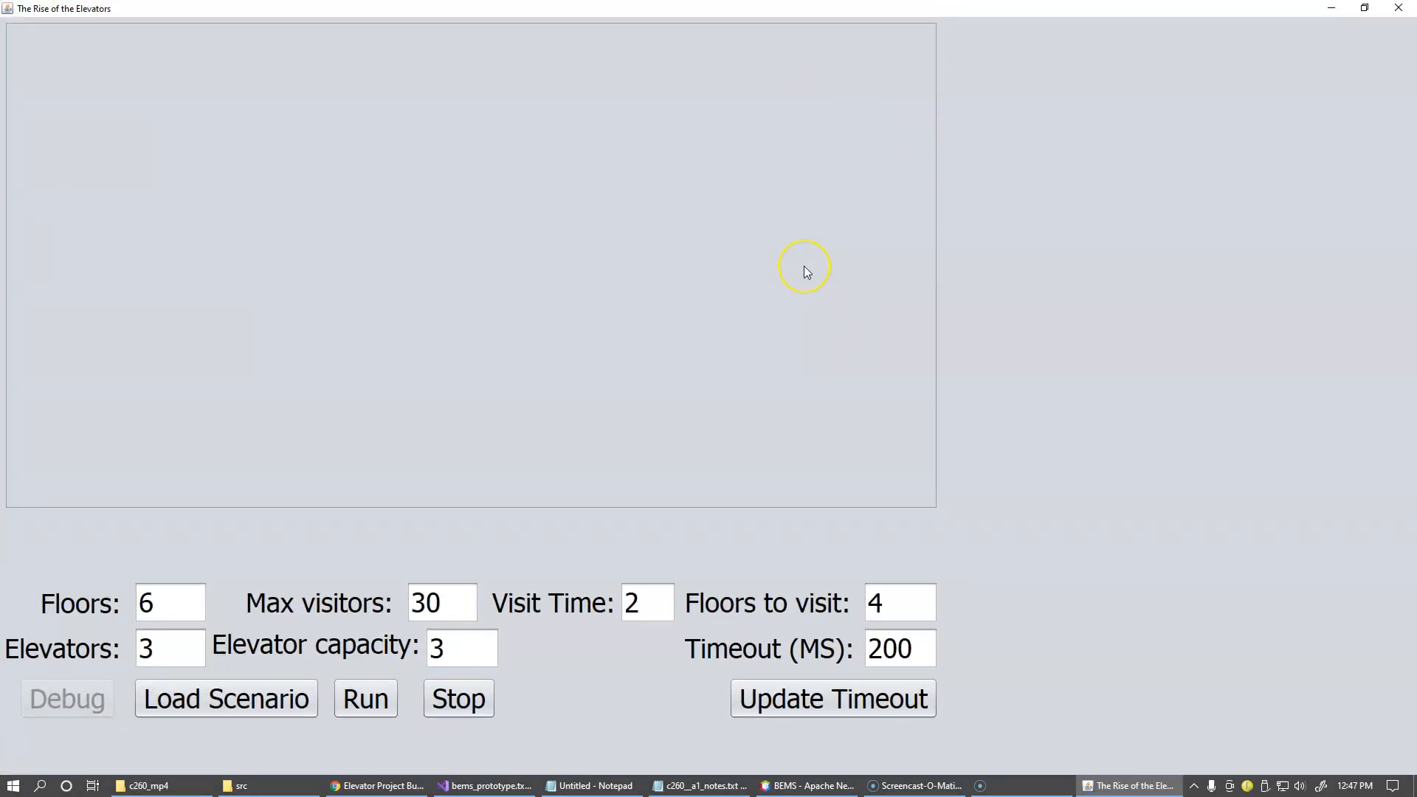
mouse_move(820, 313)
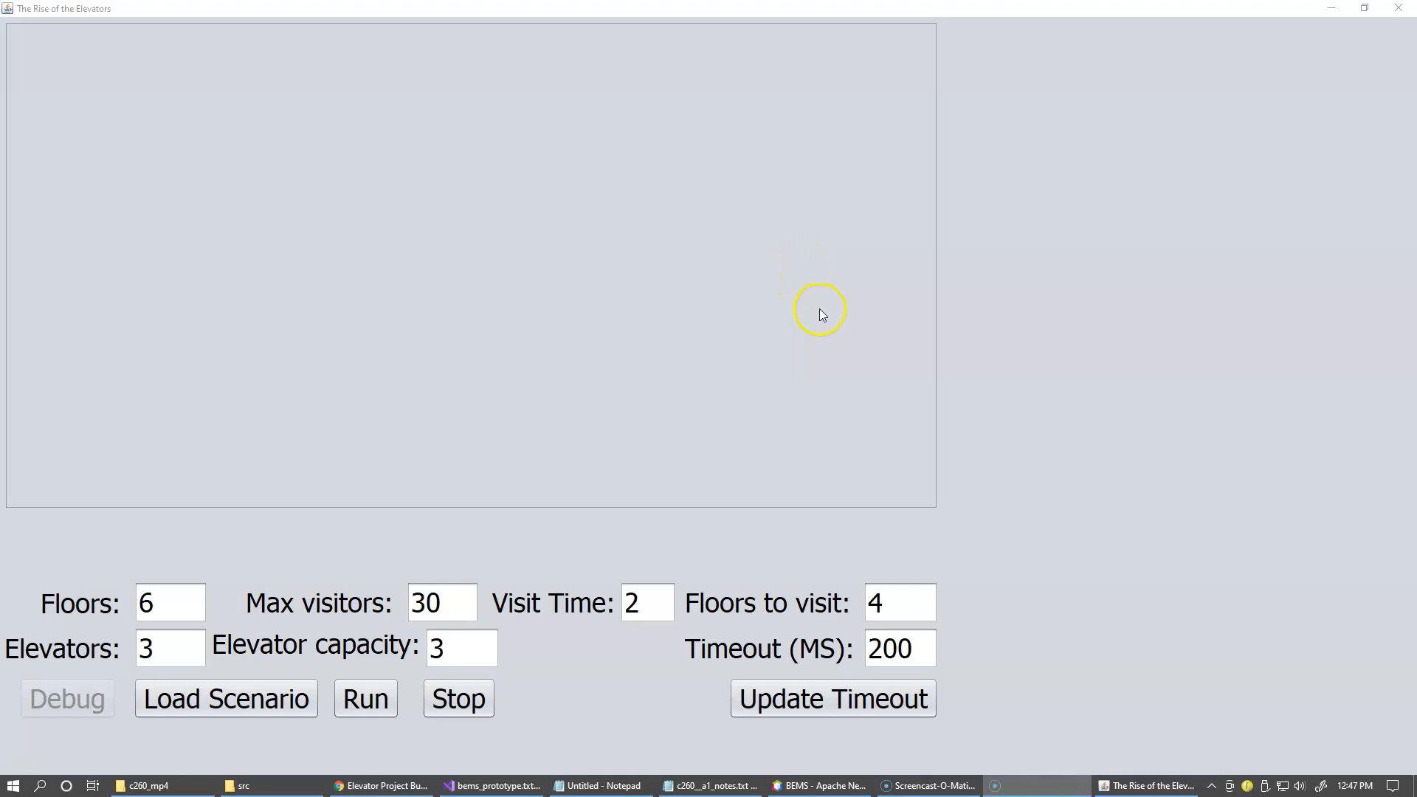
mouse_move(594, 449)
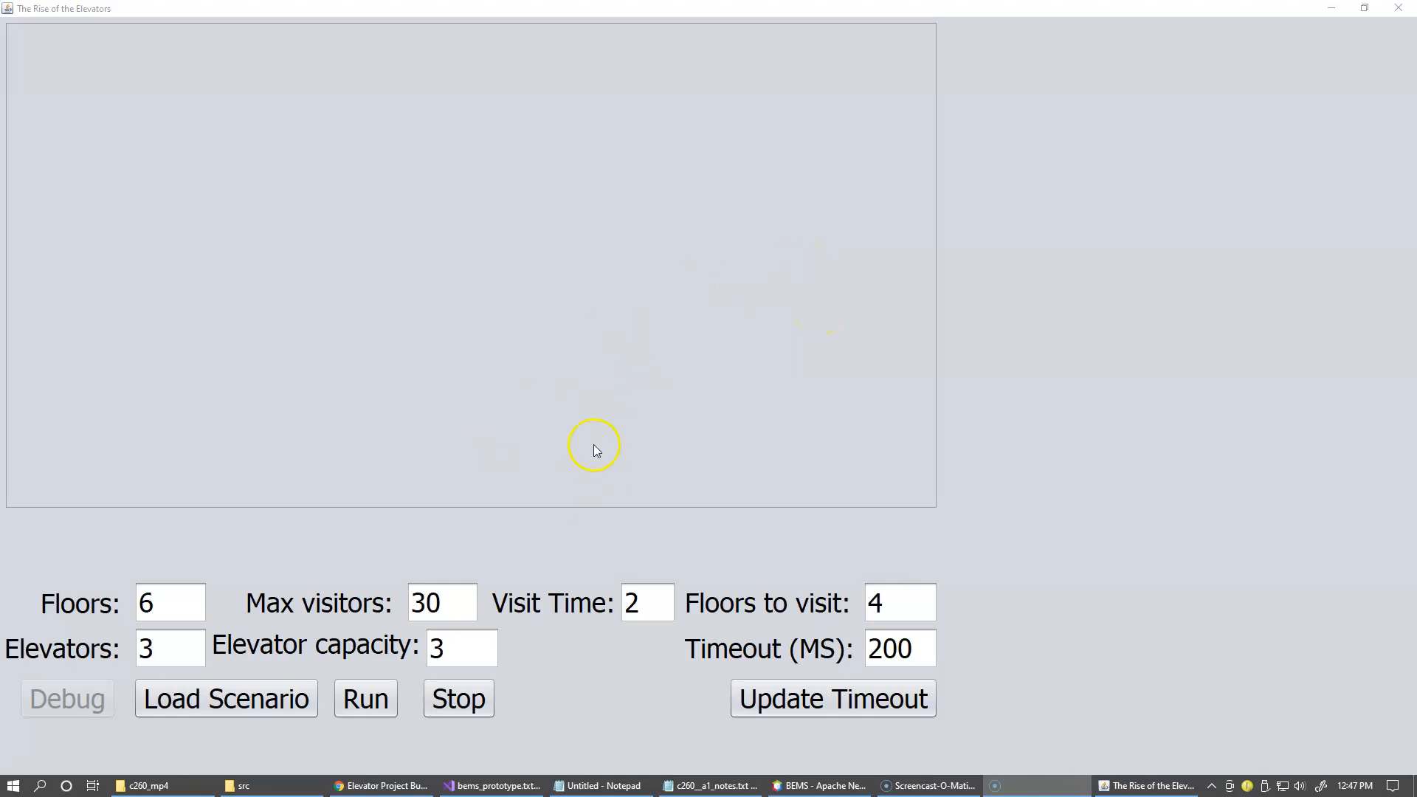
mouse_move(620, 659)
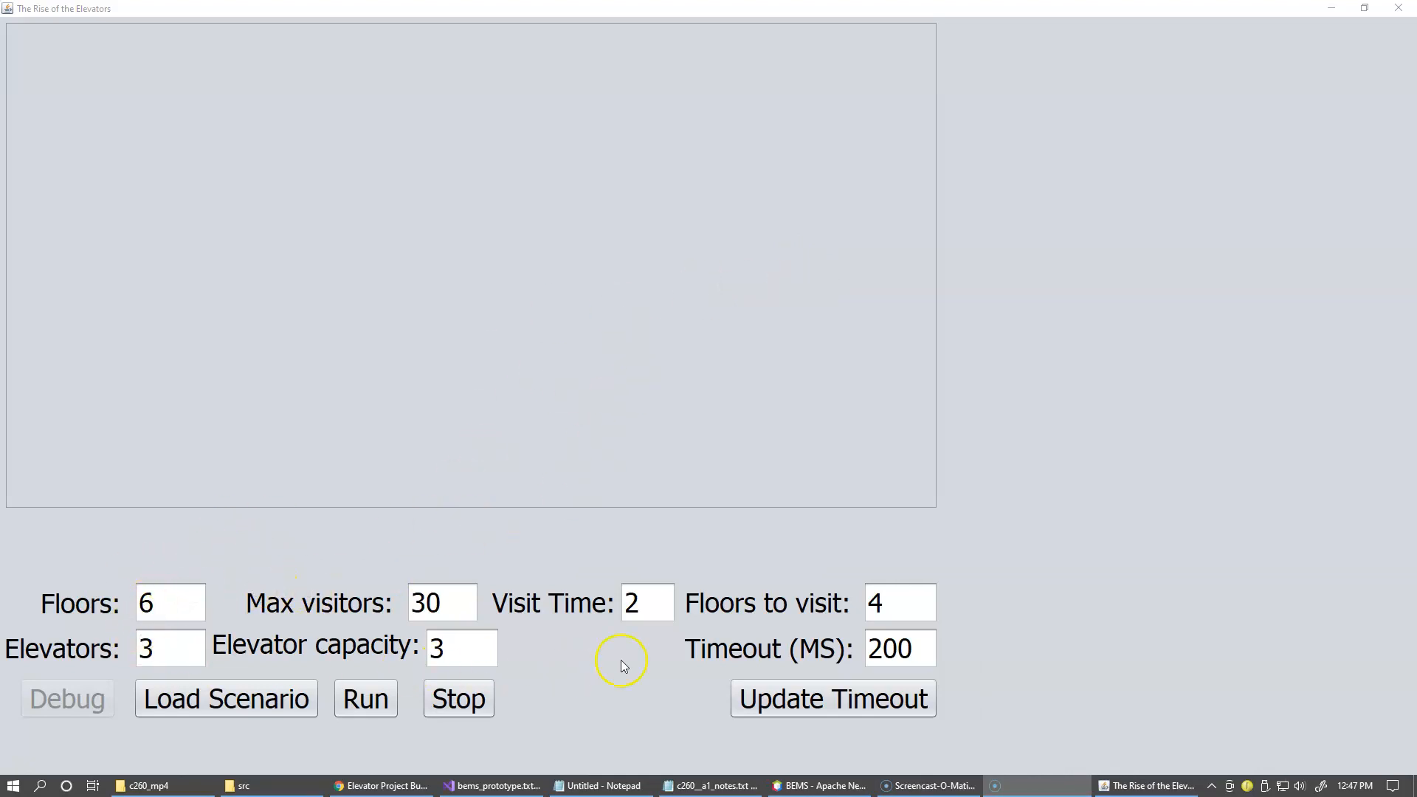
mouse_move(190, 551)
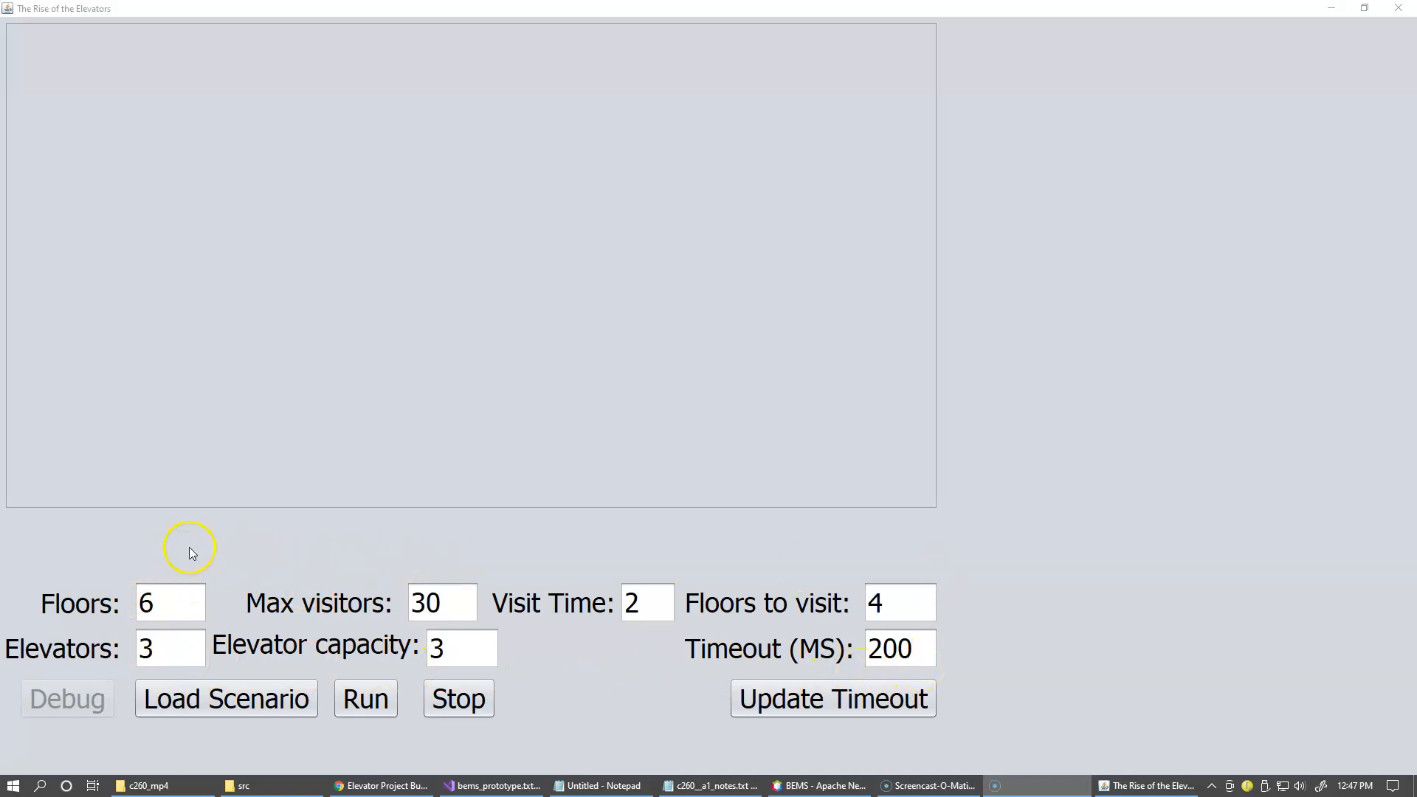
mouse_move(185, 608)
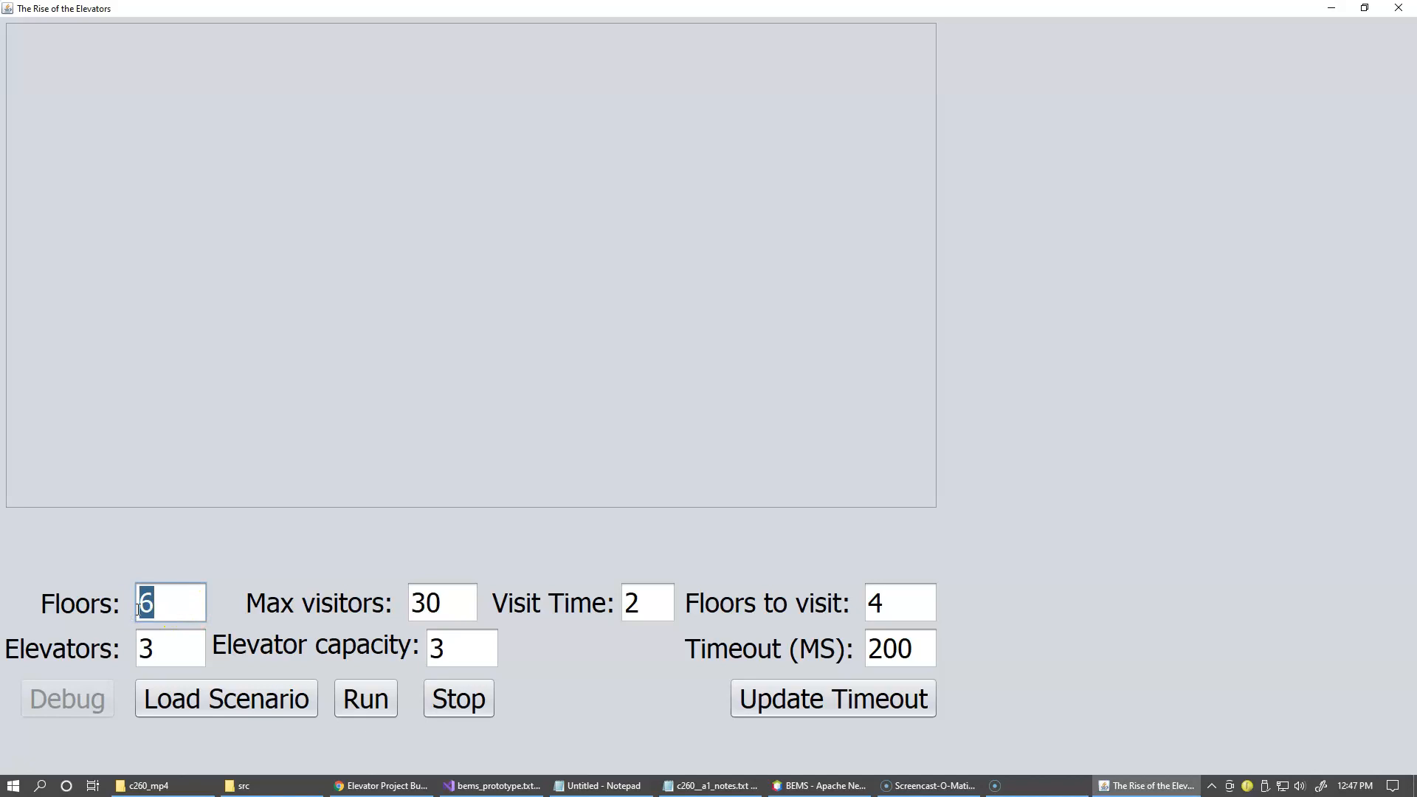
Enter 3 floors, 1 elevator and 1 max visitor in the simulation settings.
type("3")
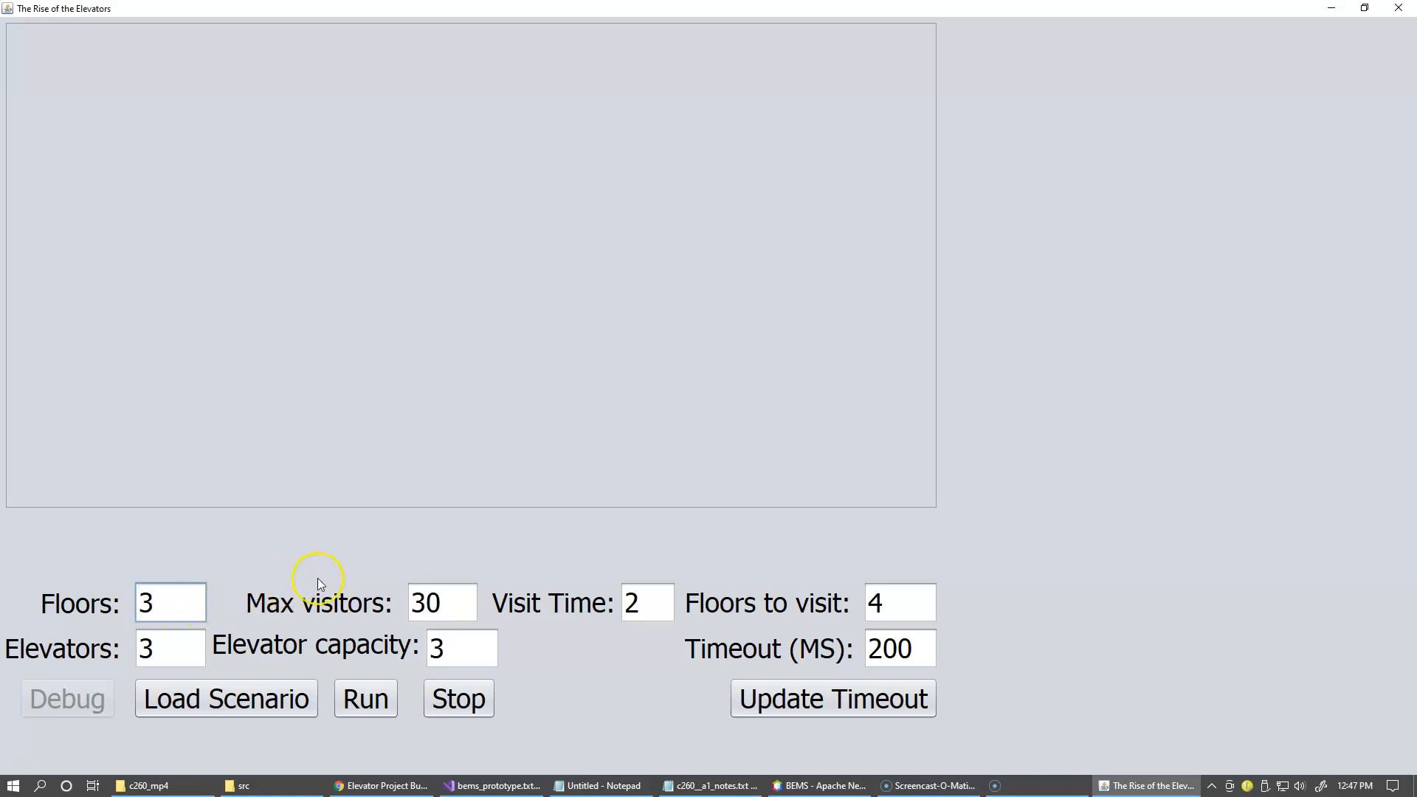
mouse_move(246, 632)
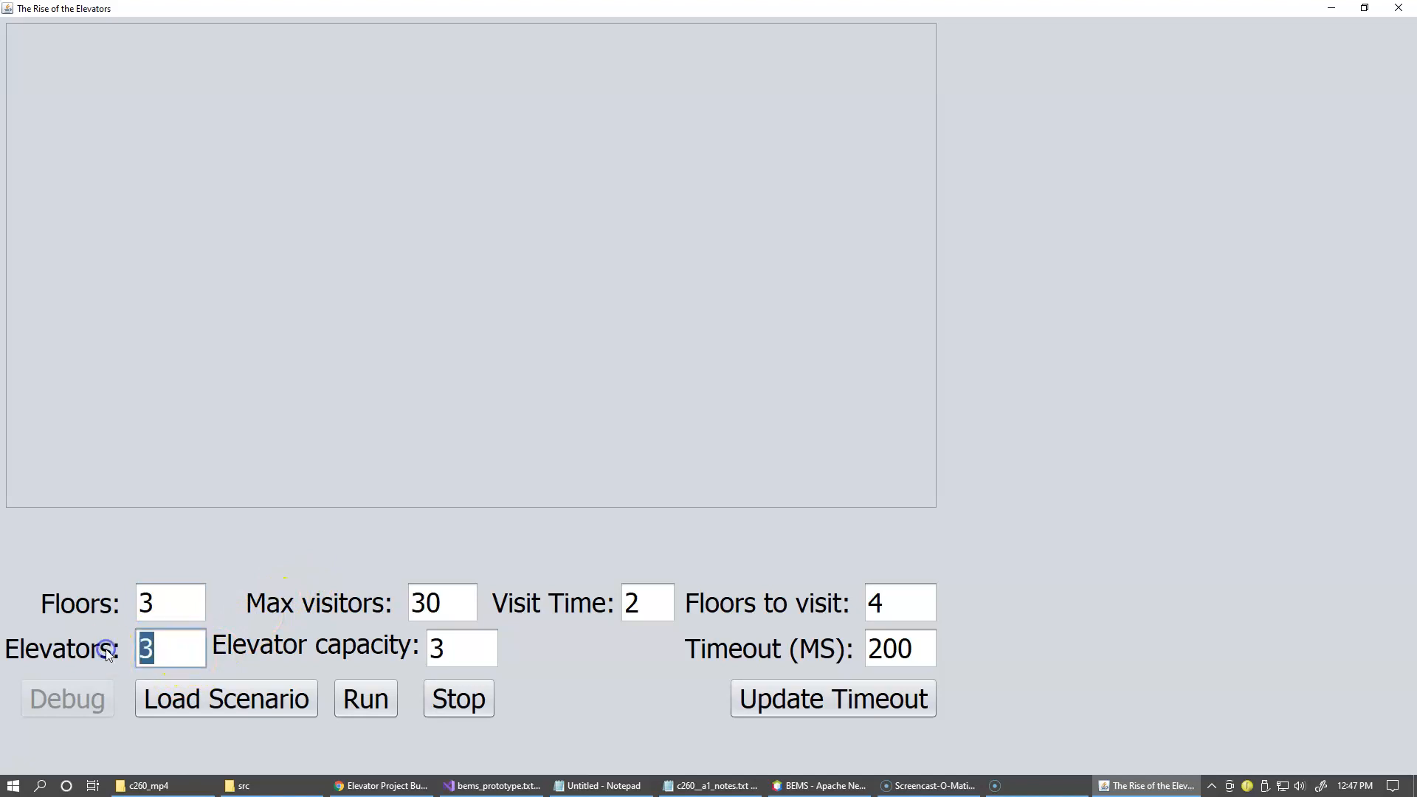
type("1")
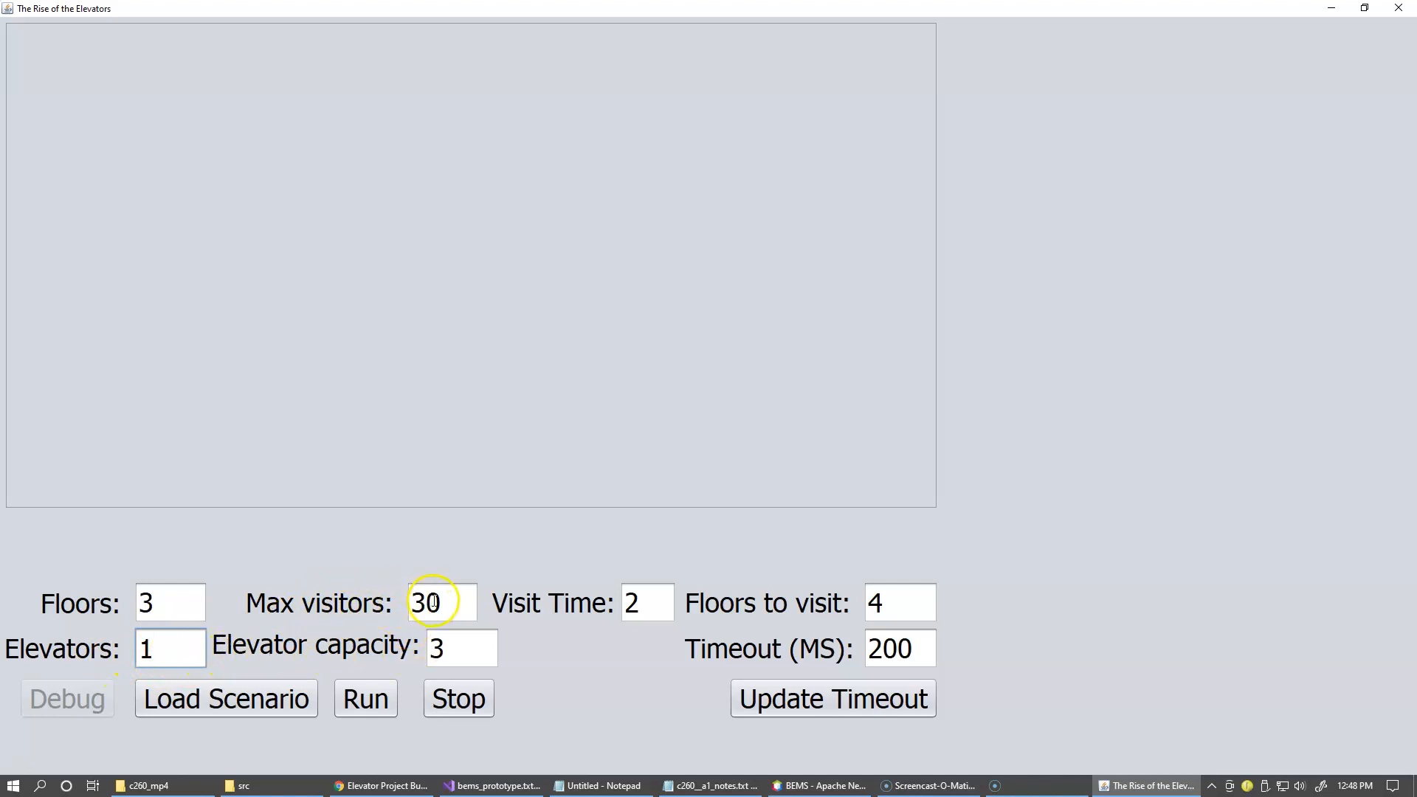
type("1")
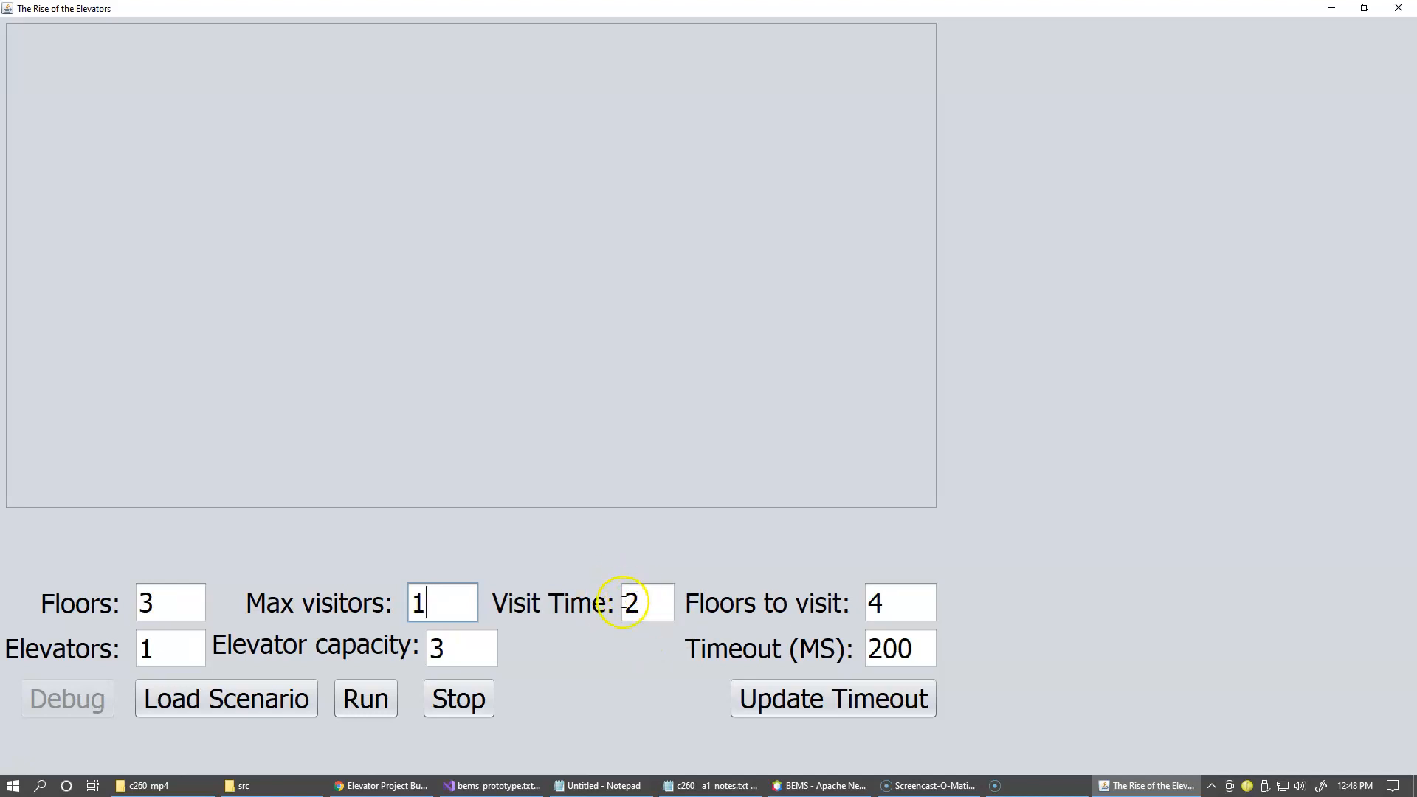
mouse_move(925, 651)
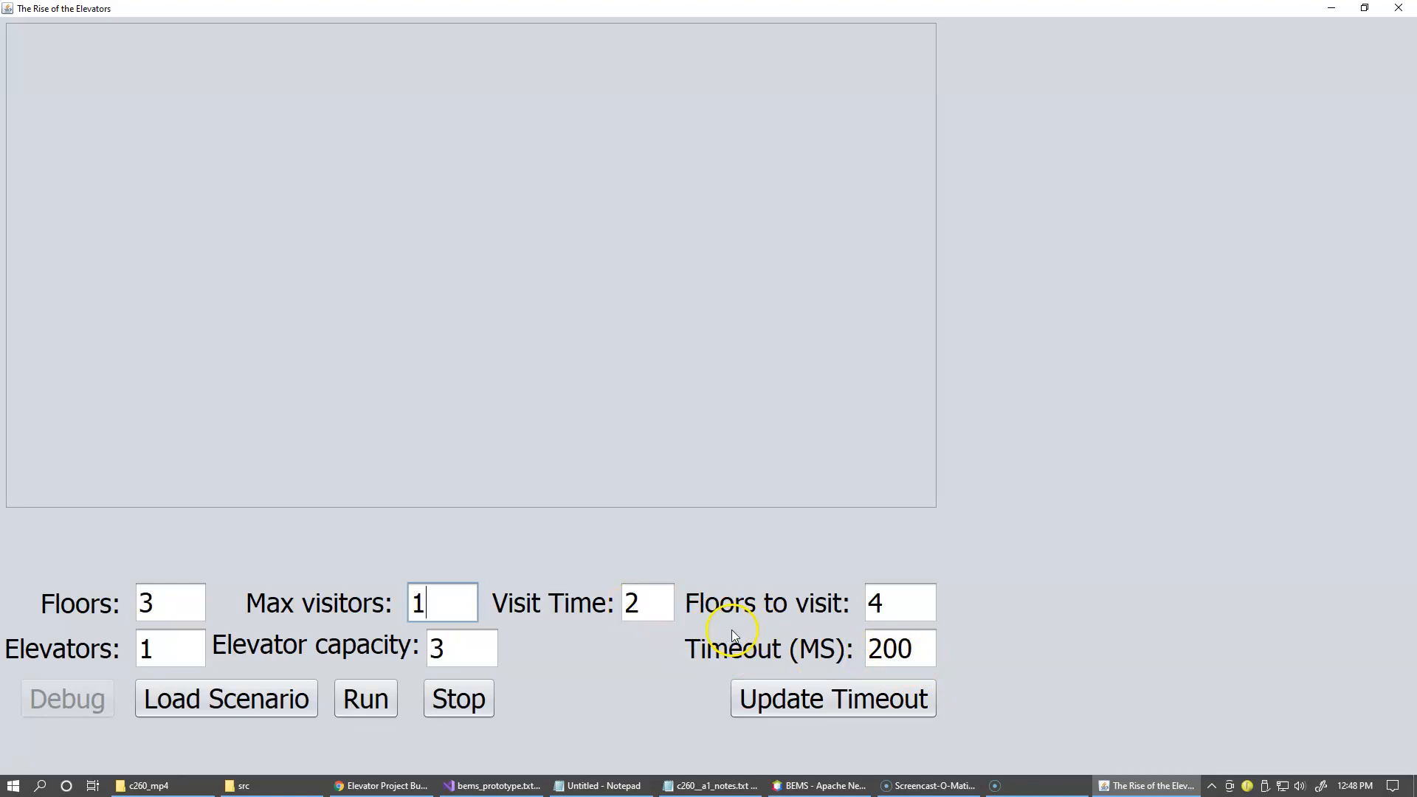
mouse_move(678, 640)
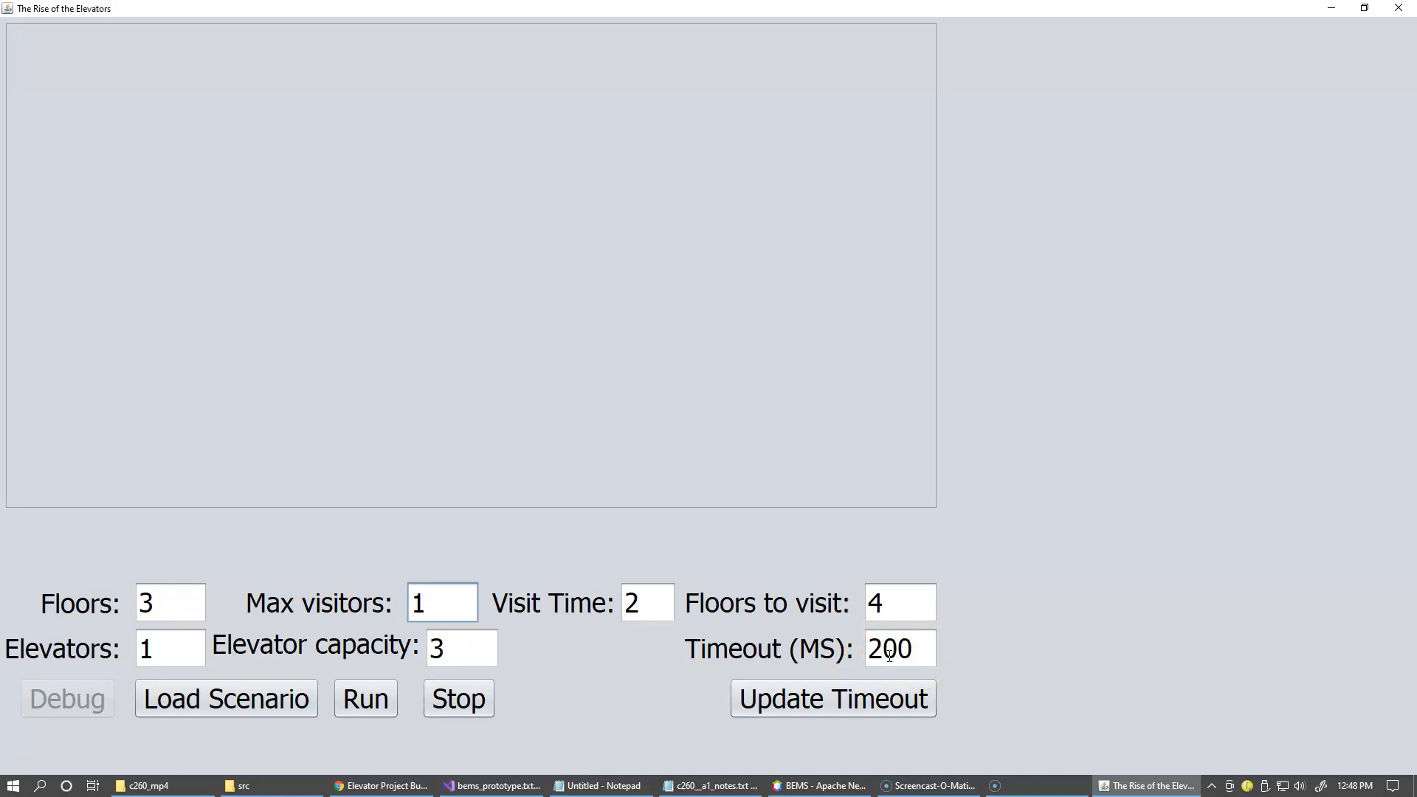
mouse_move(793, 616)
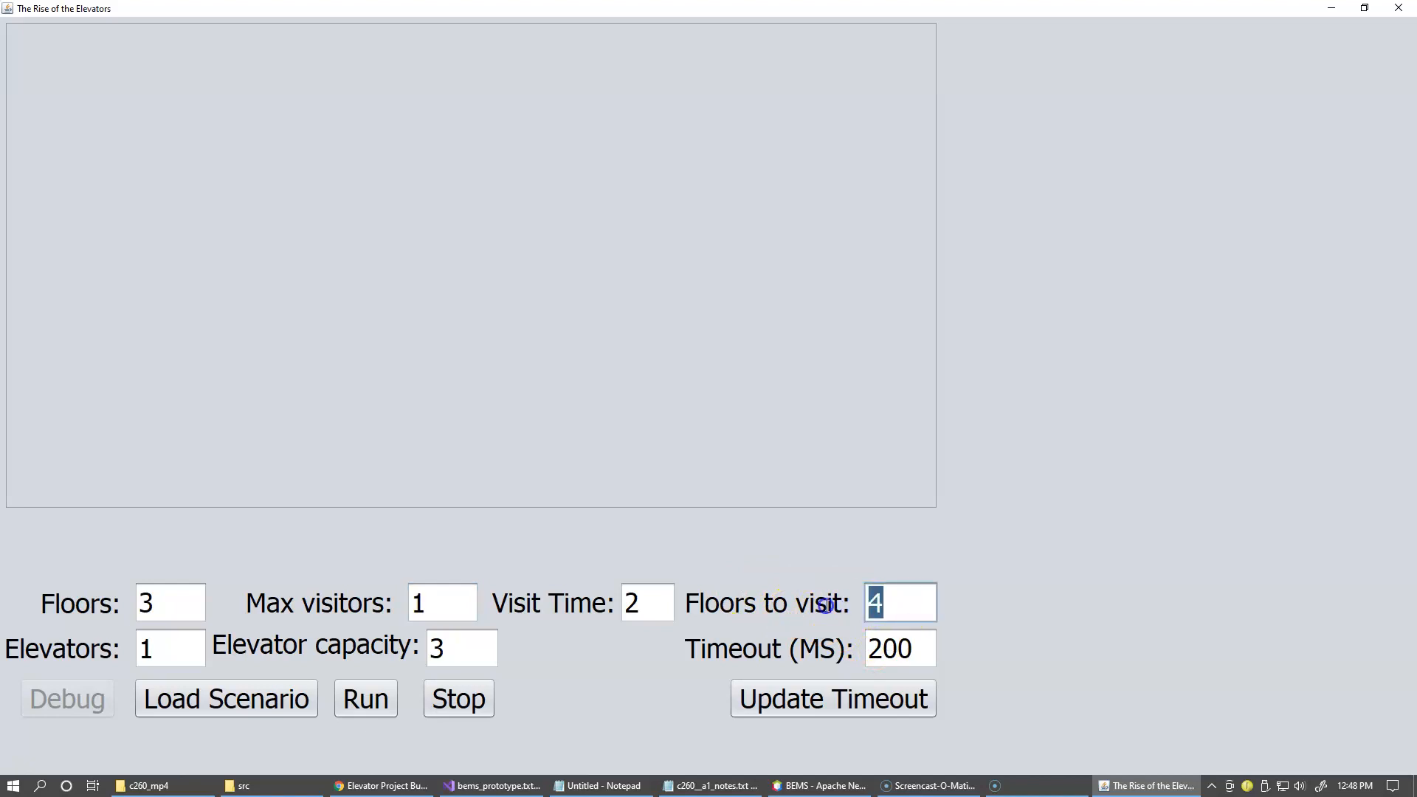
Change Floors to visit from 4 to 2.
type("2")
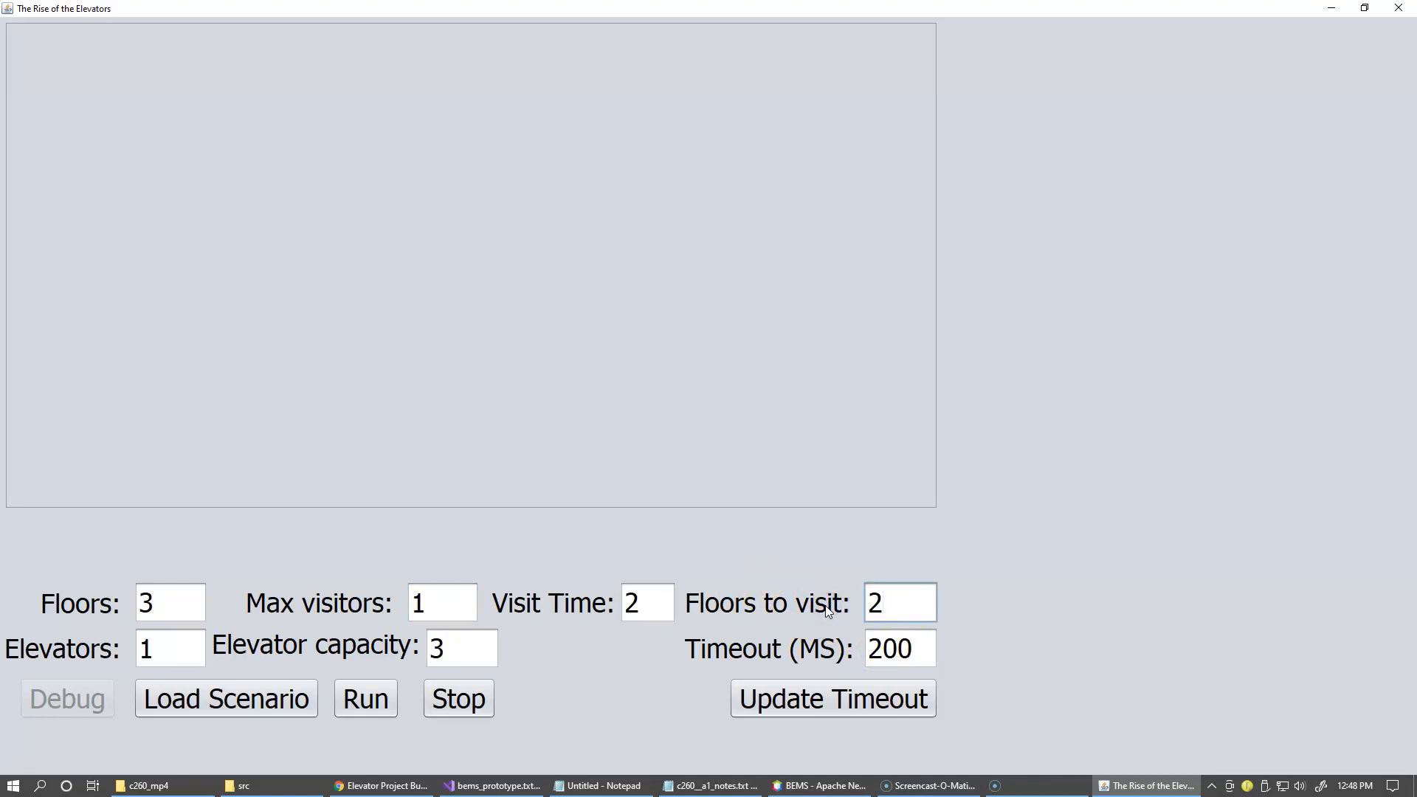
left_click(898, 603)
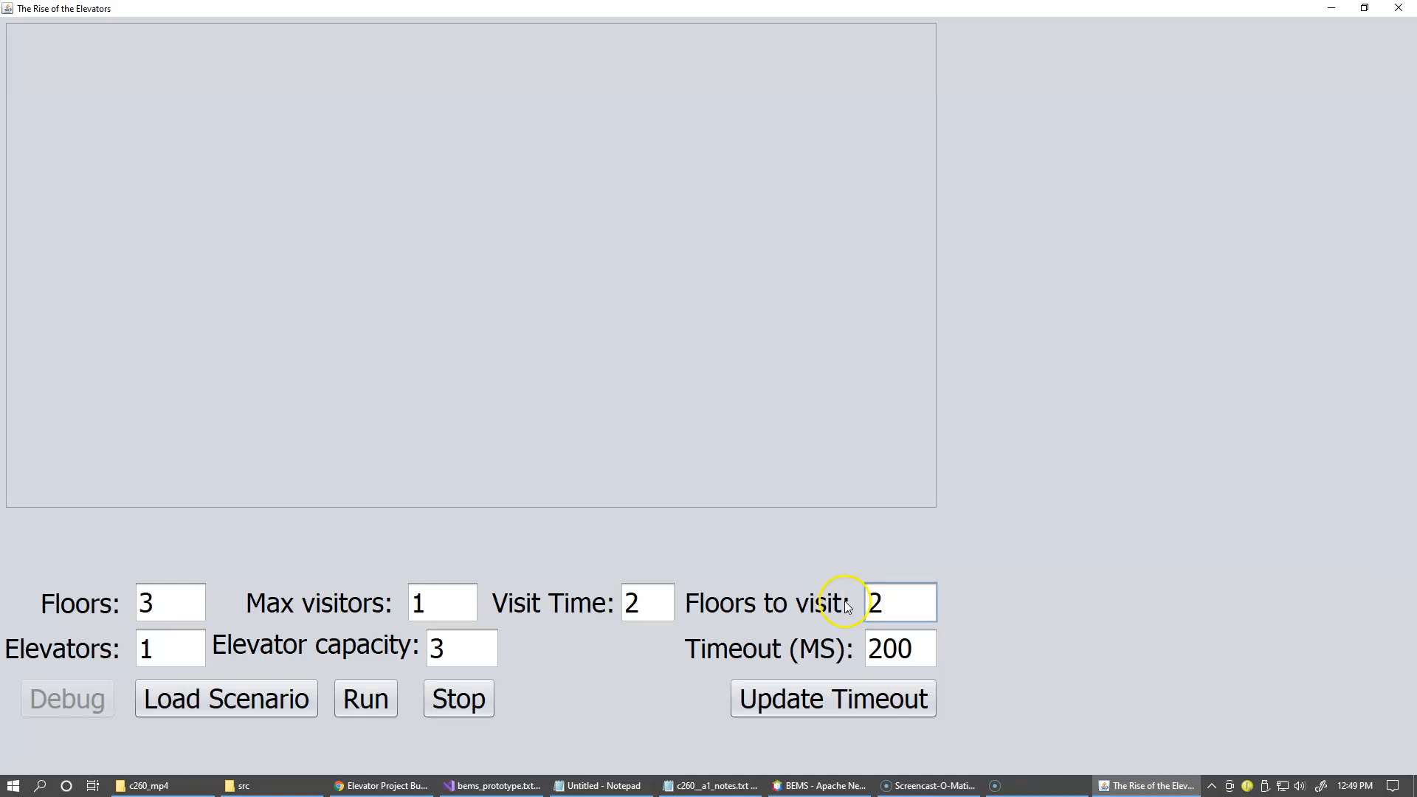
left_click(898, 603)
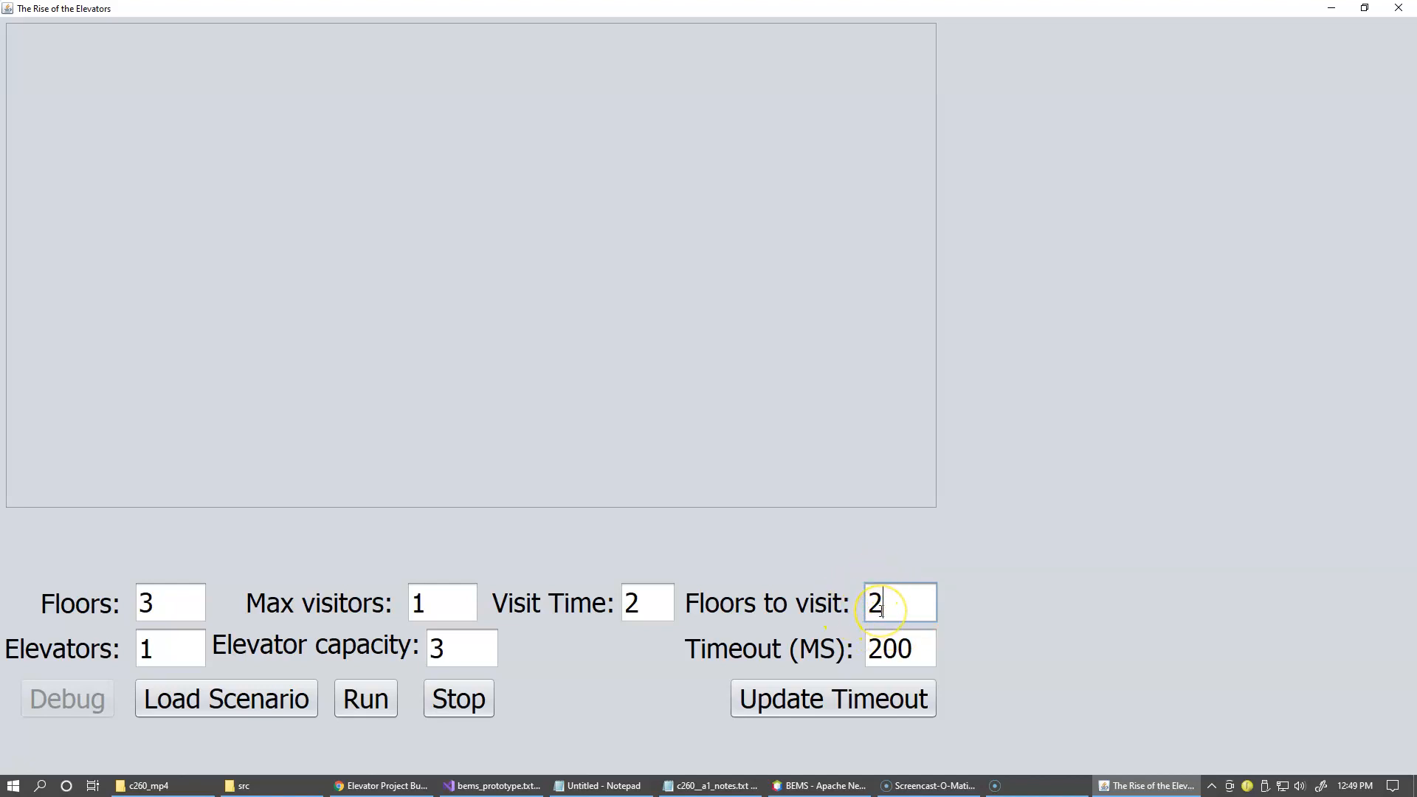
mouse_move(455, 676)
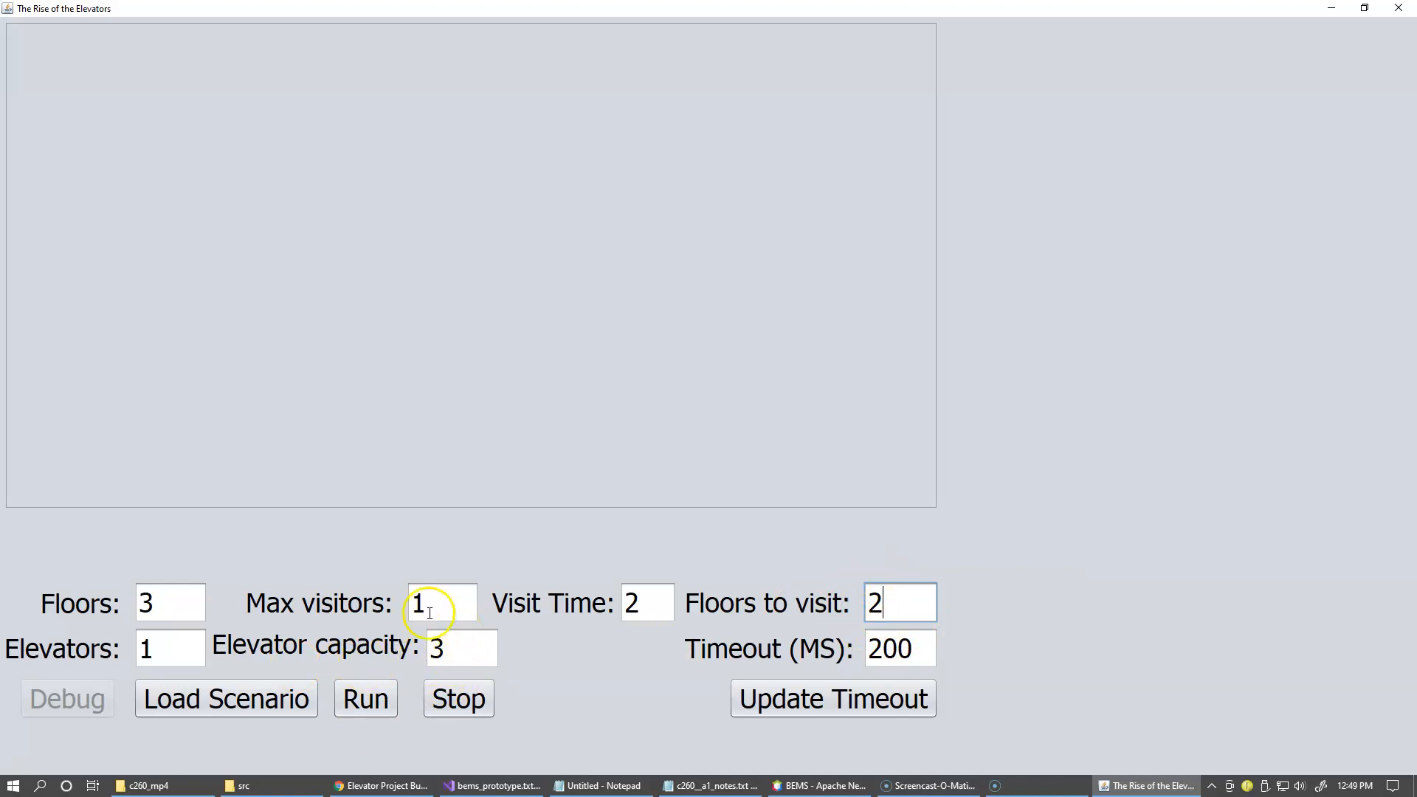
mouse_move(229, 664)
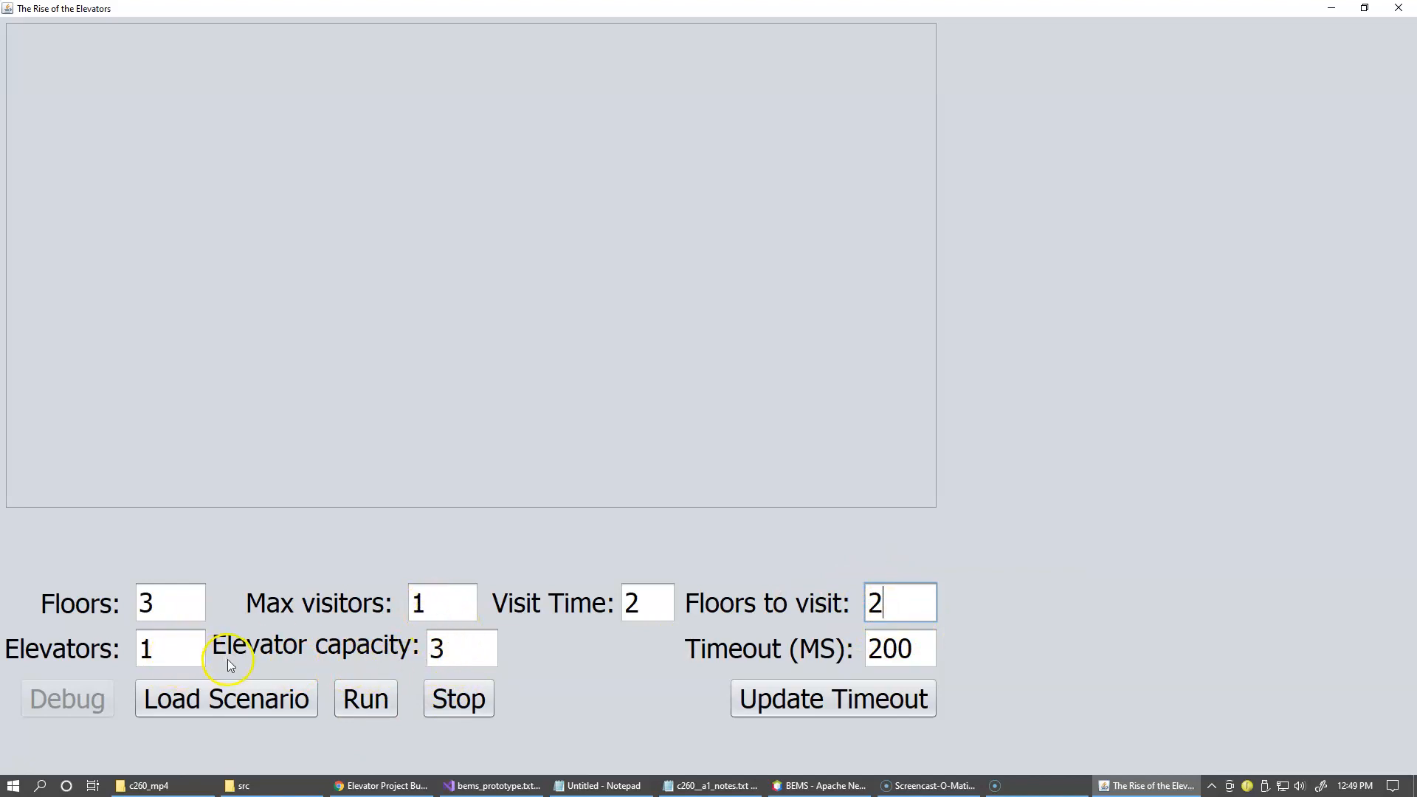
Load the five-elevator scenario with cars A0–E0 at P, then set Elevators to 1.
left_click(225, 699)
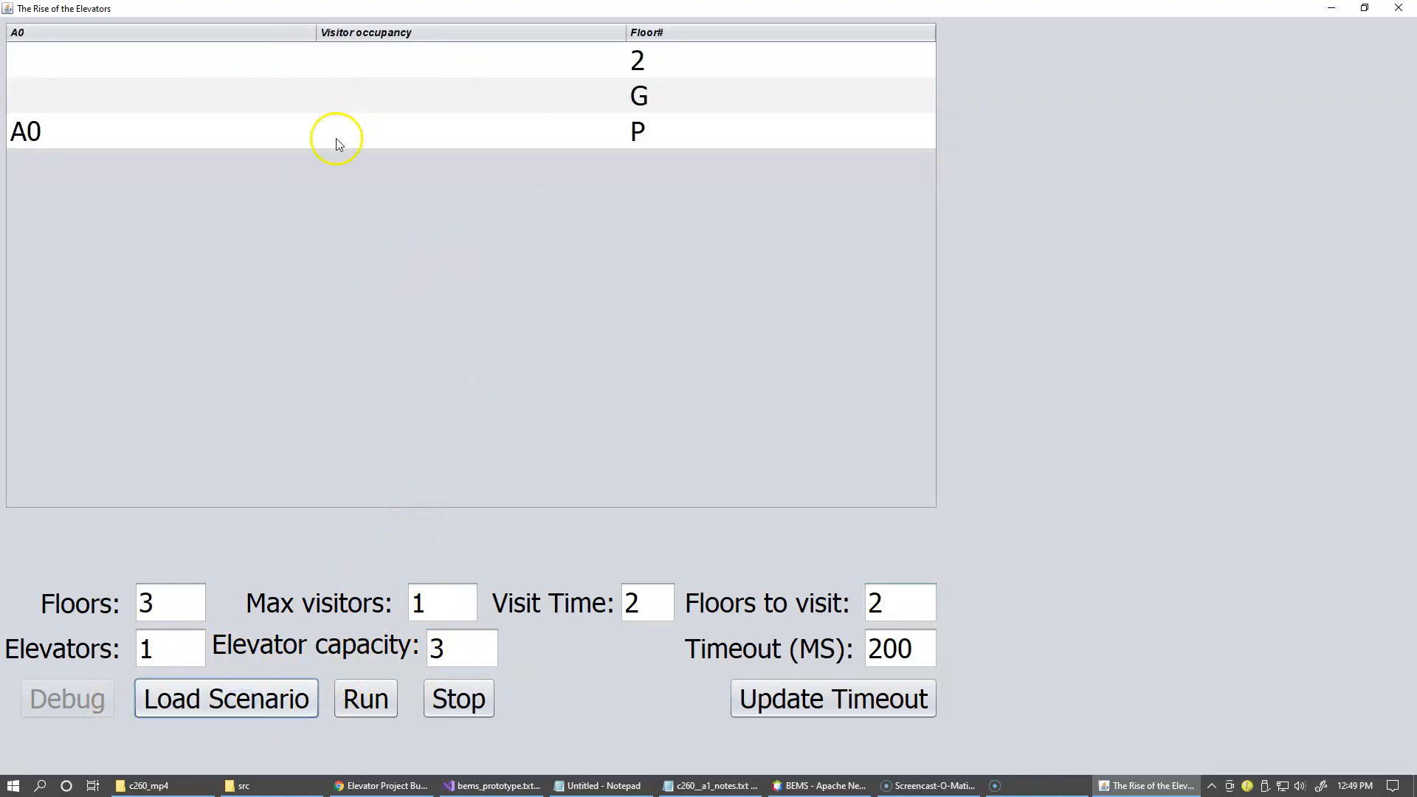
mouse_move(31, 162)
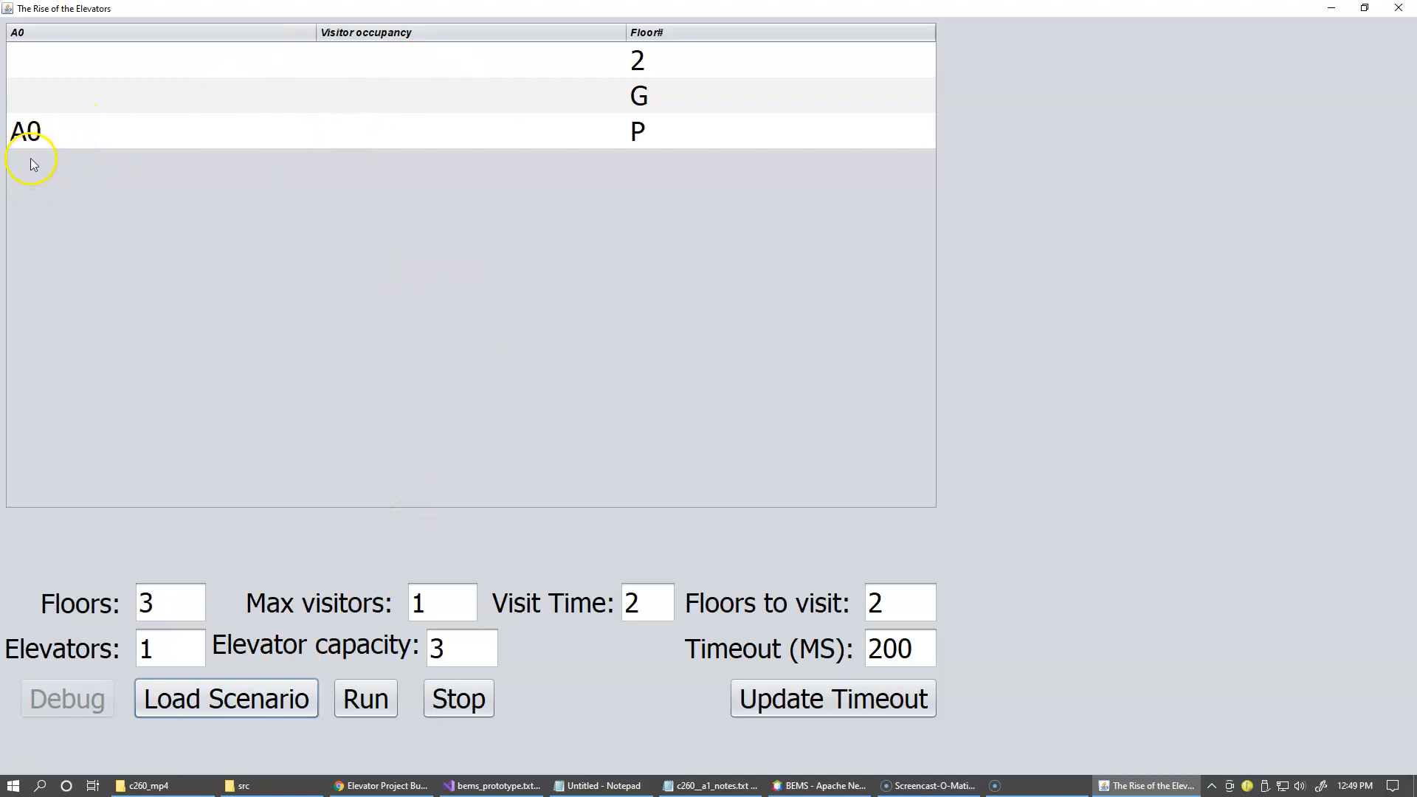
mouse_move(29, 152)
type("5")
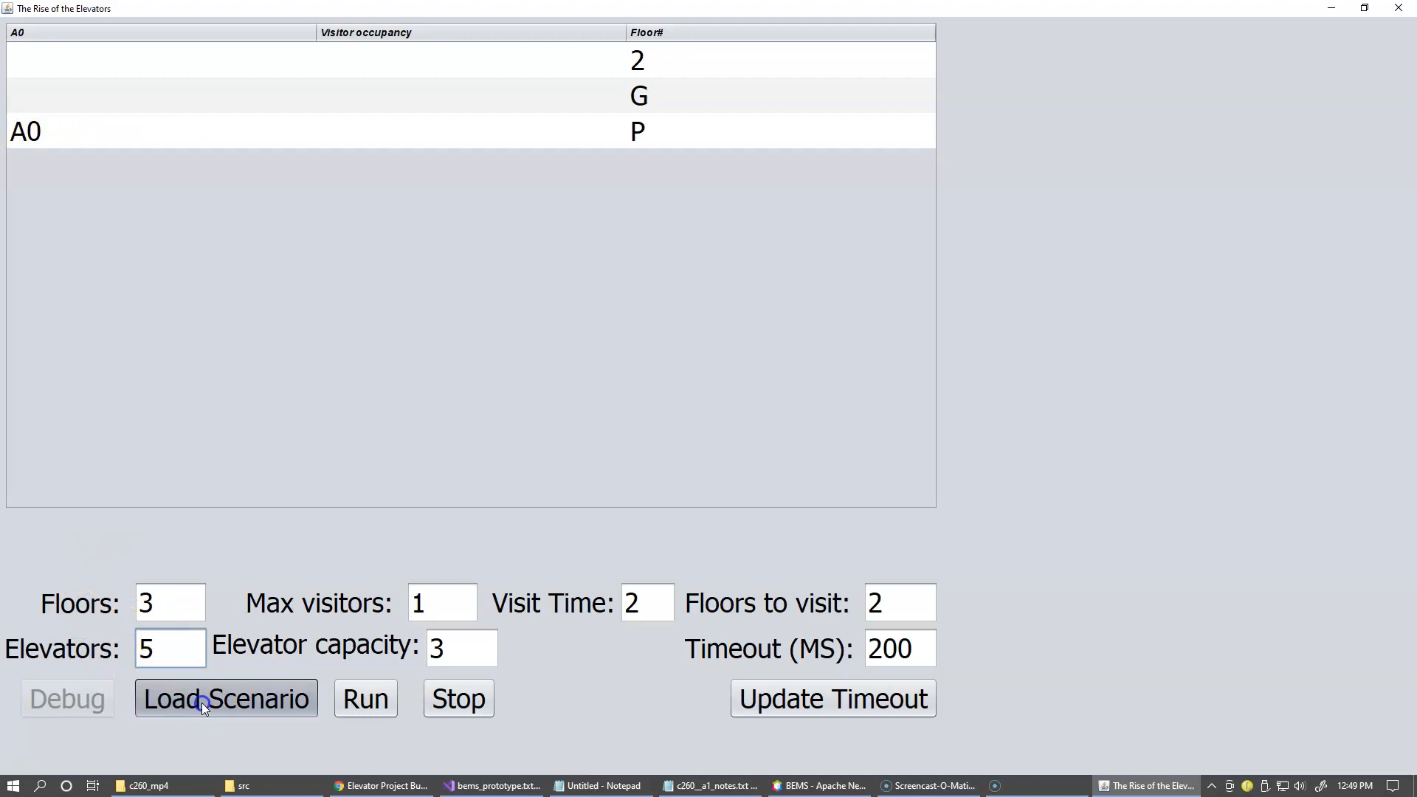
left_click(225, 697)
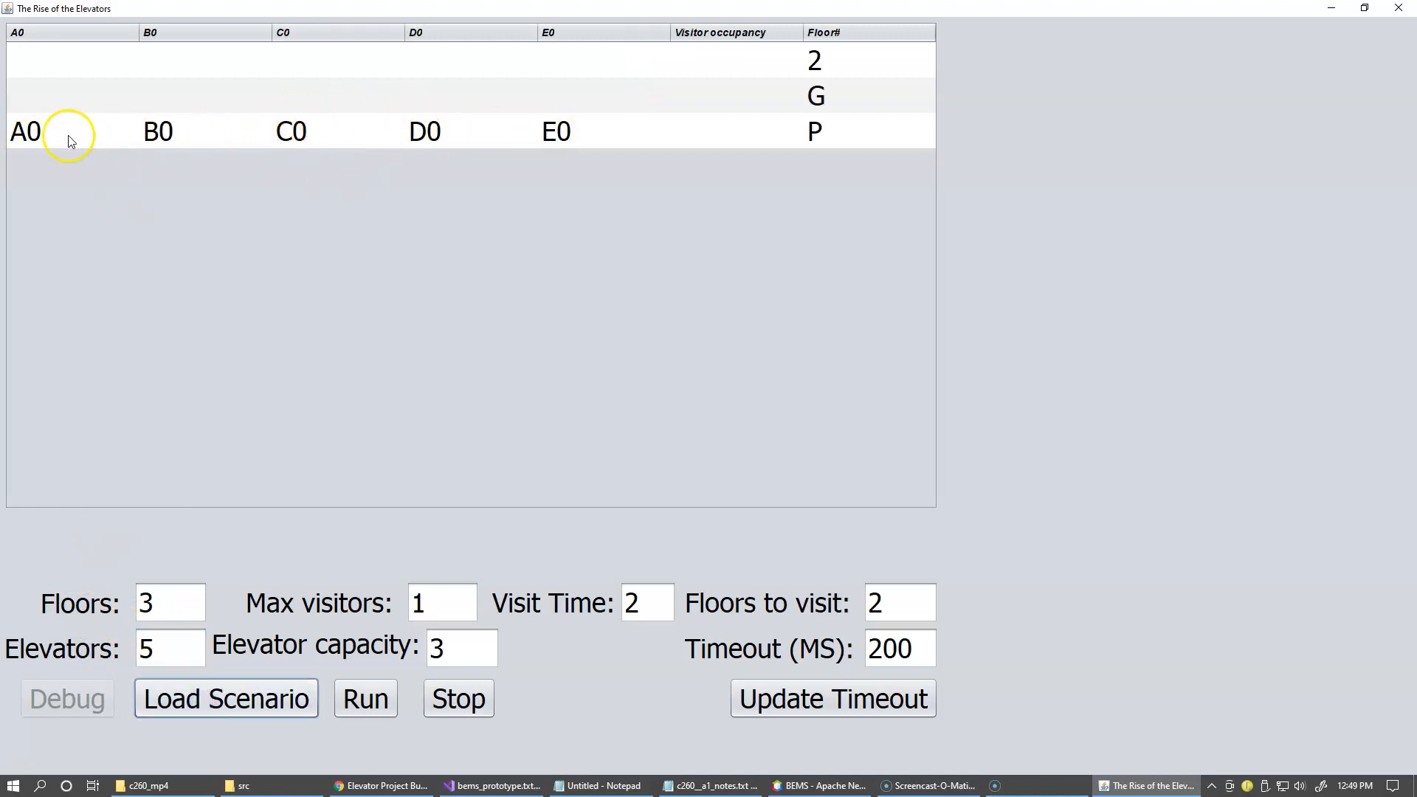
mouse_move(185, 620)
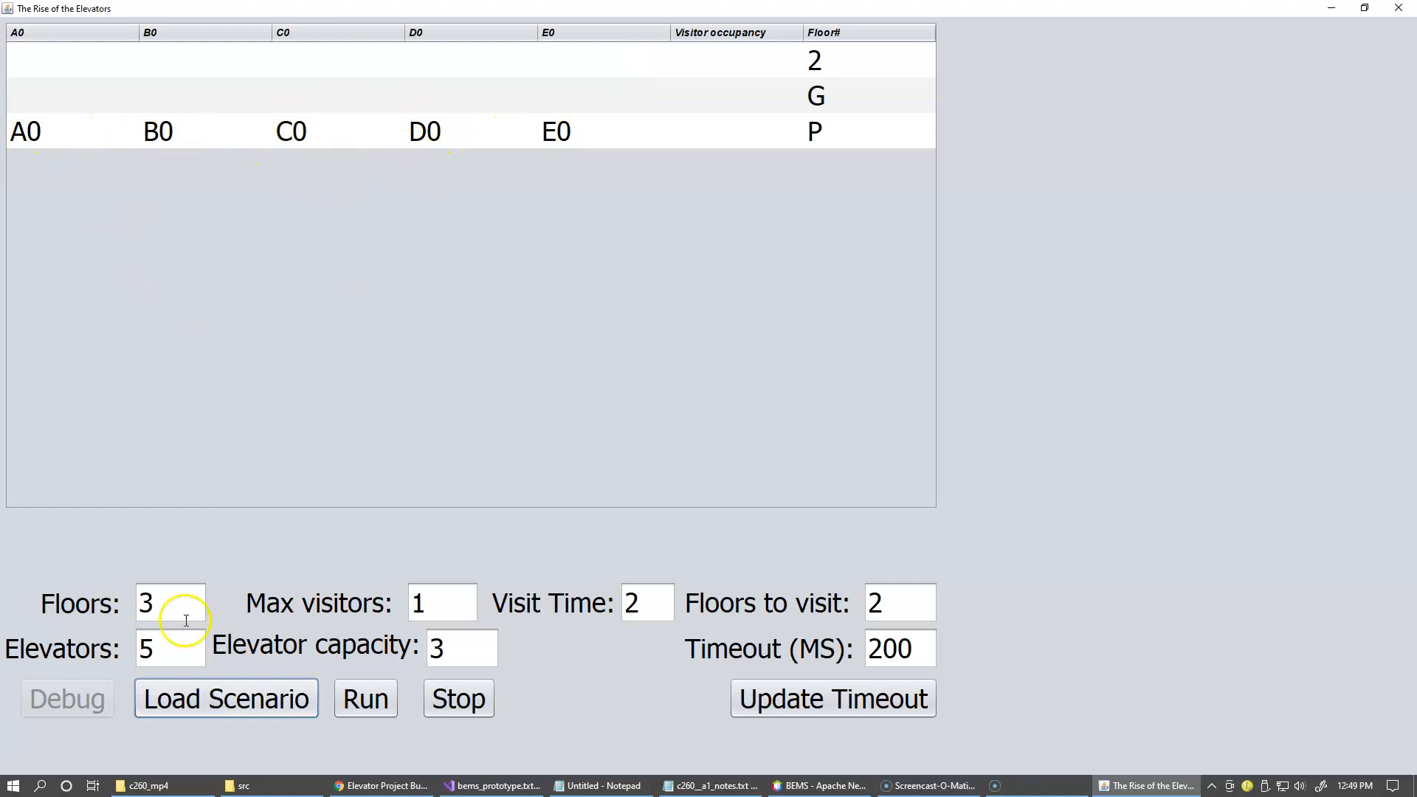
type("1")
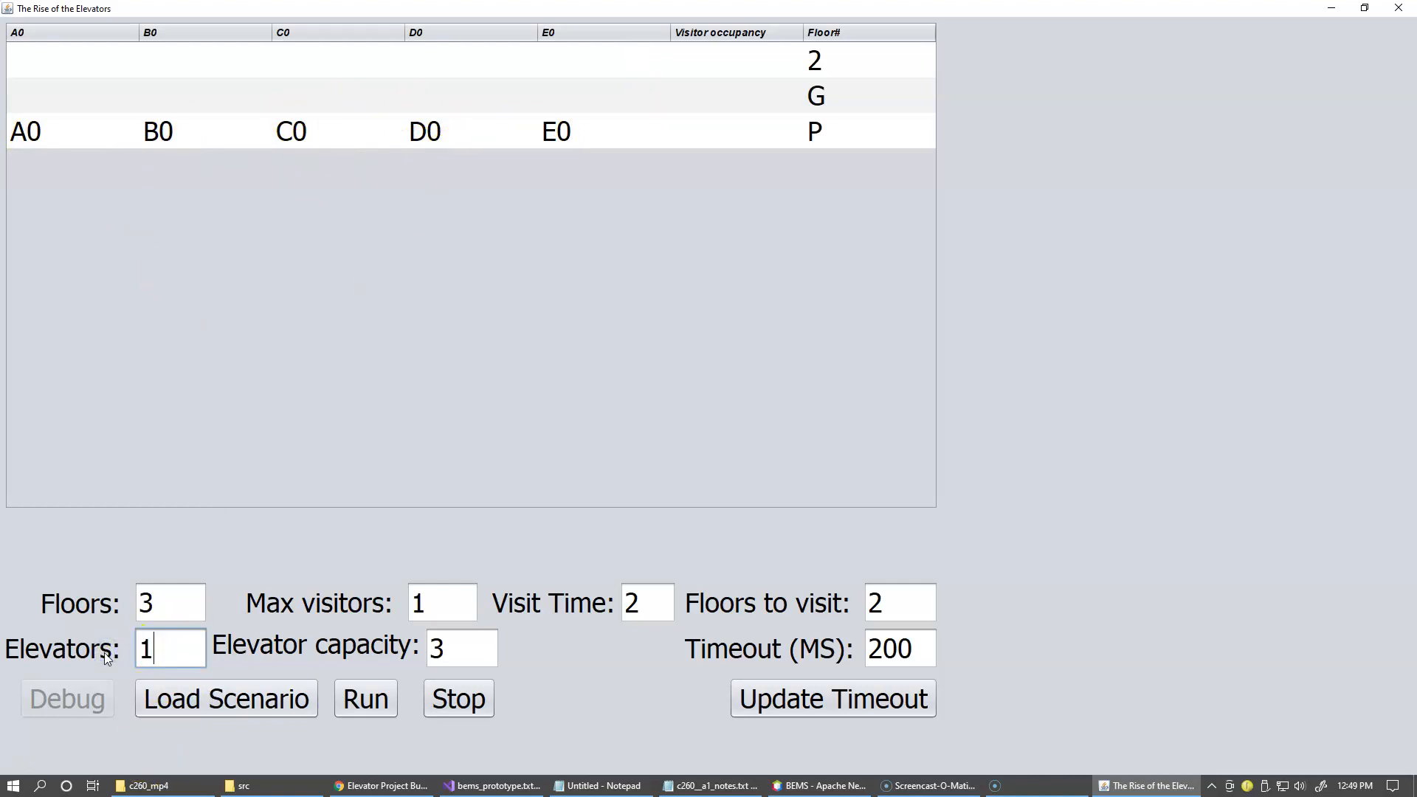
mouse_move(271, 633)
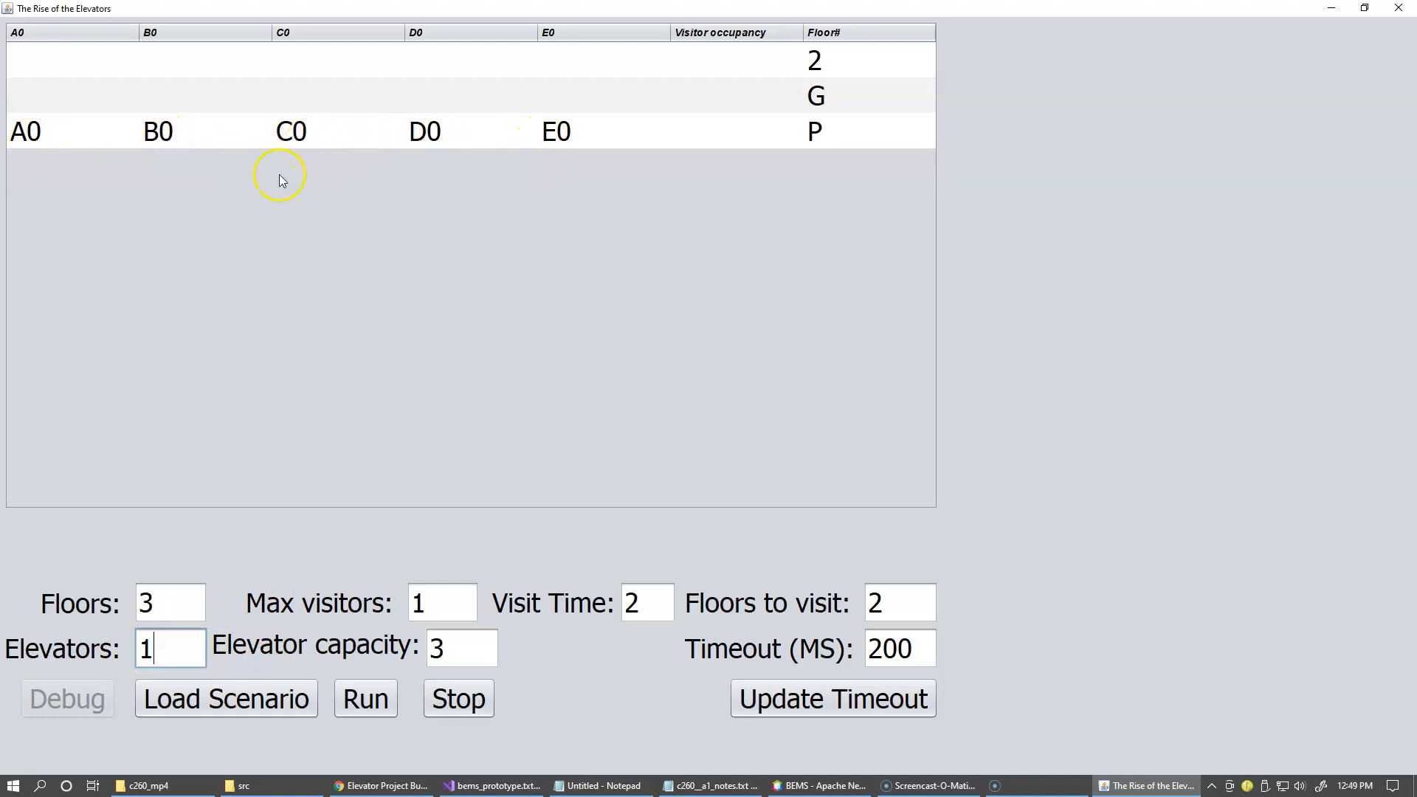
mouse_move(59, 162)
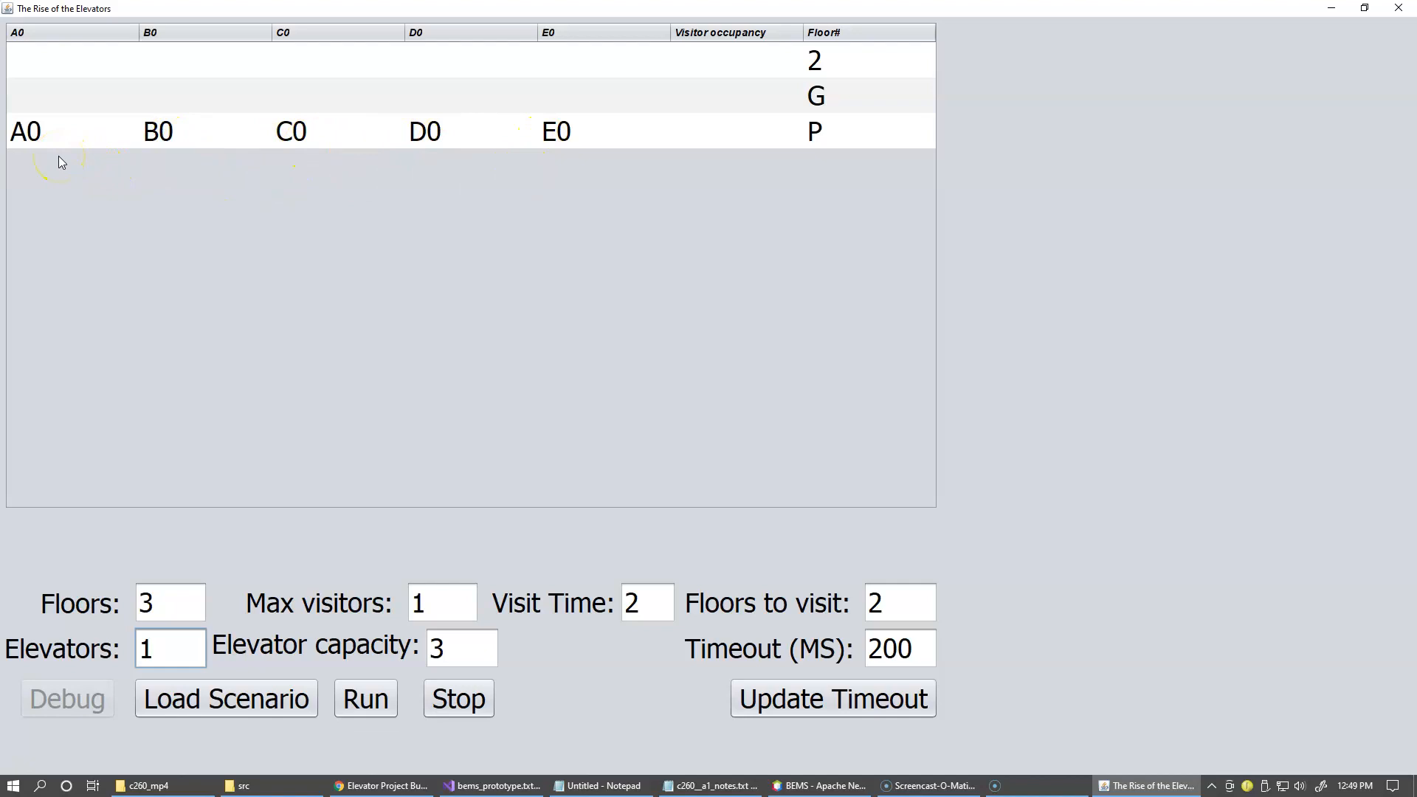
mouse_move(301, 250)
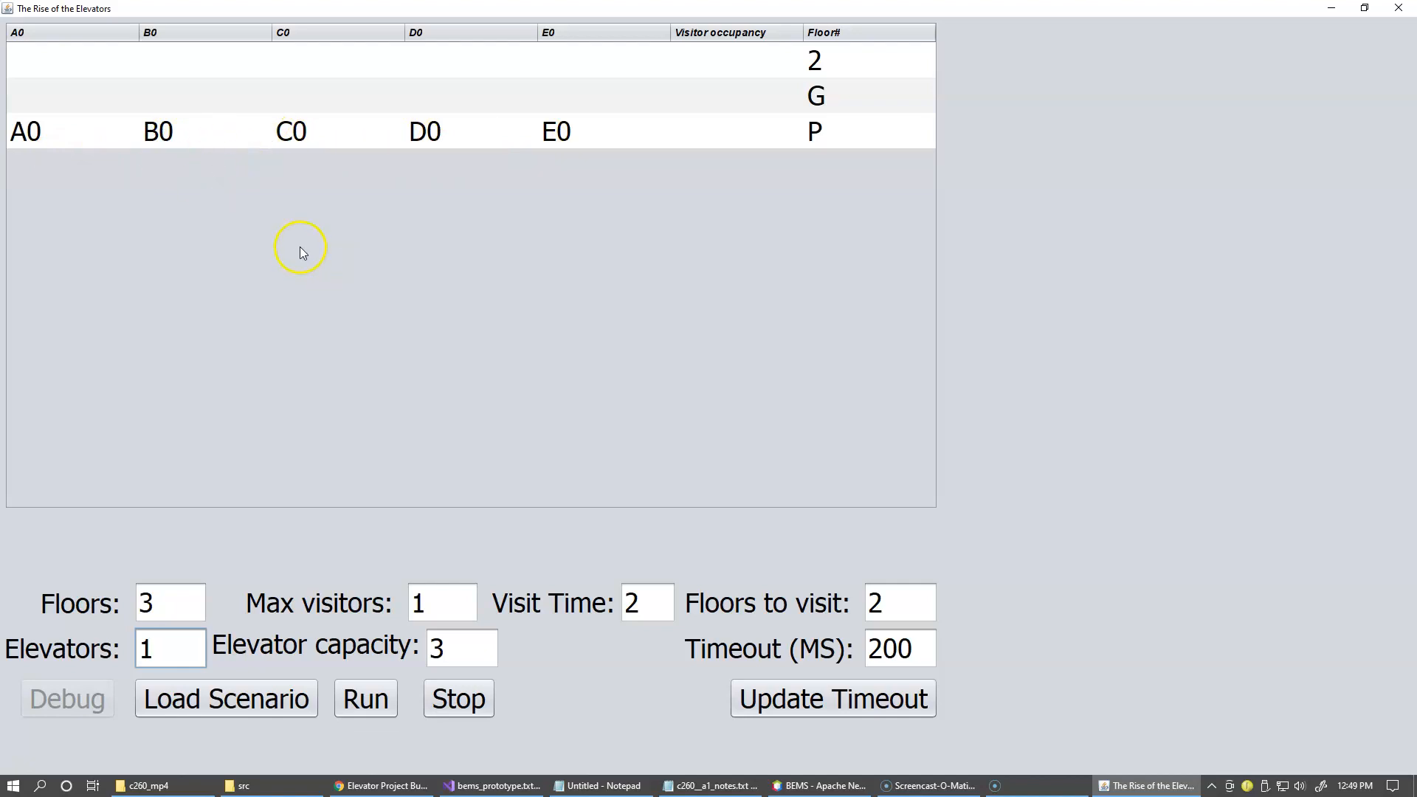
Load the single-elevator scenario and run it, car A moving between three floors.
left_click(225, 697)
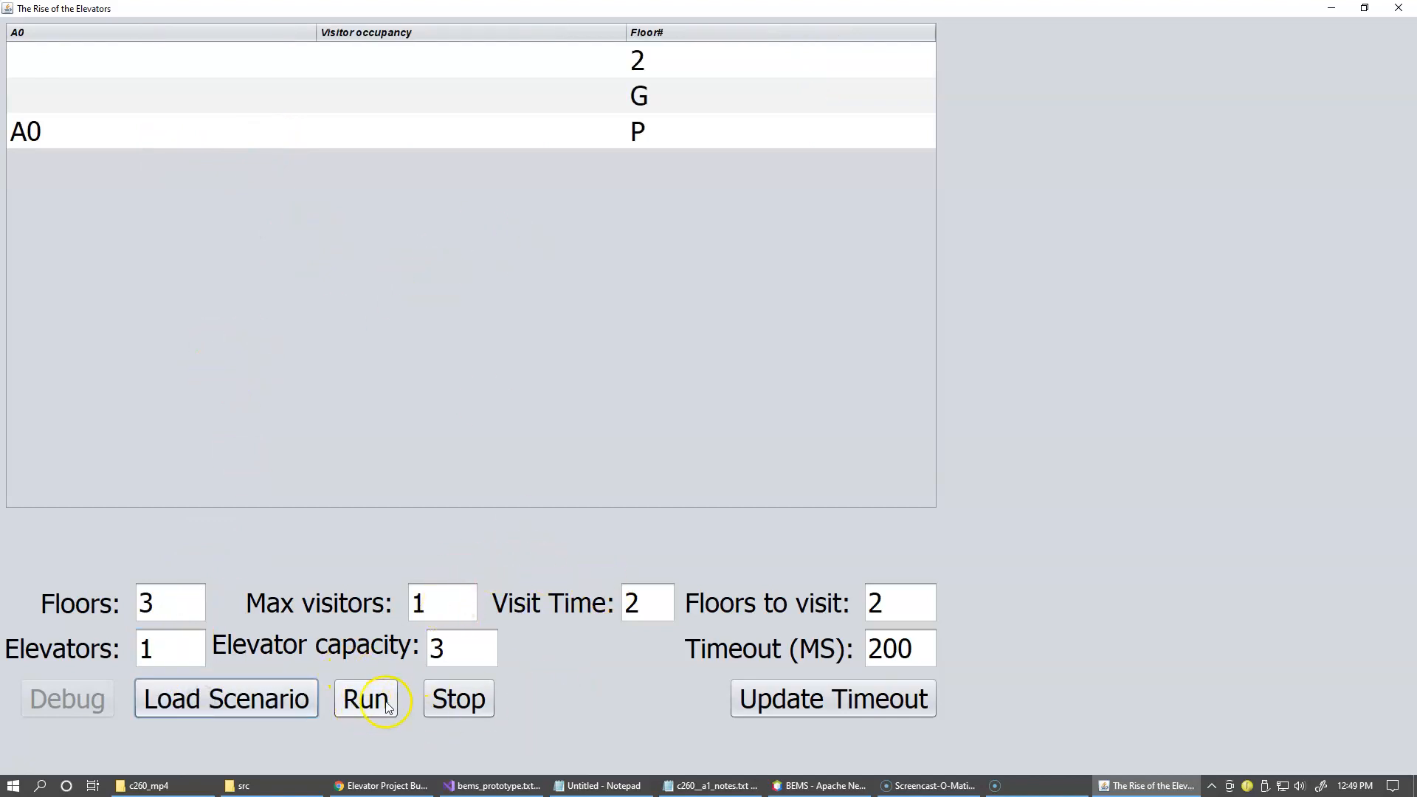
left_click(365, 699)
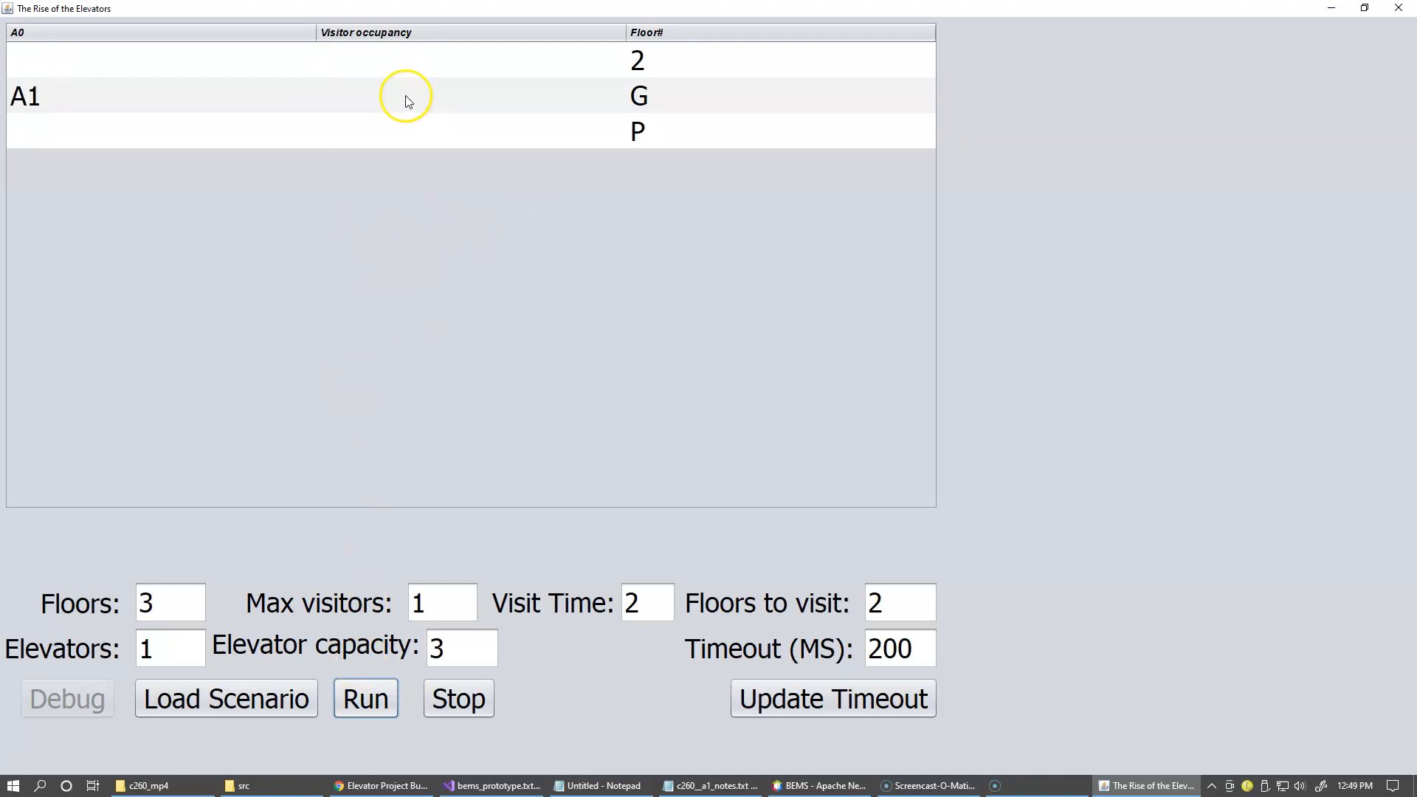
mouse_move(600, 97)
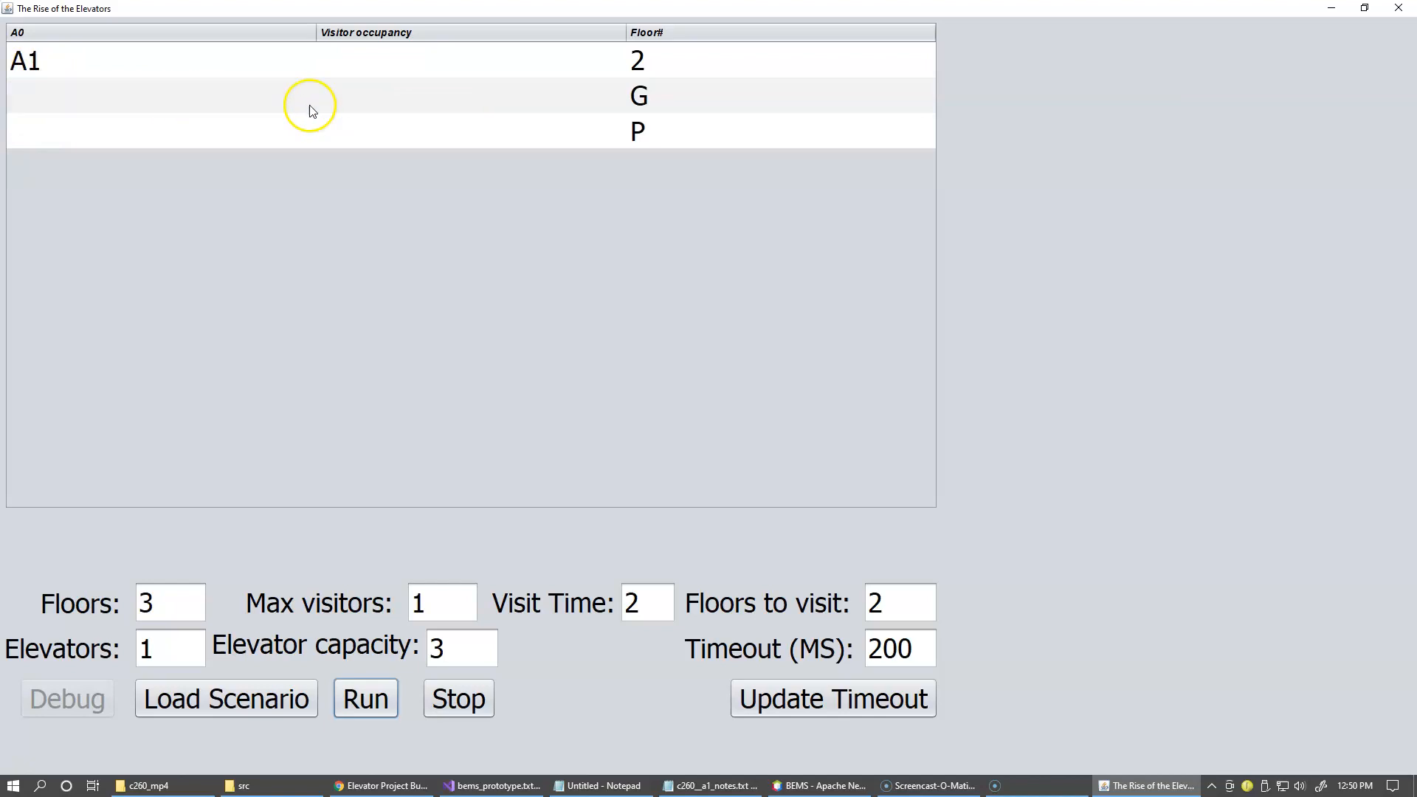
mouse_move(299, 122)
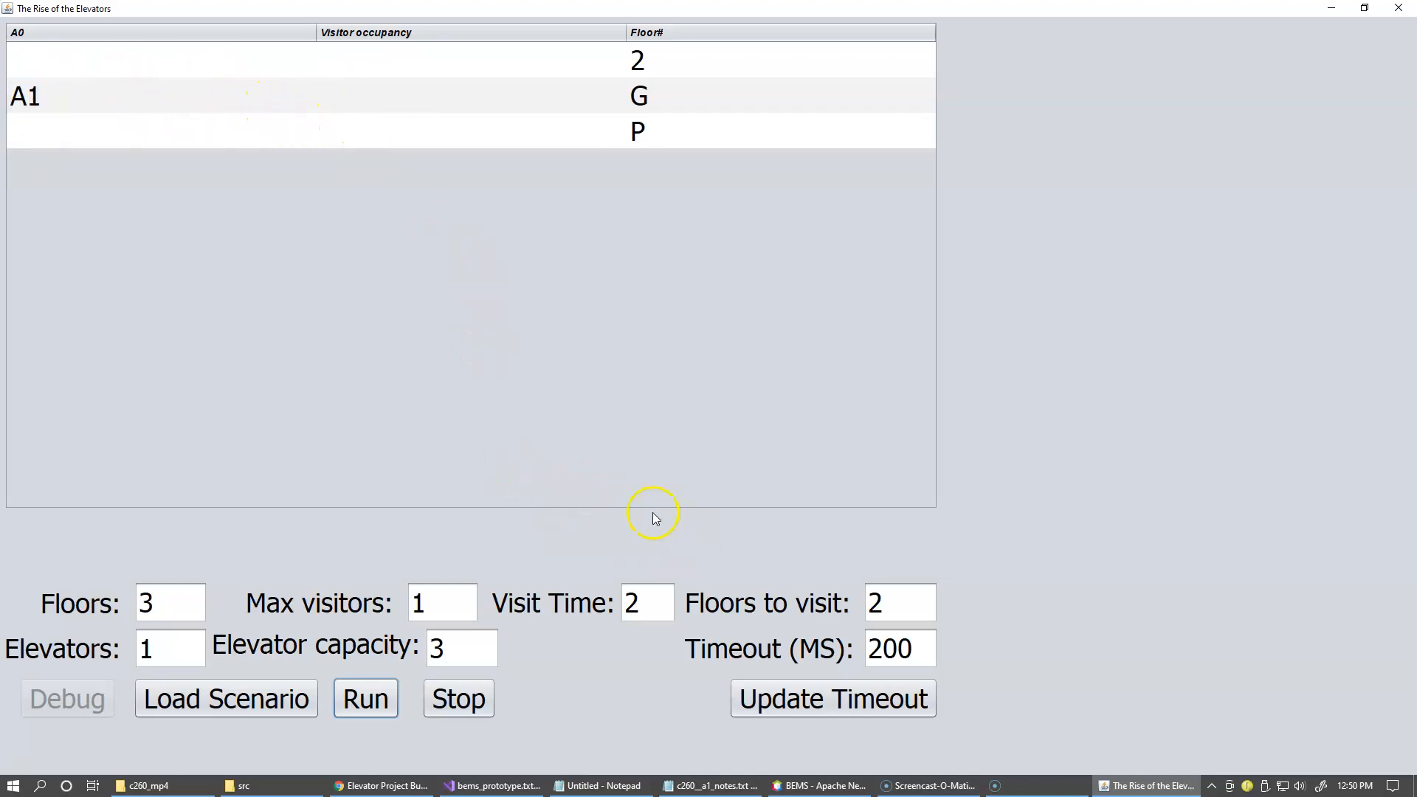
mouse_move(406, 118)
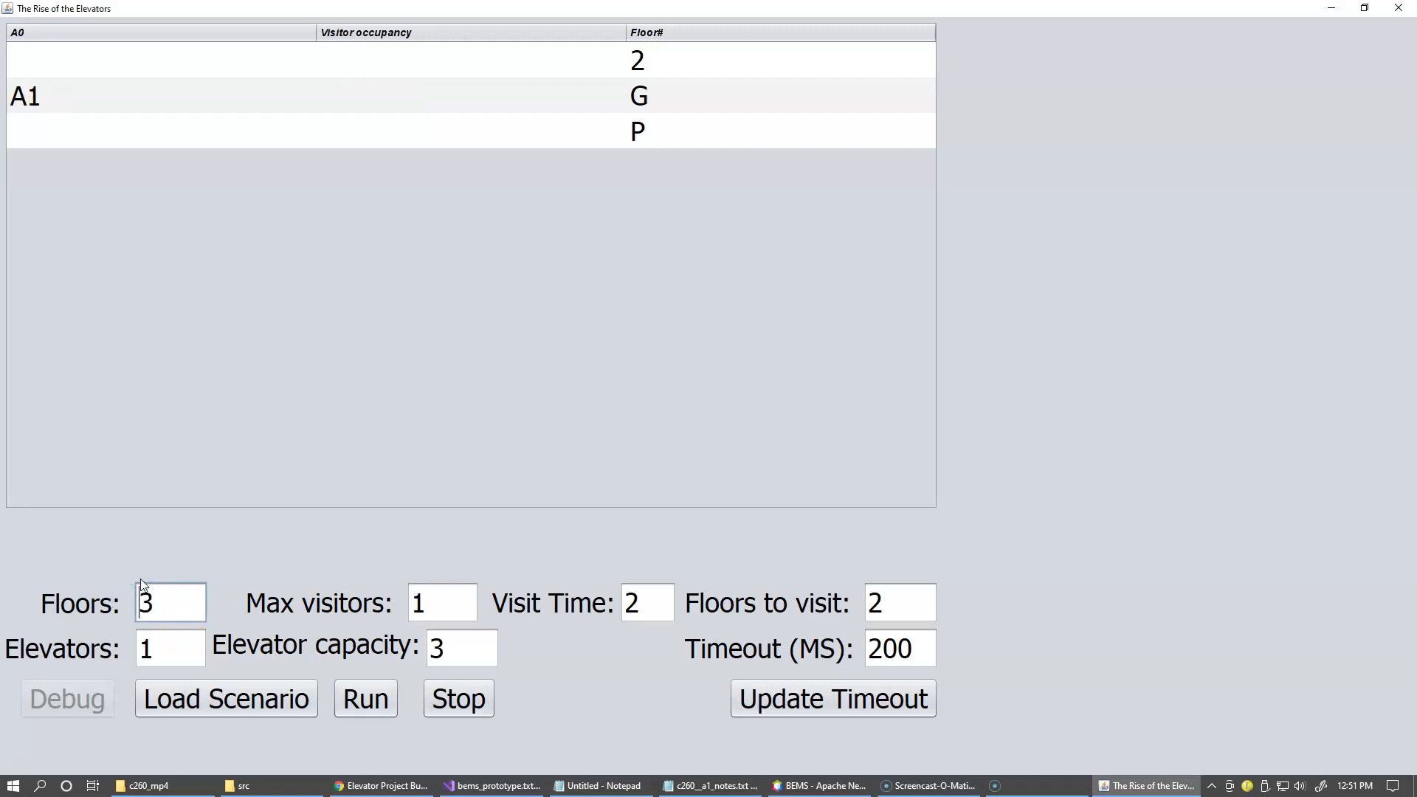
Set 13 floors, 3 elevators, capacity 7 and 20 max visitors.
left_click(170, 647)
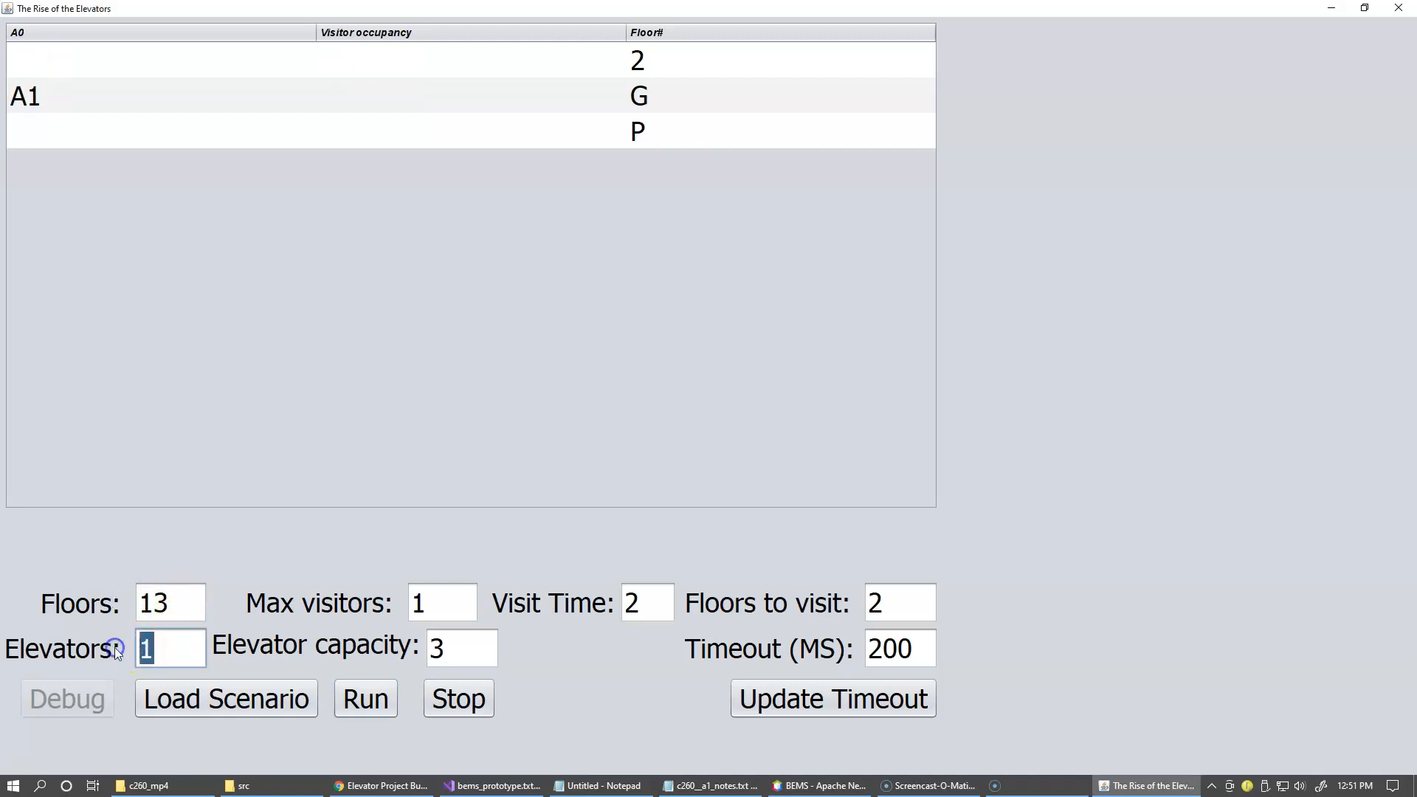
type("3")
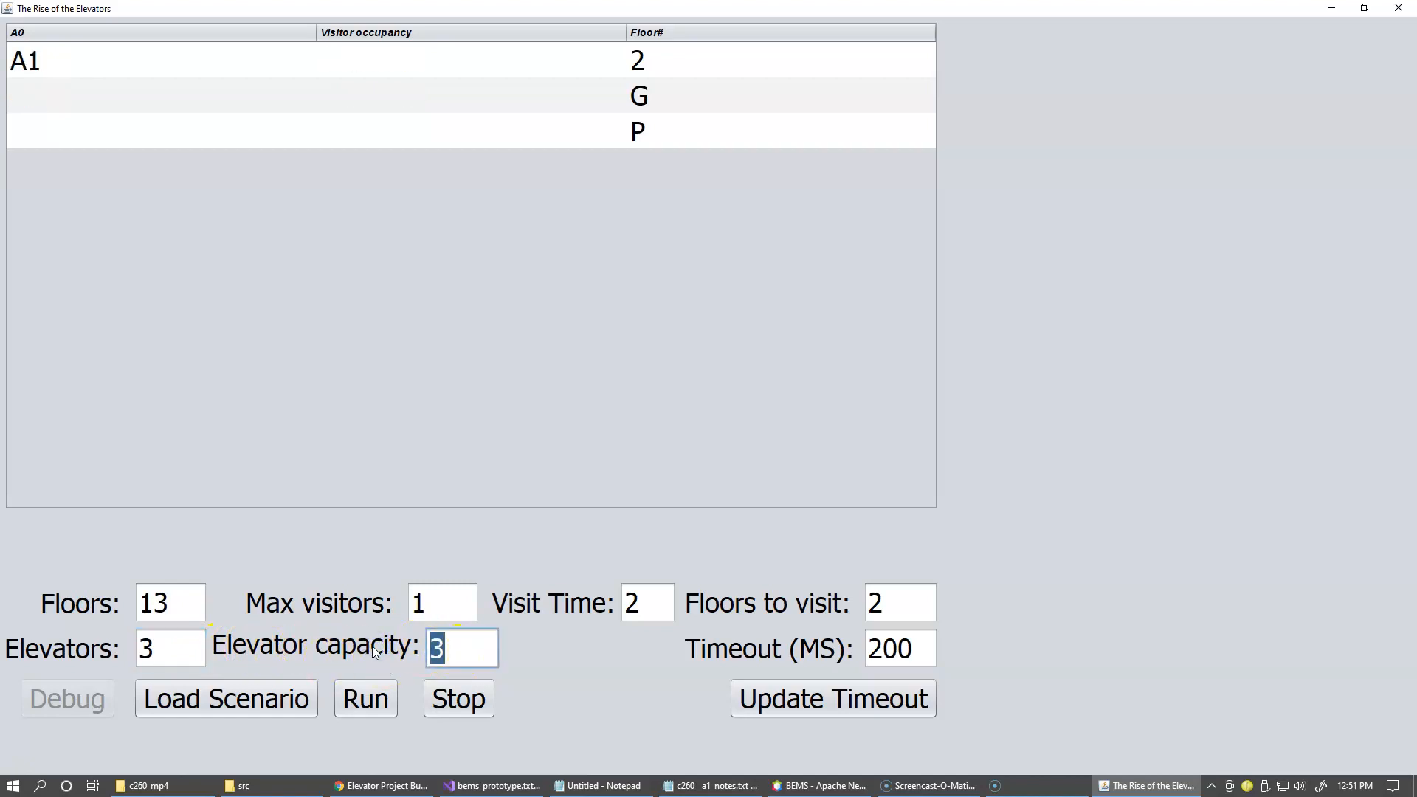
type("7")
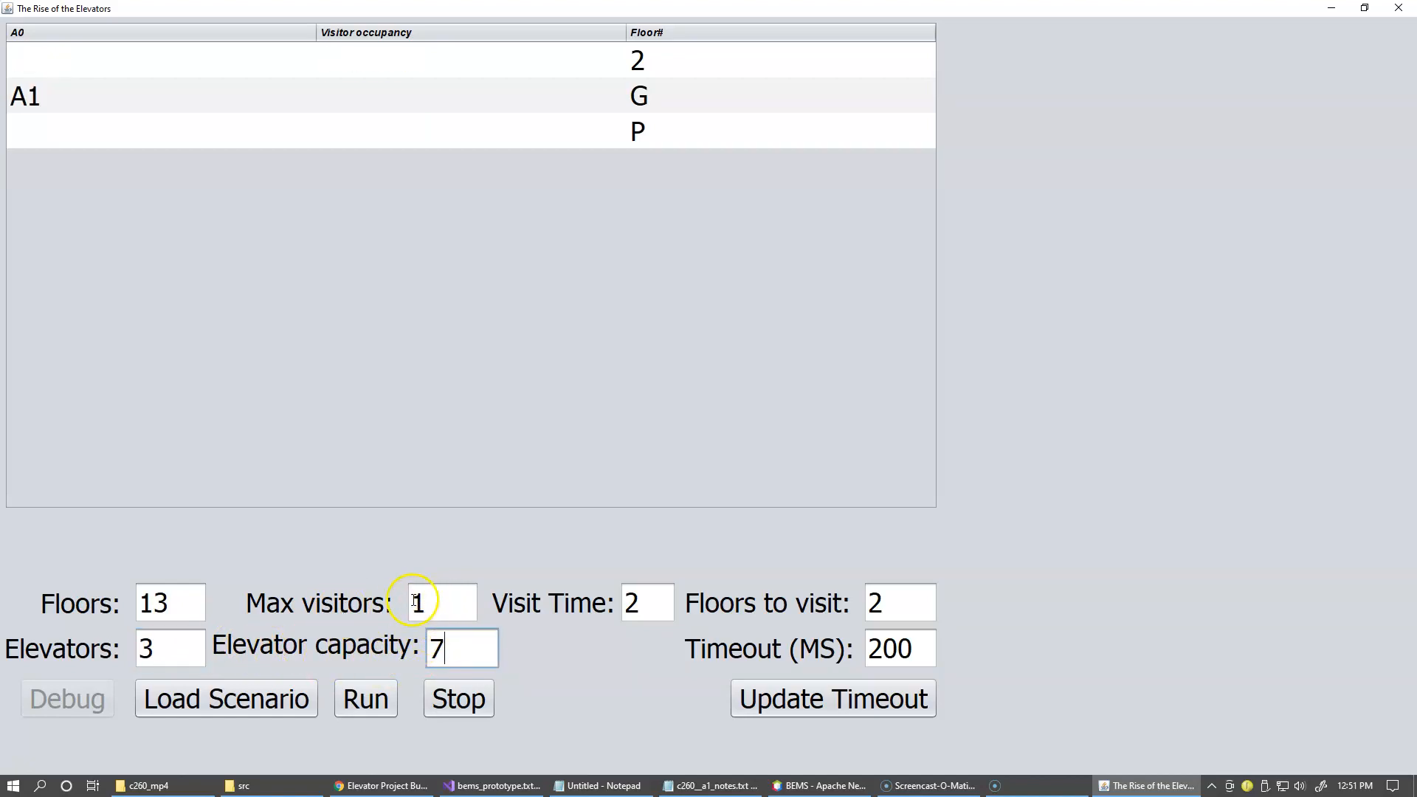
left_click(442, 602)
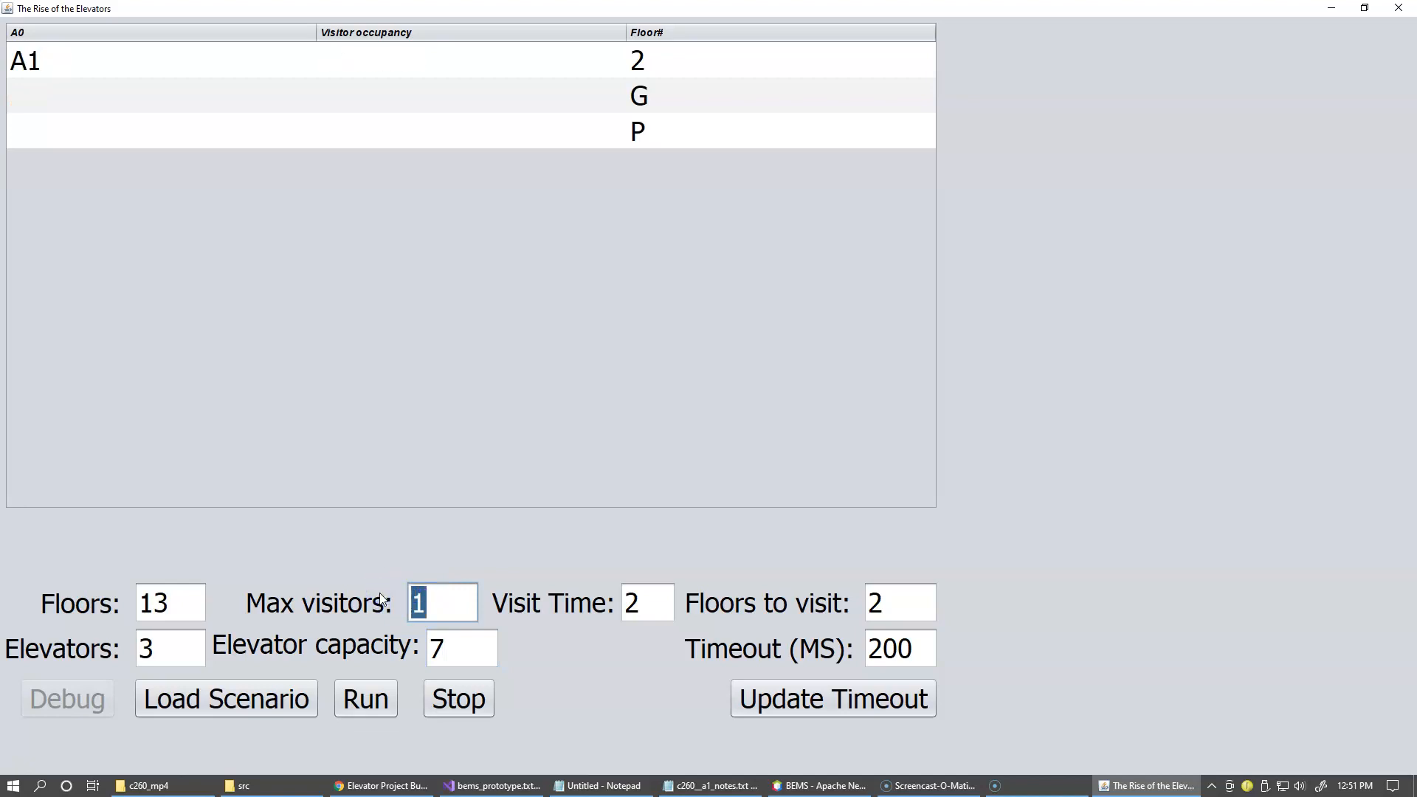
type("20")
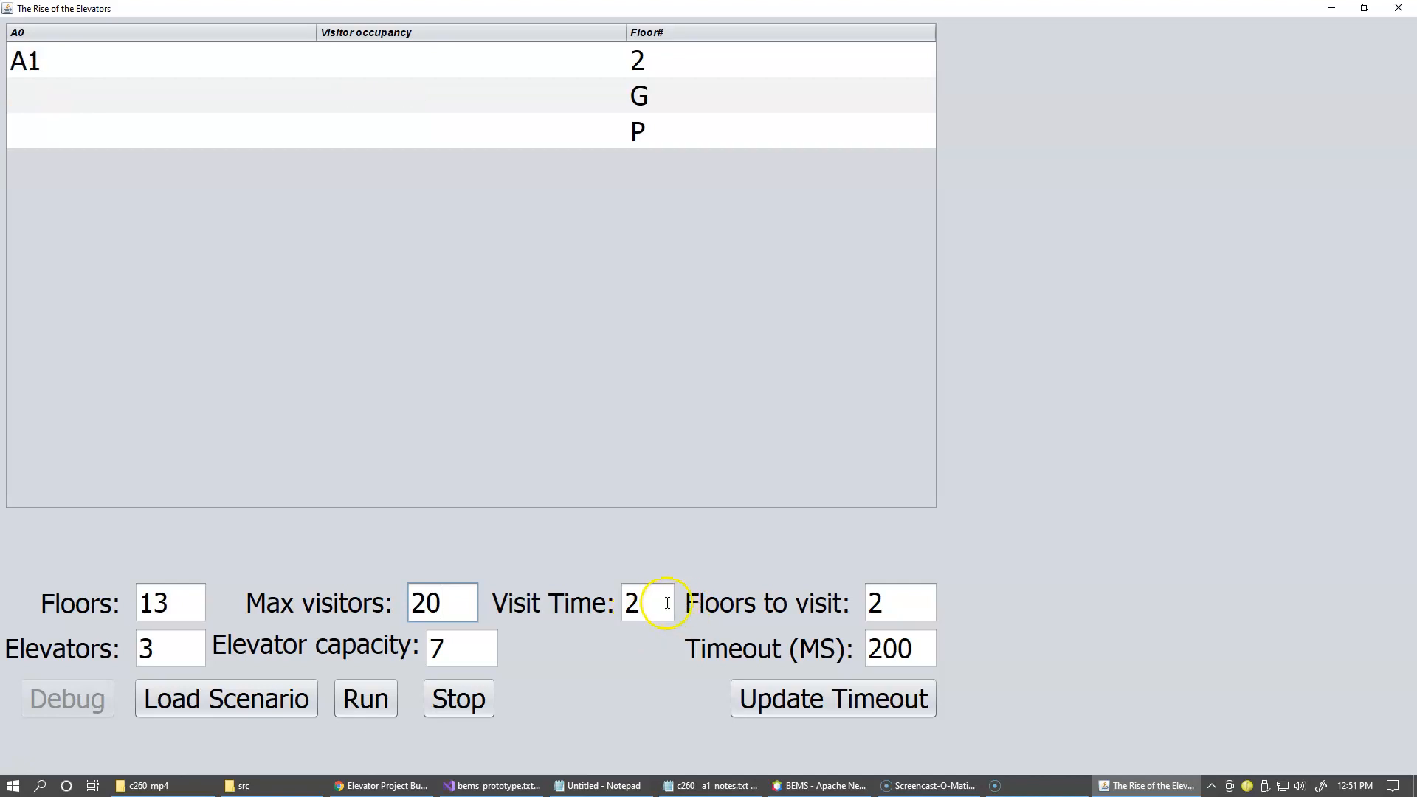
Set visit time 4, 5 floors to visit, 100 ms timeout, and load the scenario.
triple_click(648, 603)
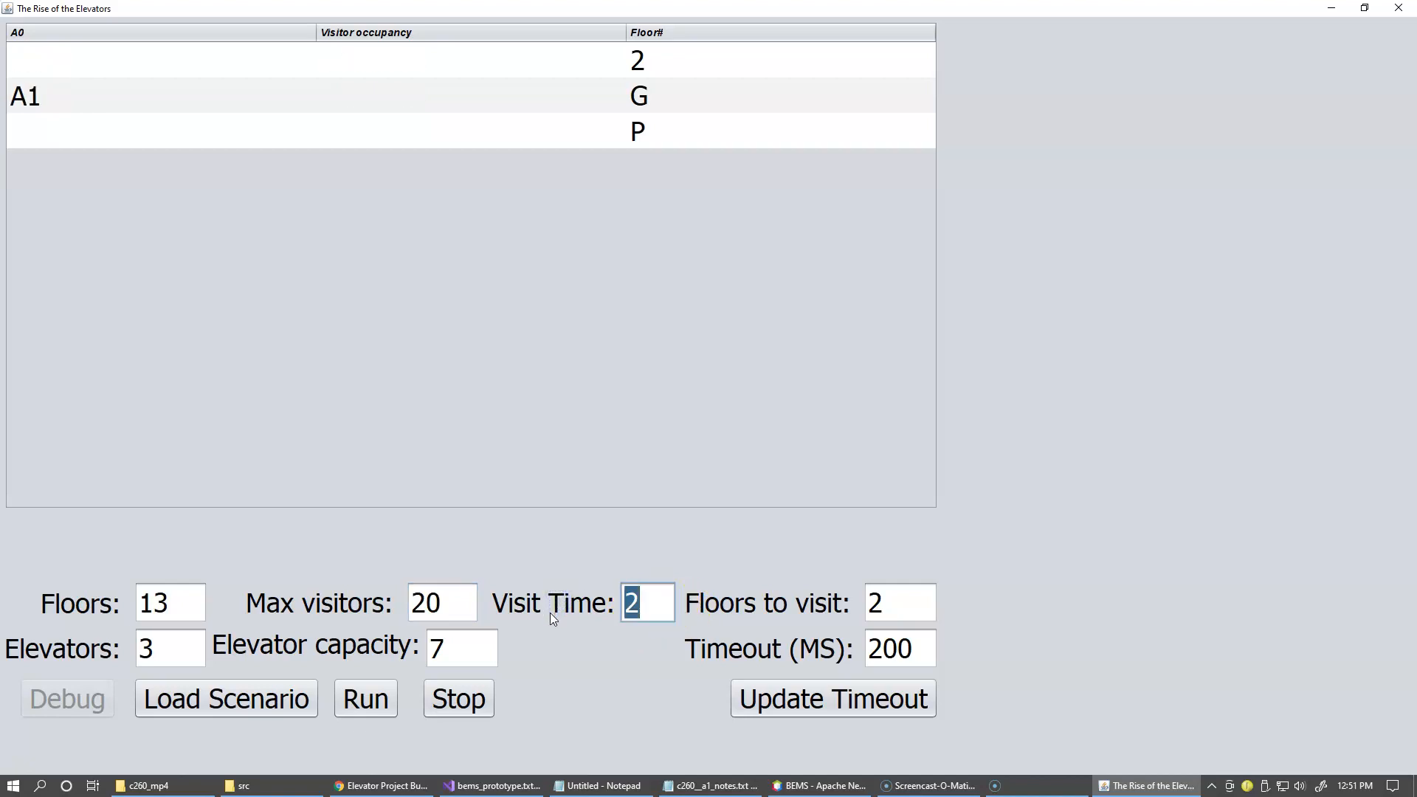
type("4")
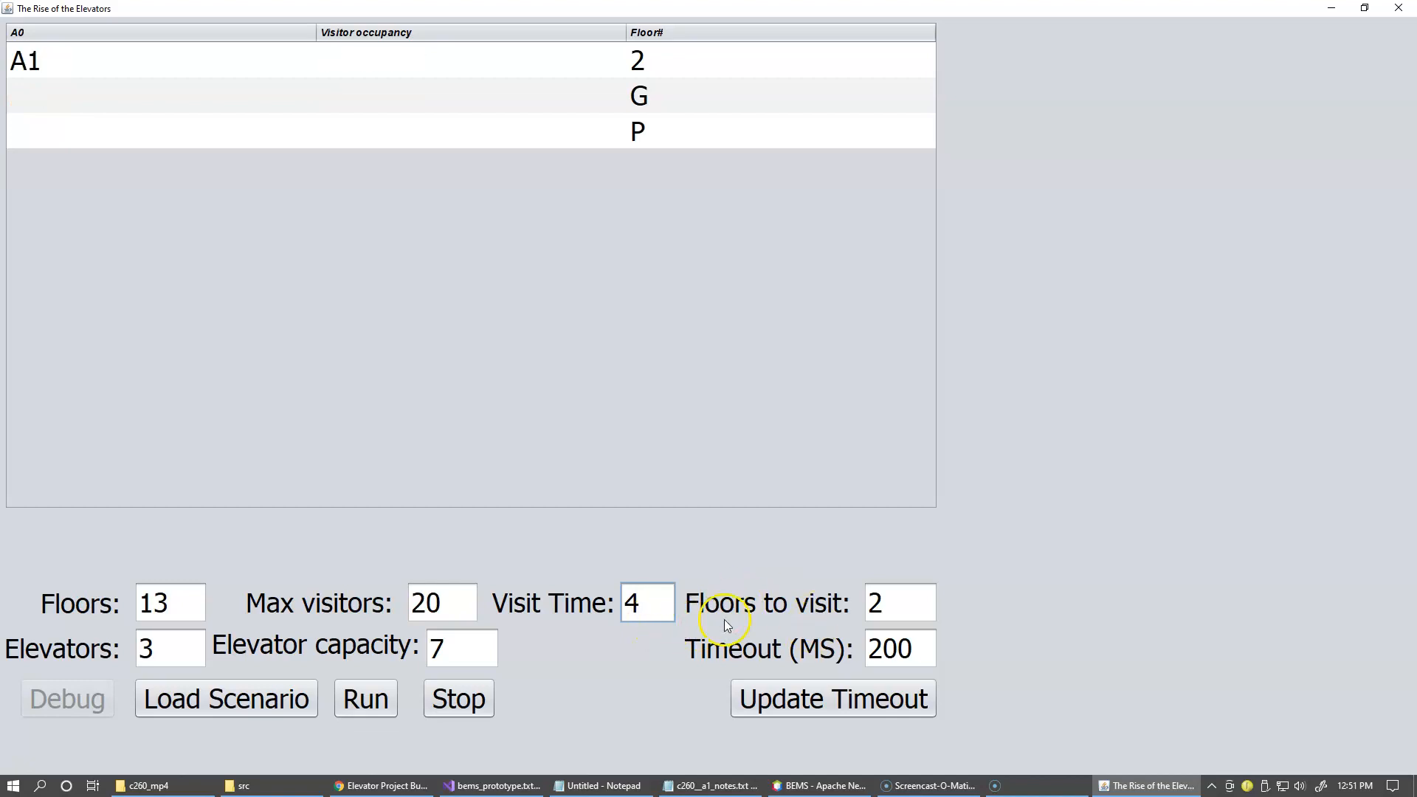
left_click(898, 602)
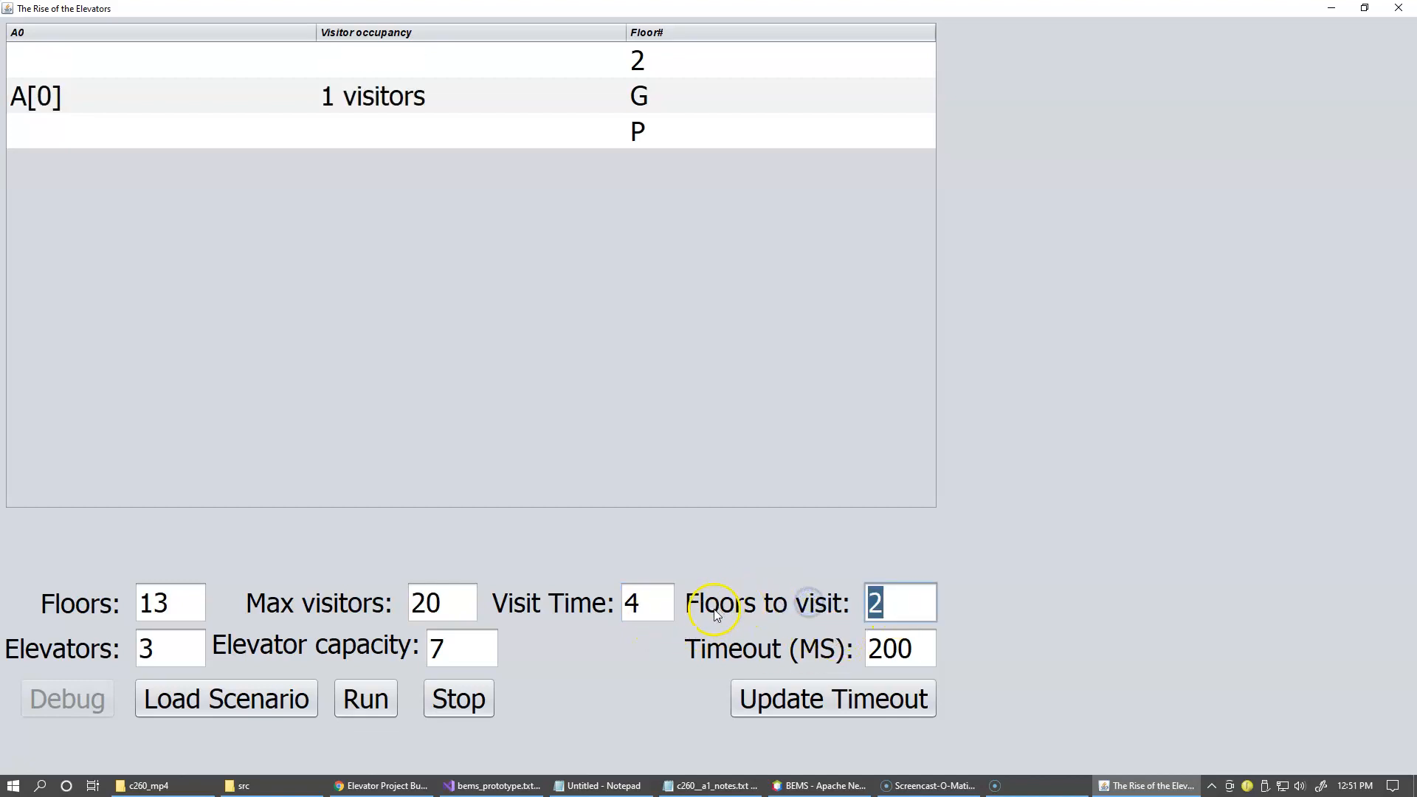
type("5")
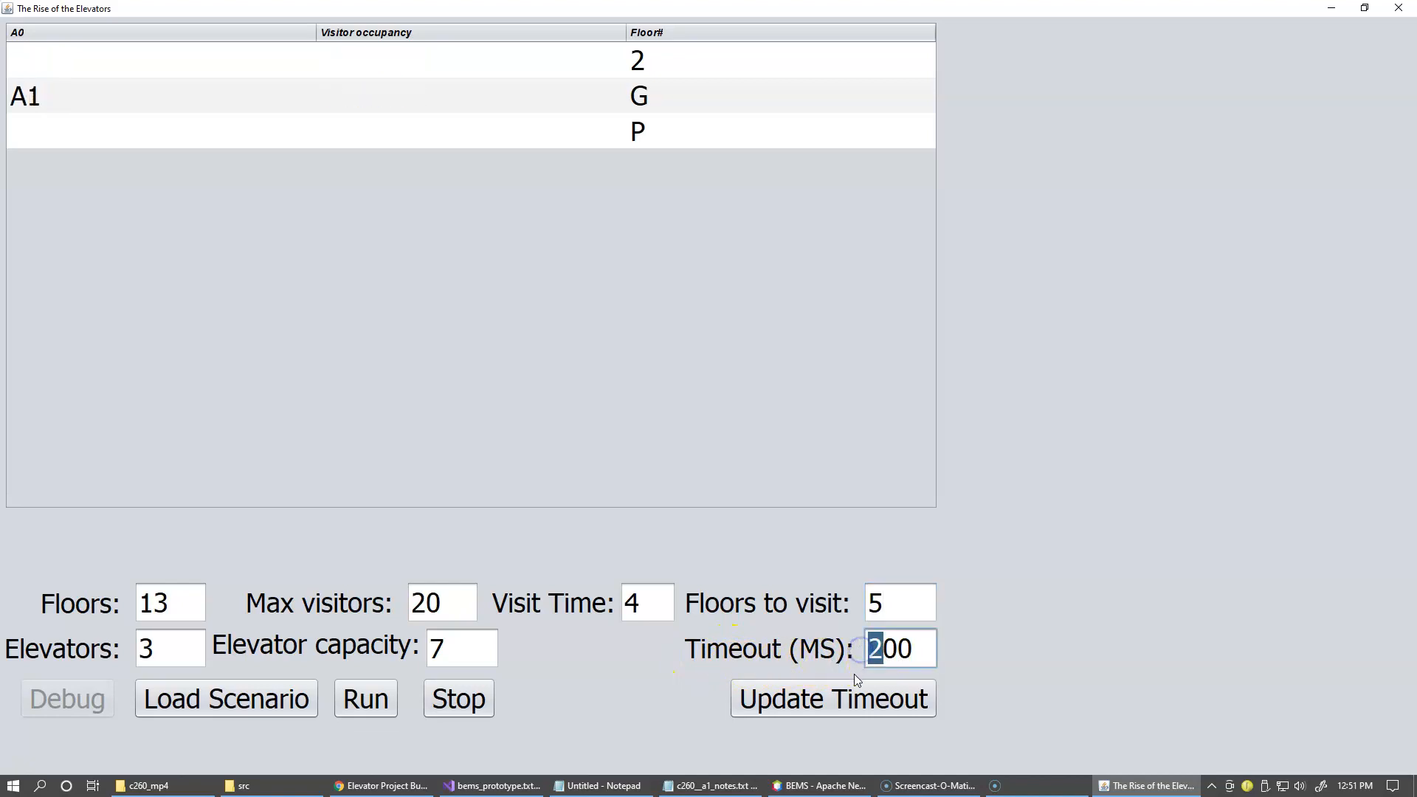
left_click(831, 697)
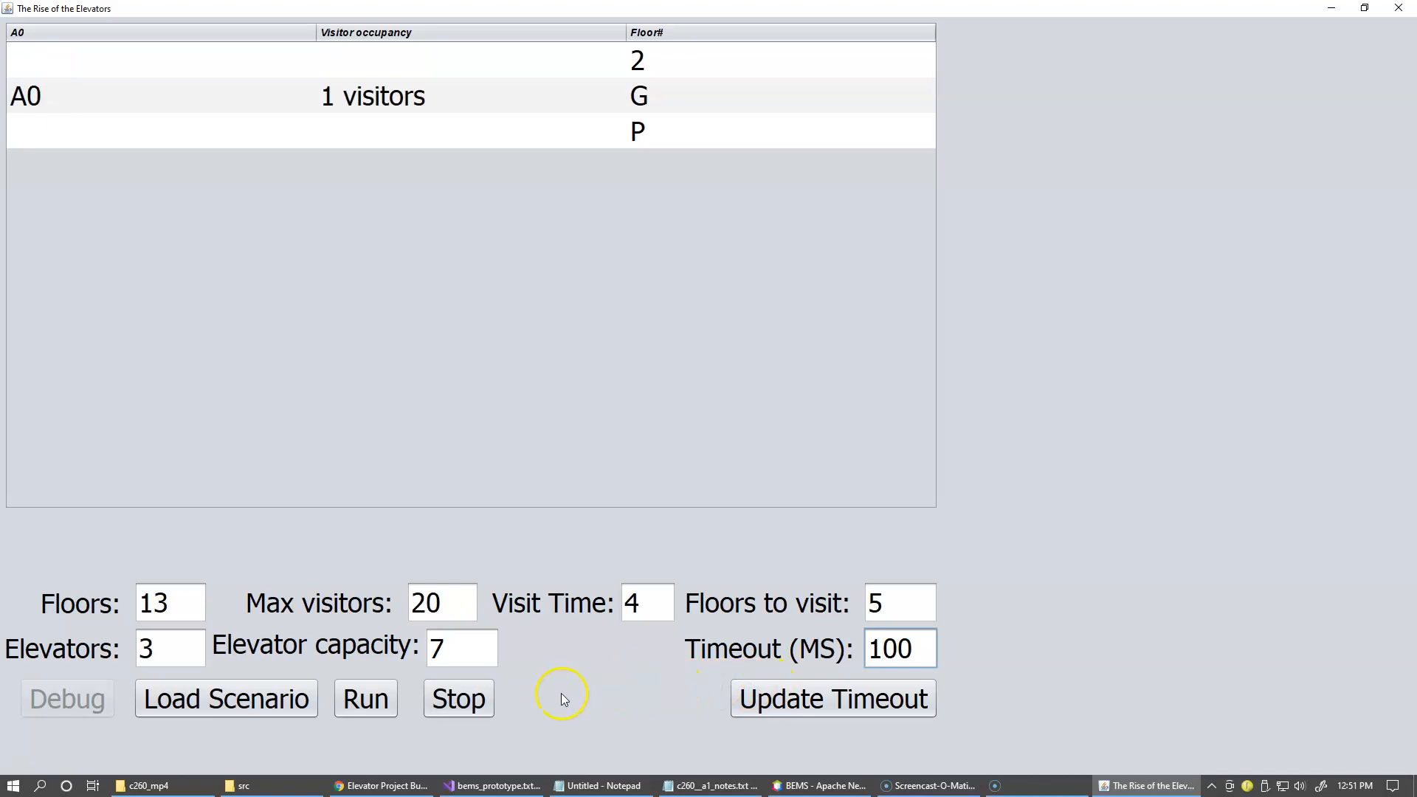
left_click(225, 697)
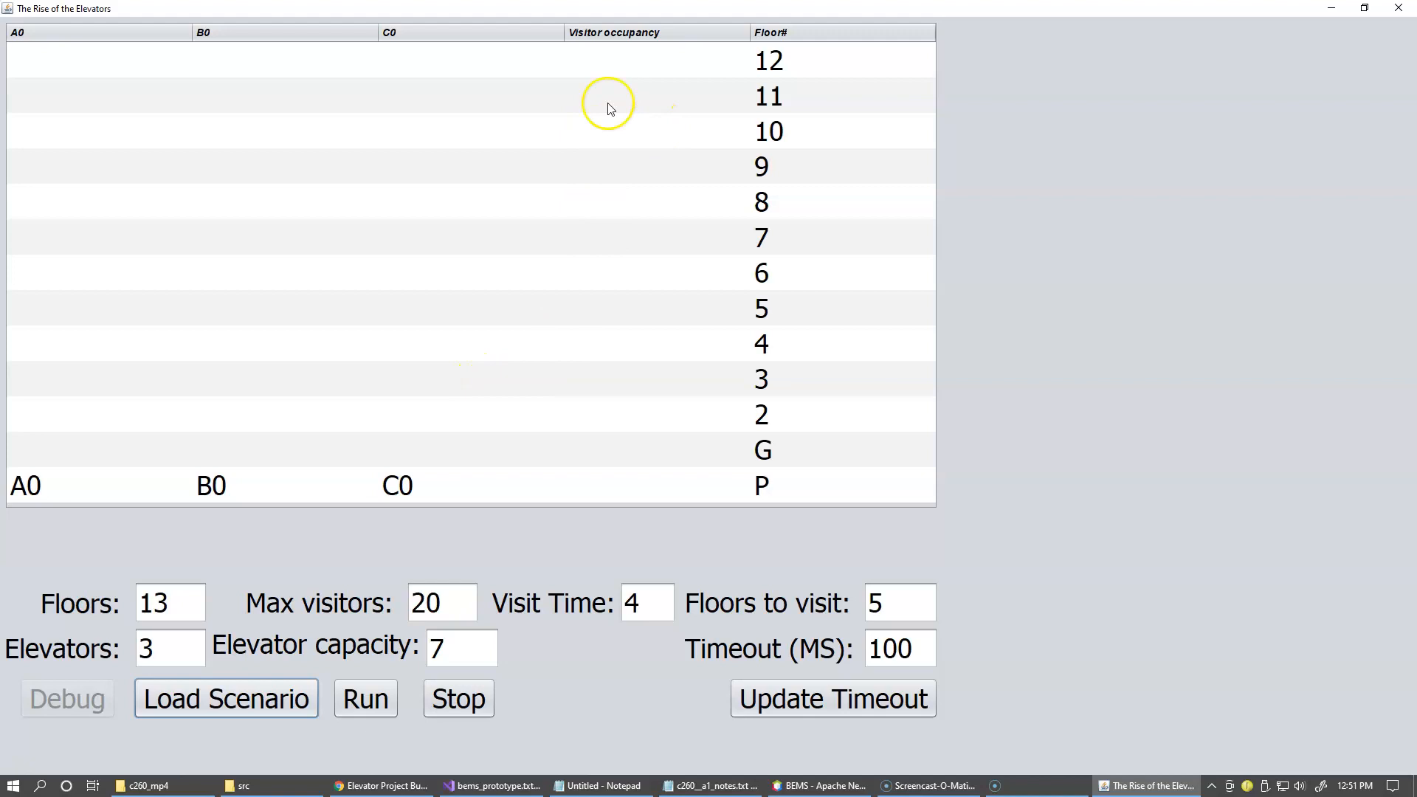
mouse_move(250, 684)
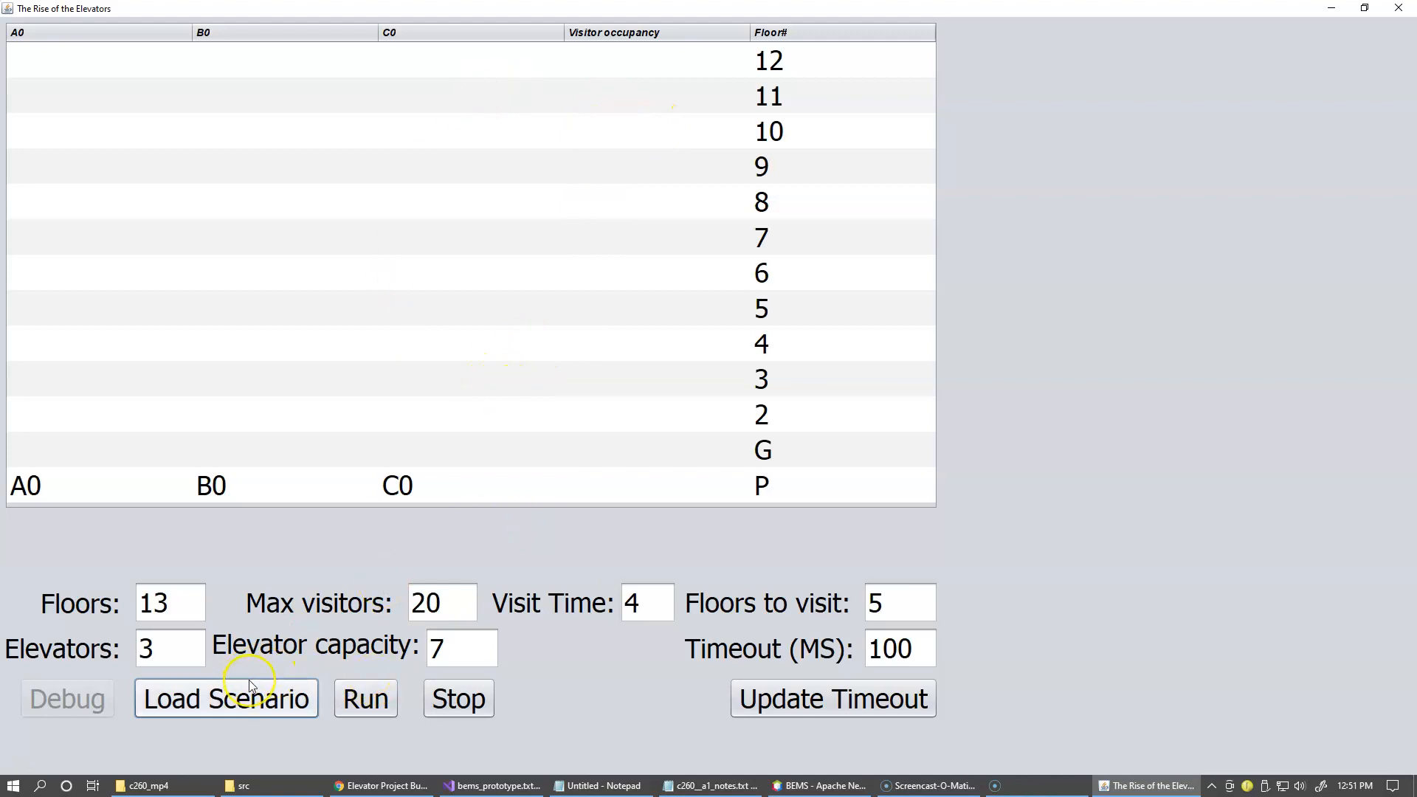
mouse_move(365, 699)
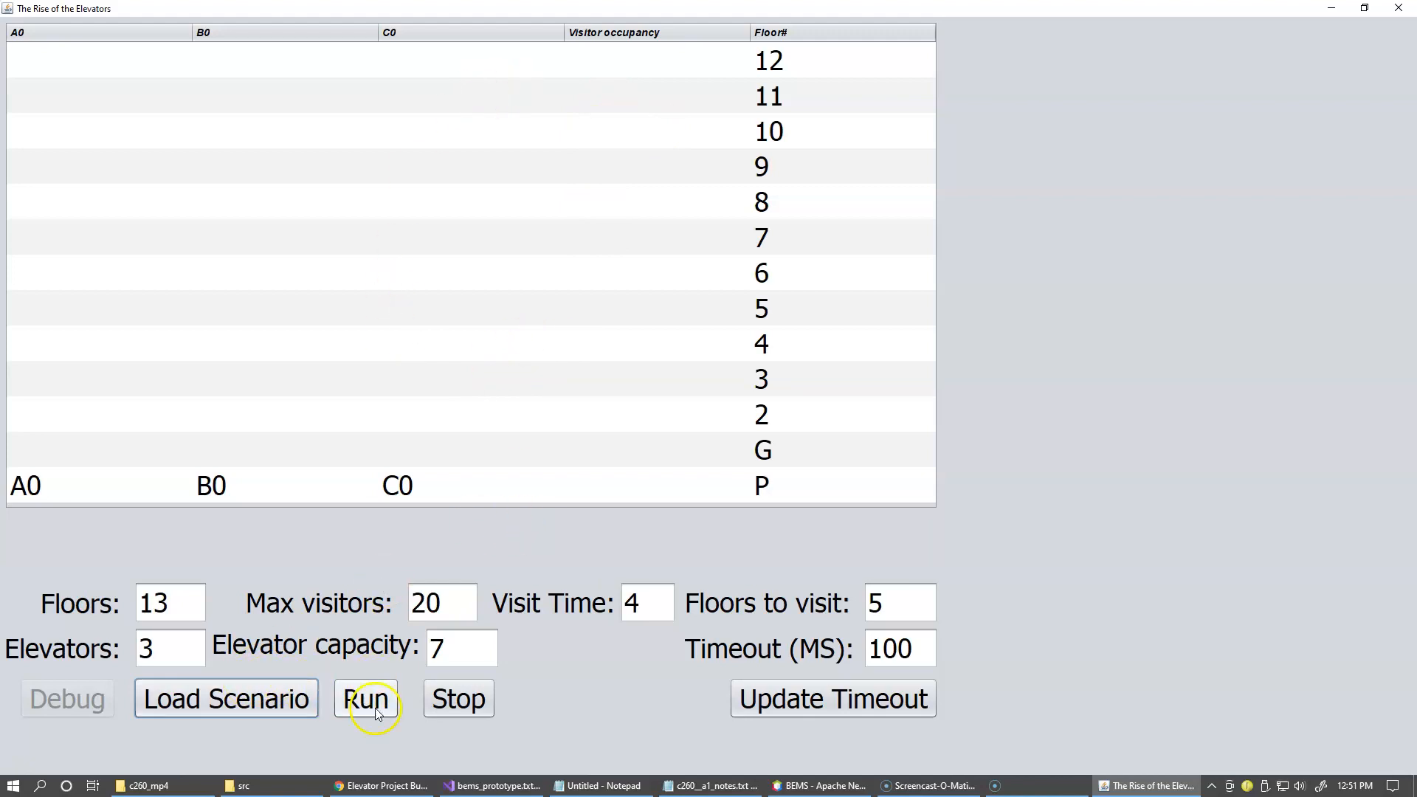
Run the 13-floor, three-elevator simulation and apply a 1 ms timeout.
left_click(366, 698)
type("1")
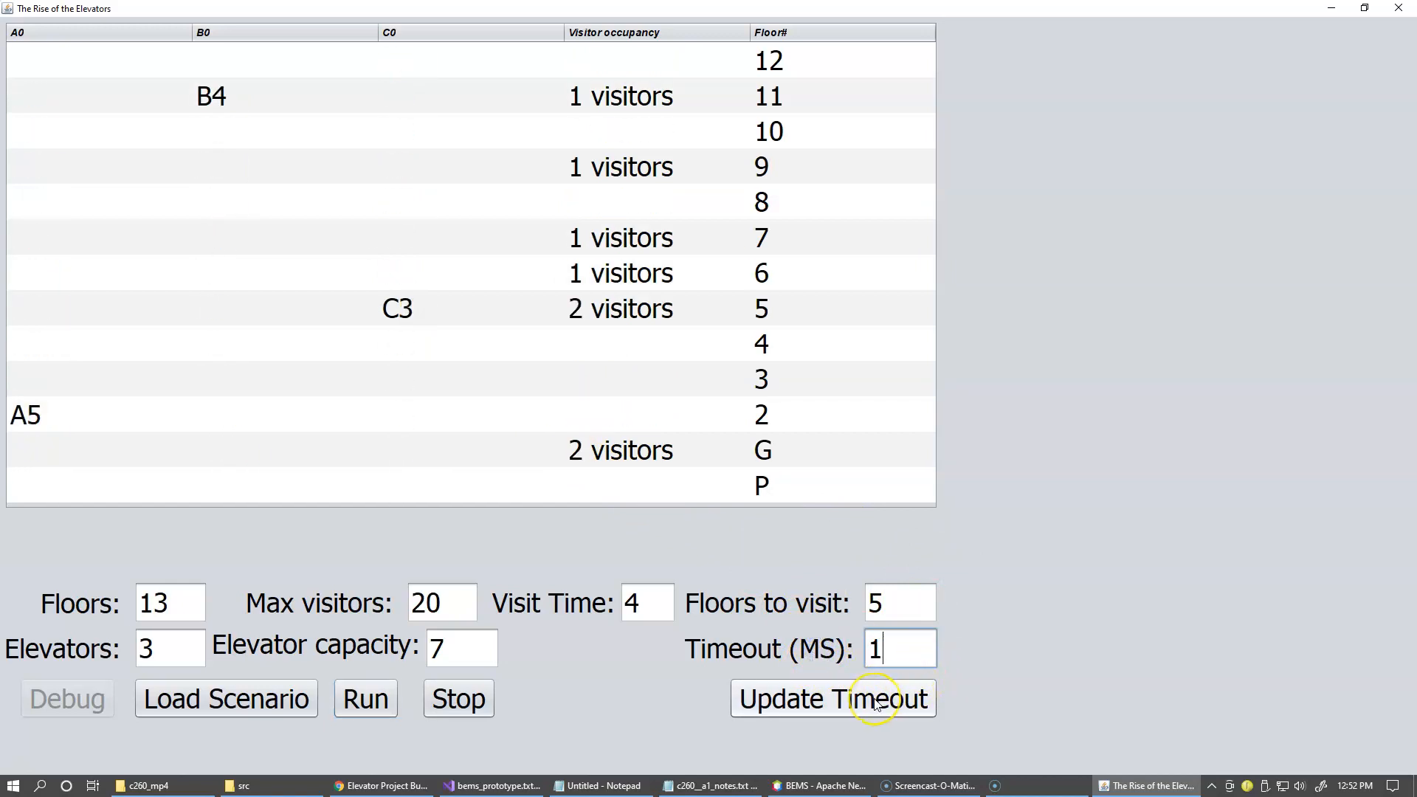
left_click(832, 698)
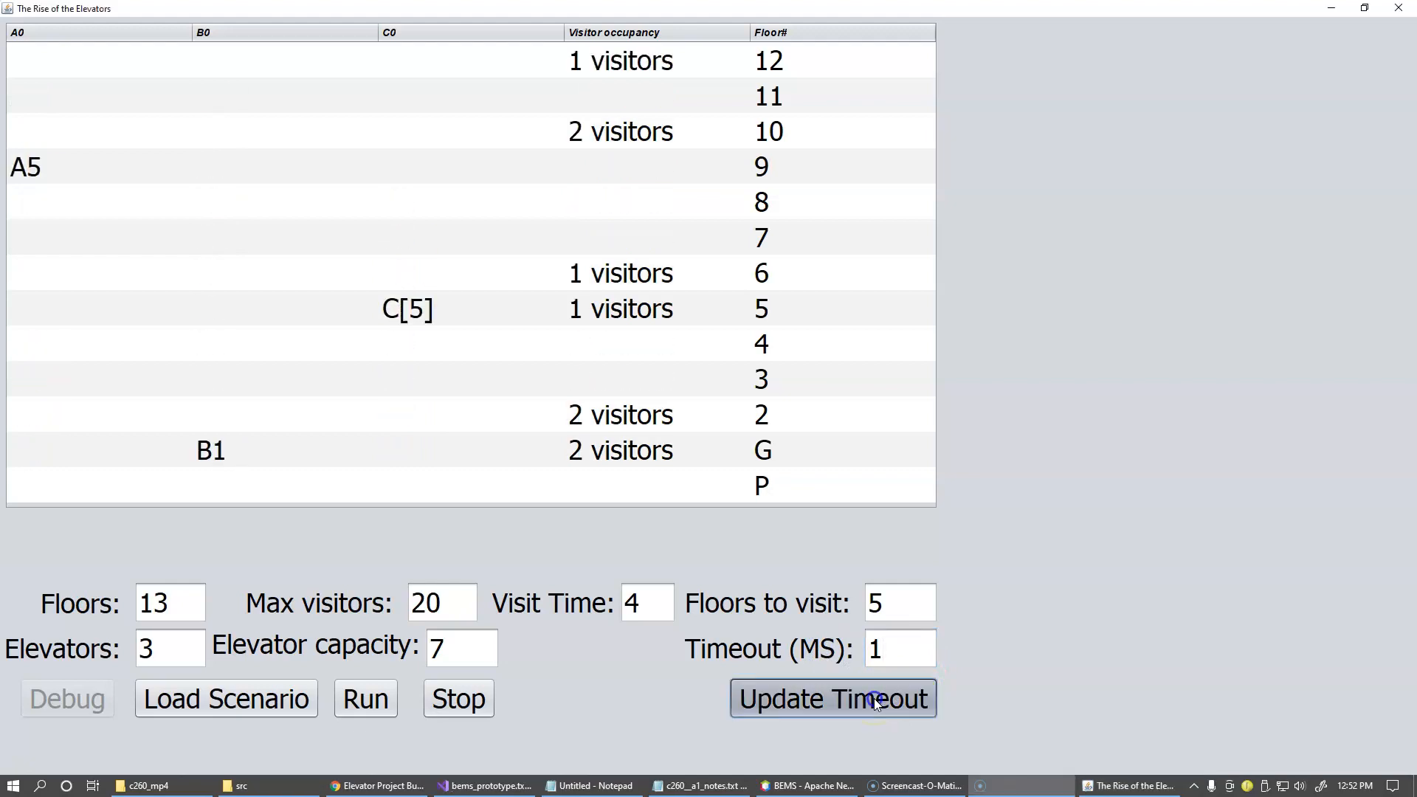
Change the timeout field to 77 while the 13-floor simulation keeps running.
left_click(831, 698)
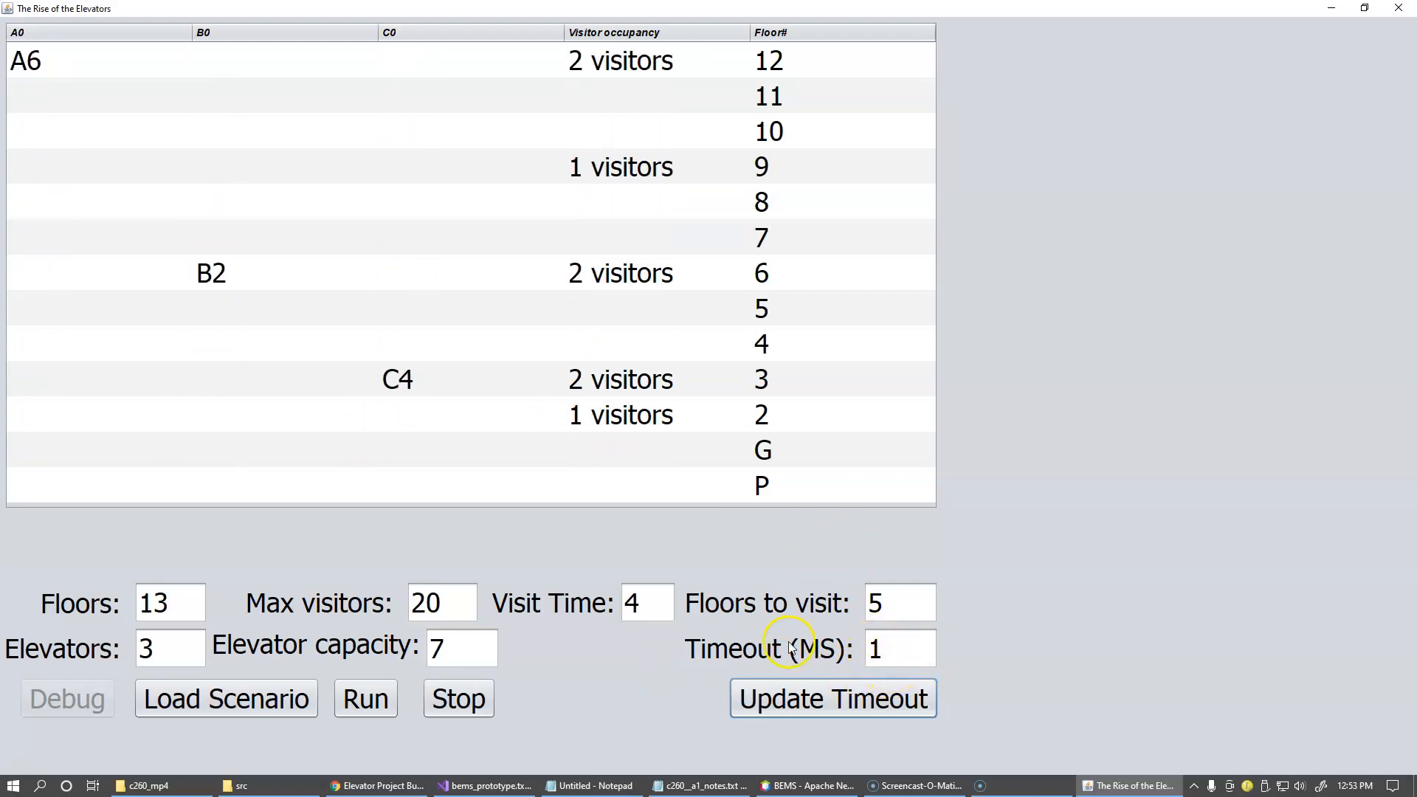
left_click(899, 647)
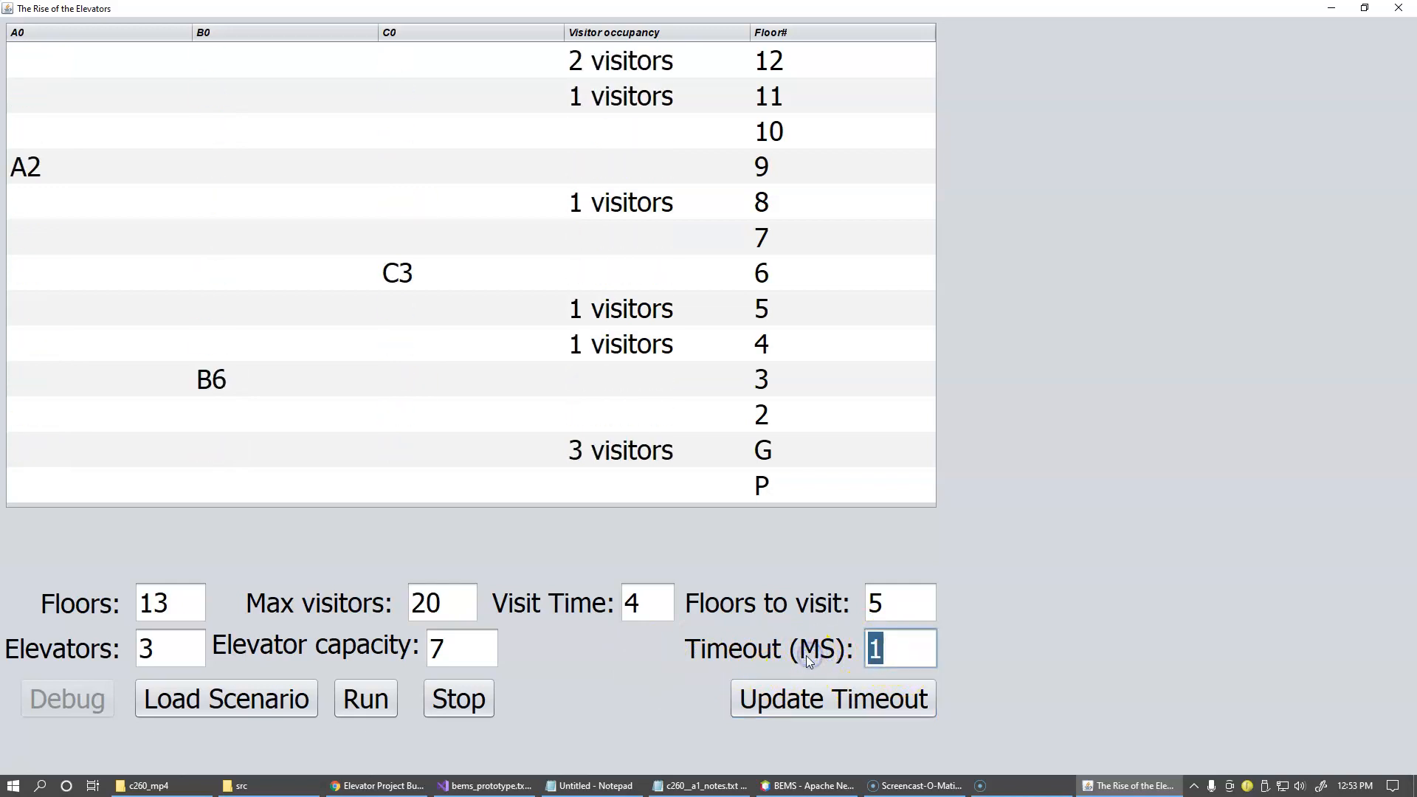
left_click(831, 697)
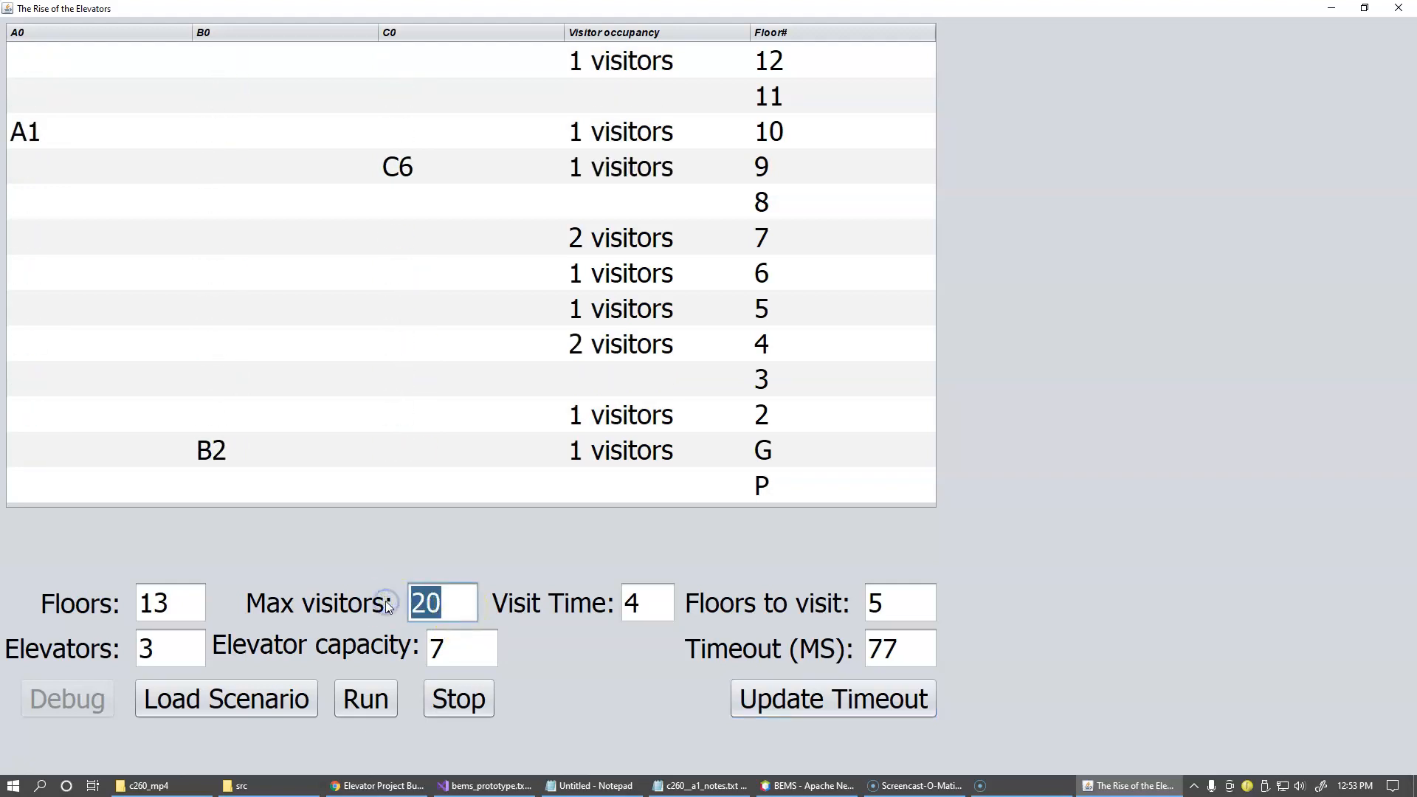
Load a scenario with 1000 max visitors and 5 elevators, then set timeout to 1 ms.
type("1000")
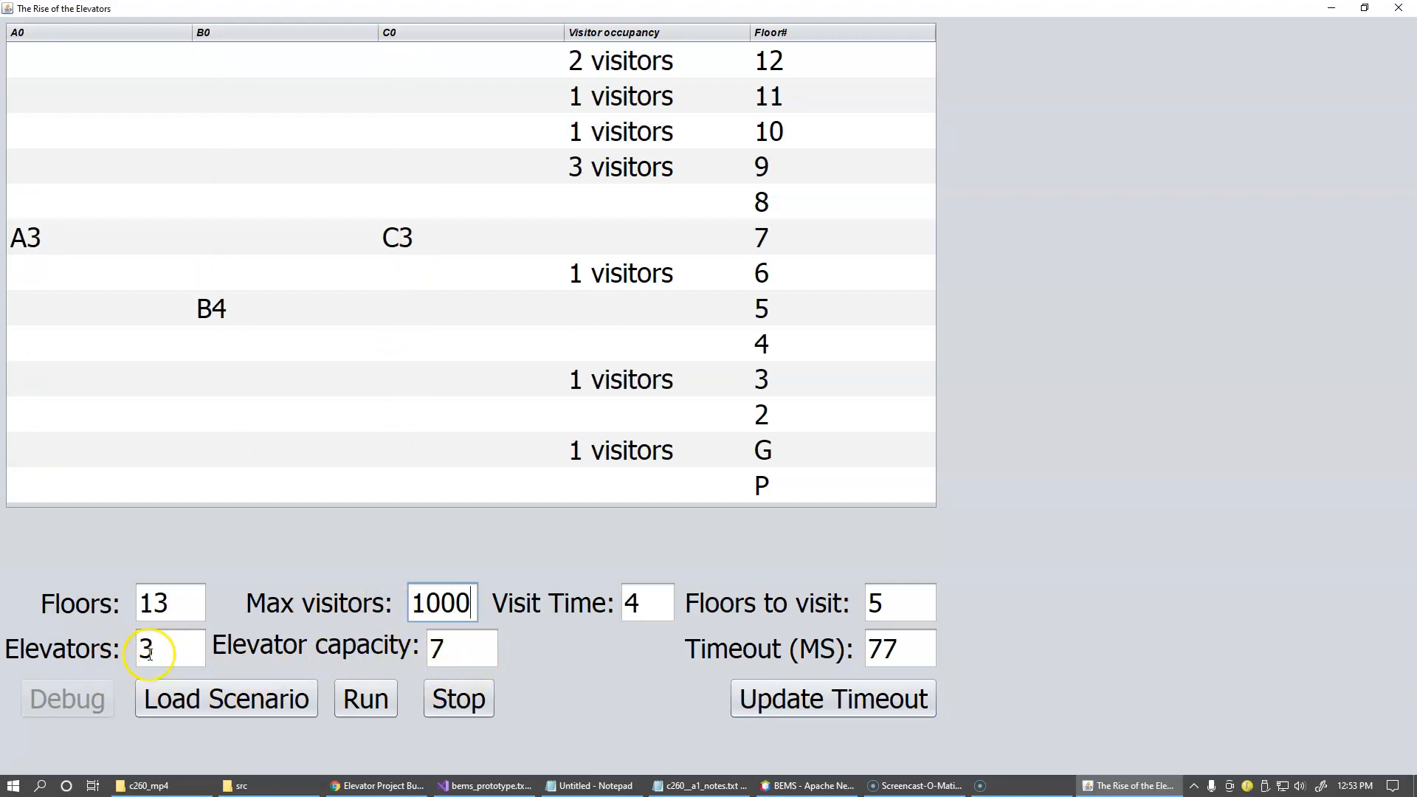
type("5")
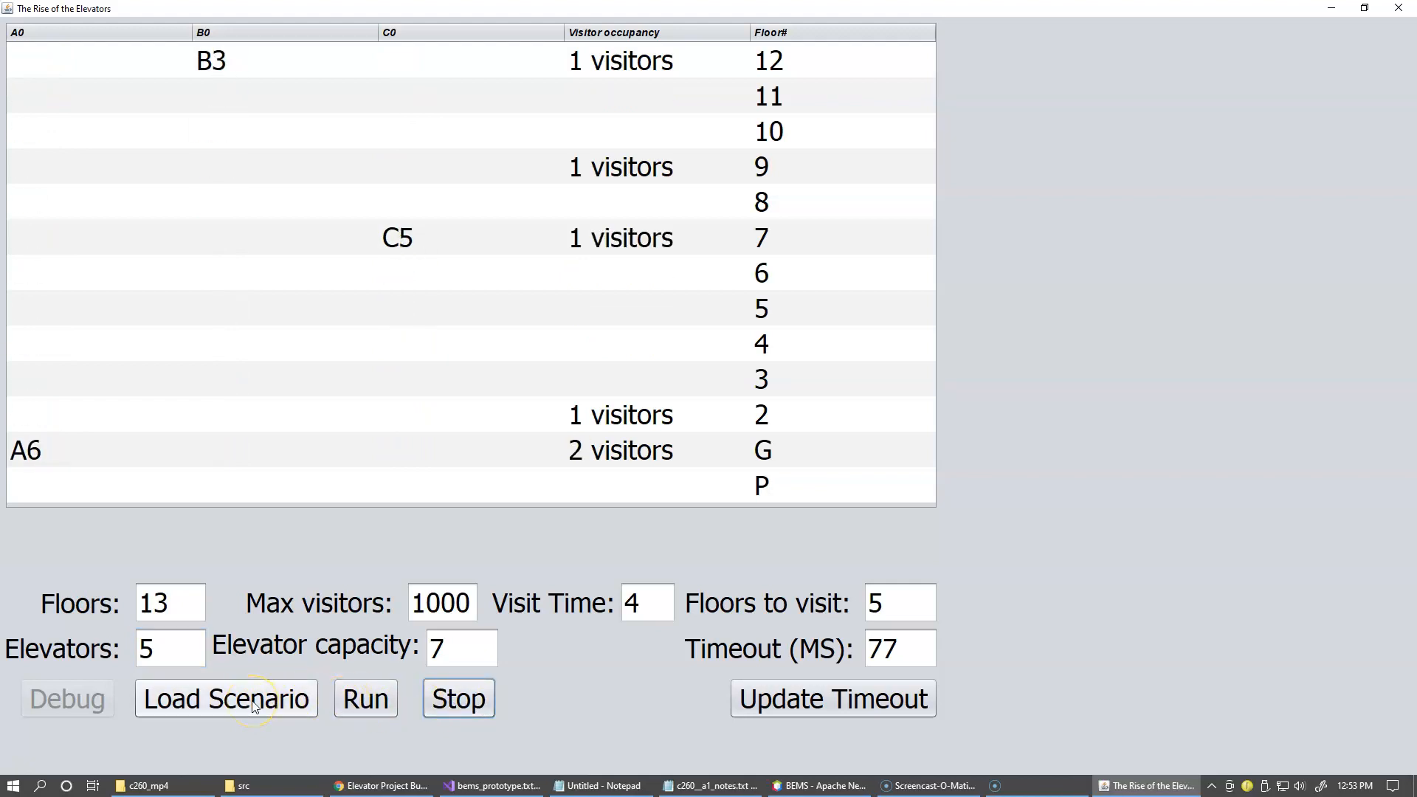
left_click(225, 697)
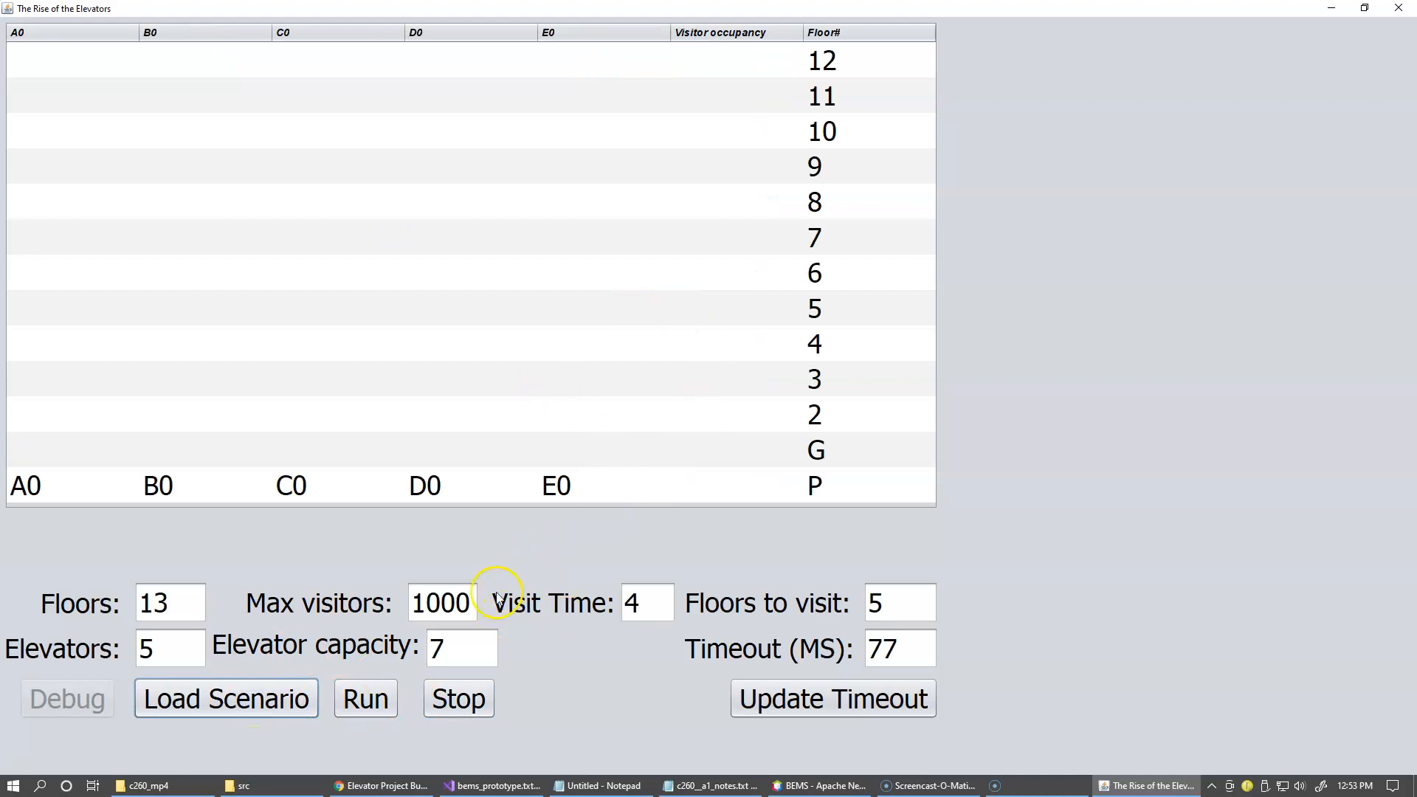
left_click(899, 648)
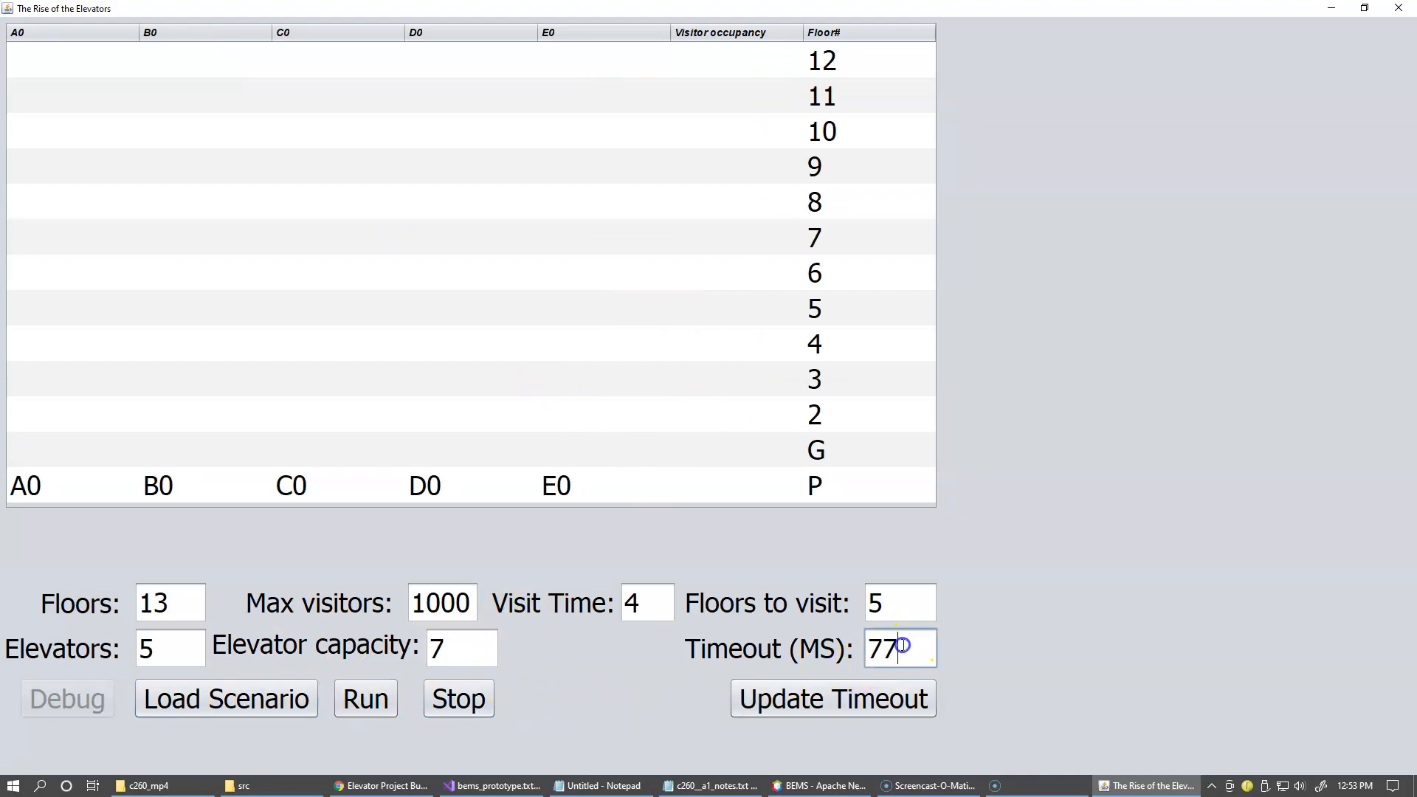
type("1")
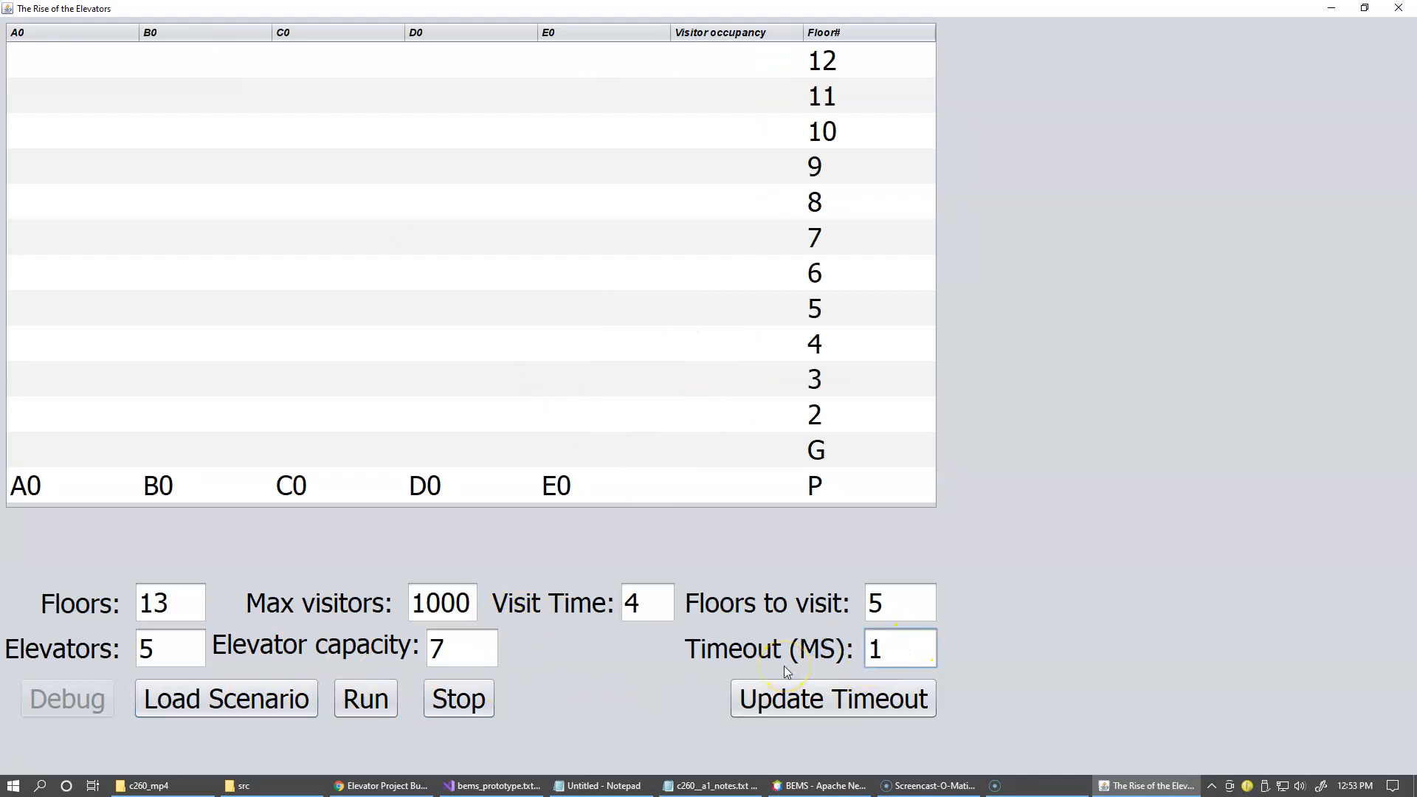
mouse_move(661, 673)
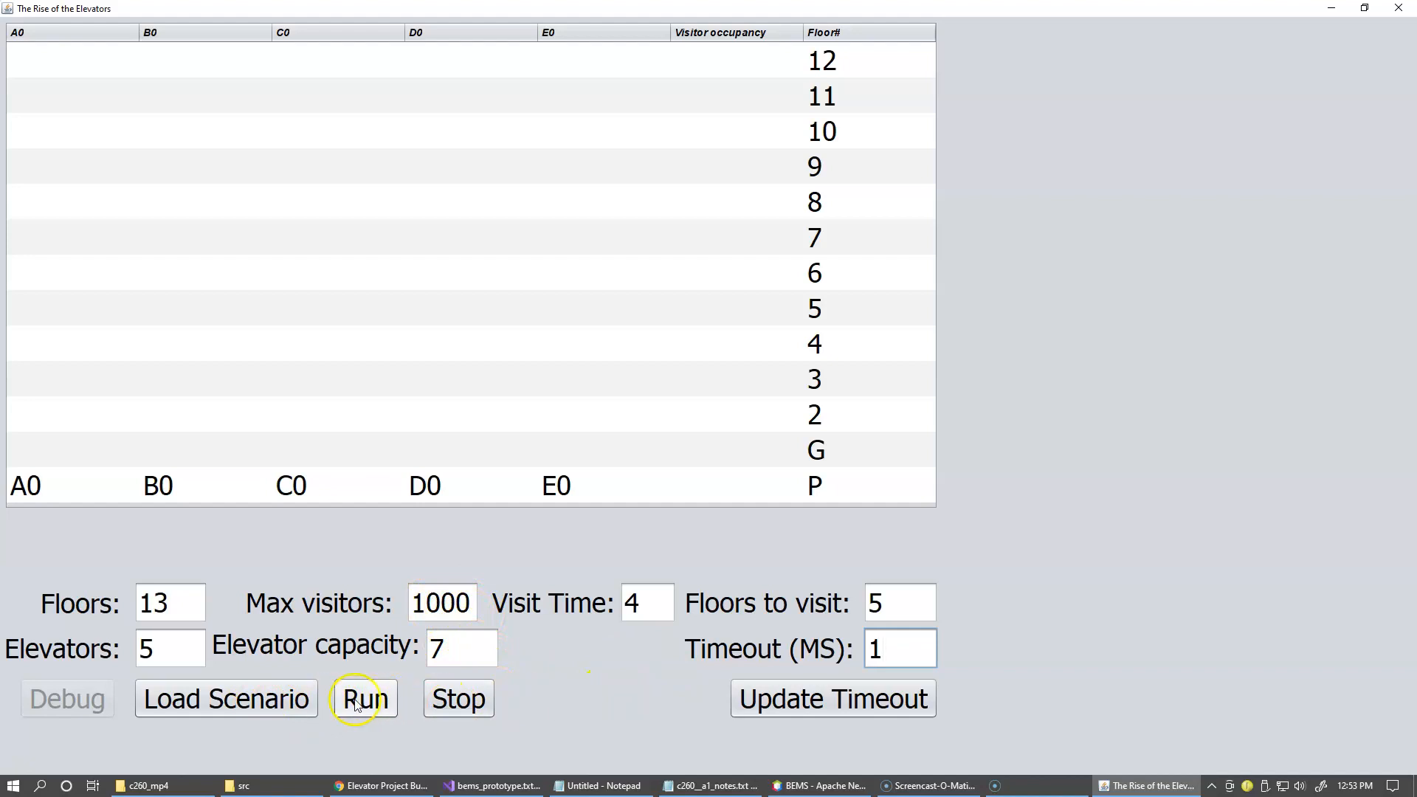
Start the five-elevator, 1000-visitor simulation and apply a 77 ms timeout while it runs.
left_click(365, 699)
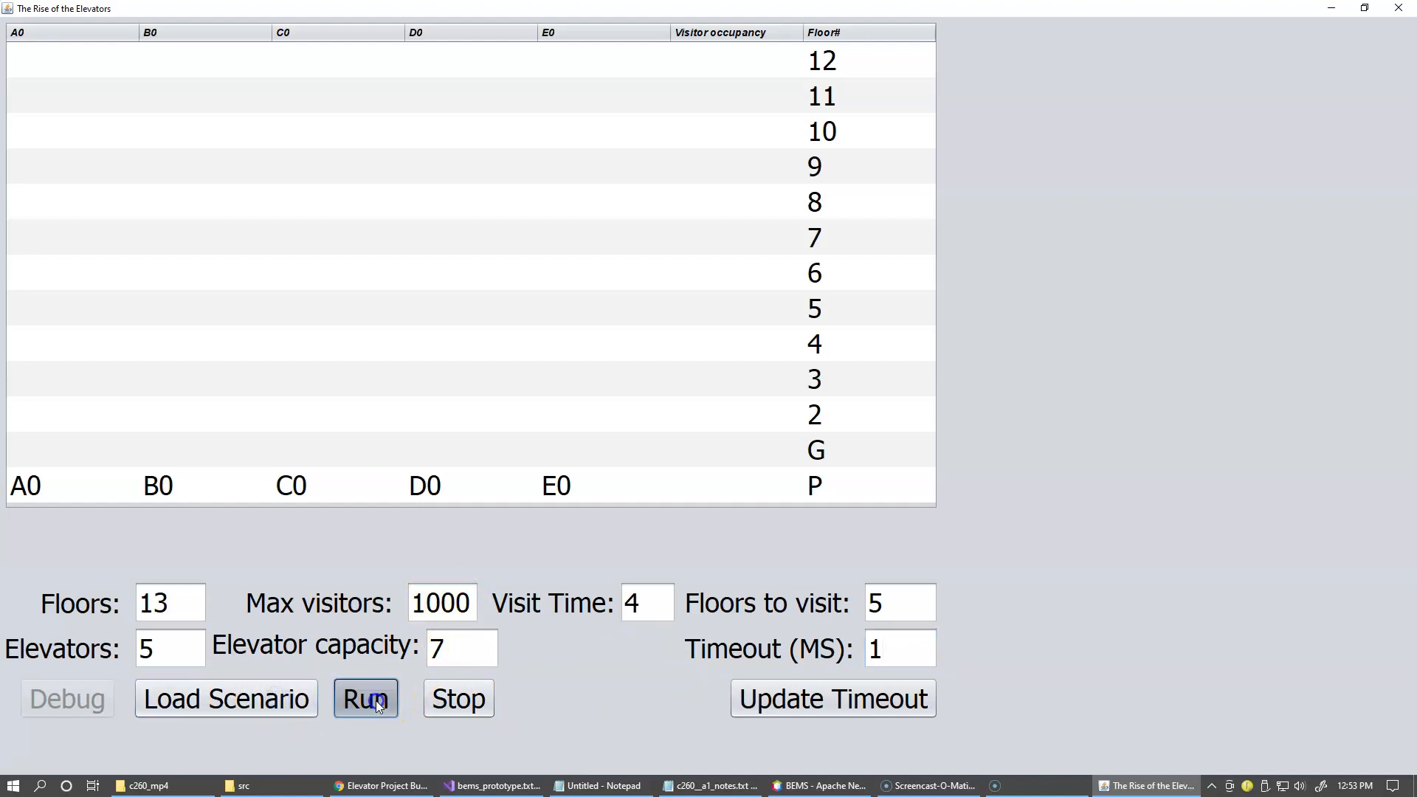
left_click(365, 697)
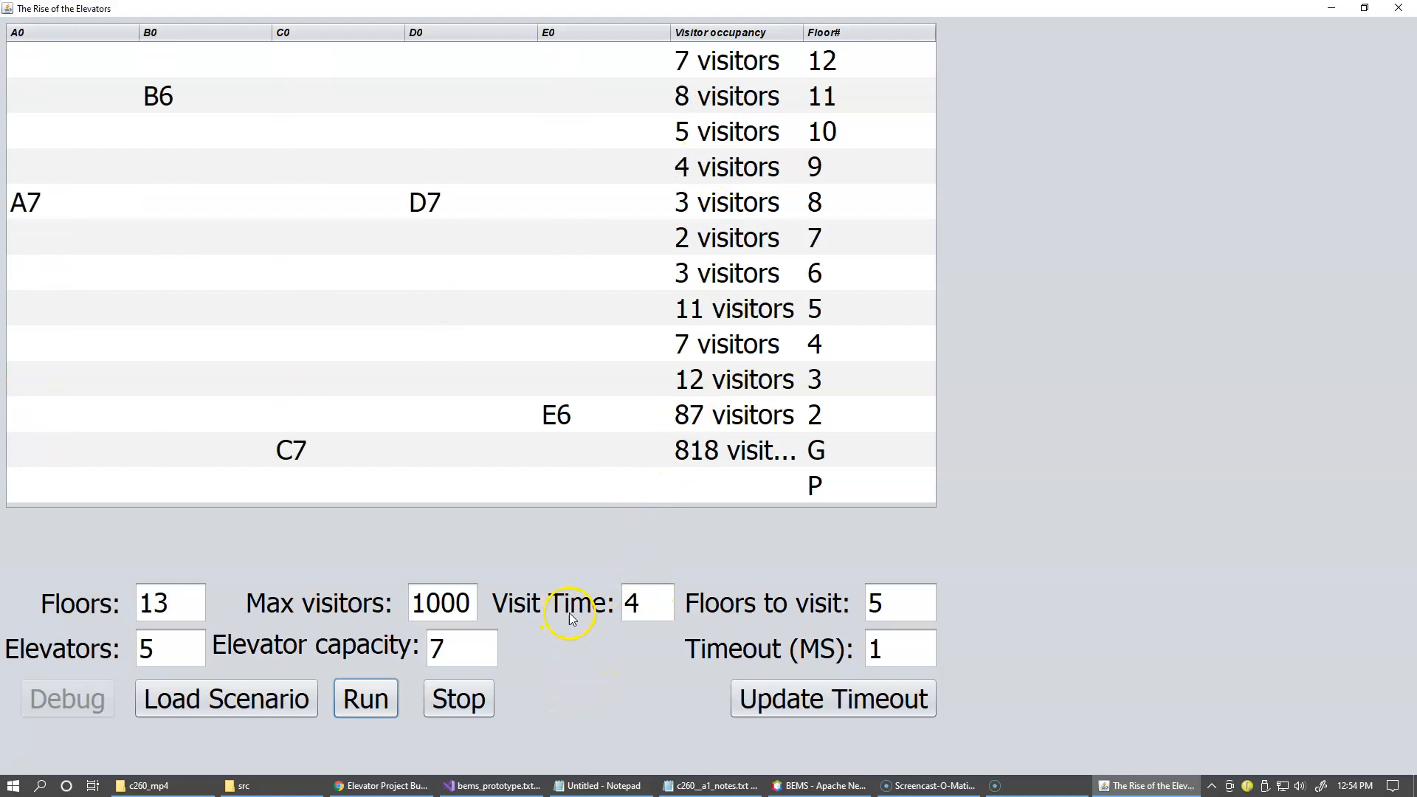
left_click(898, 647)
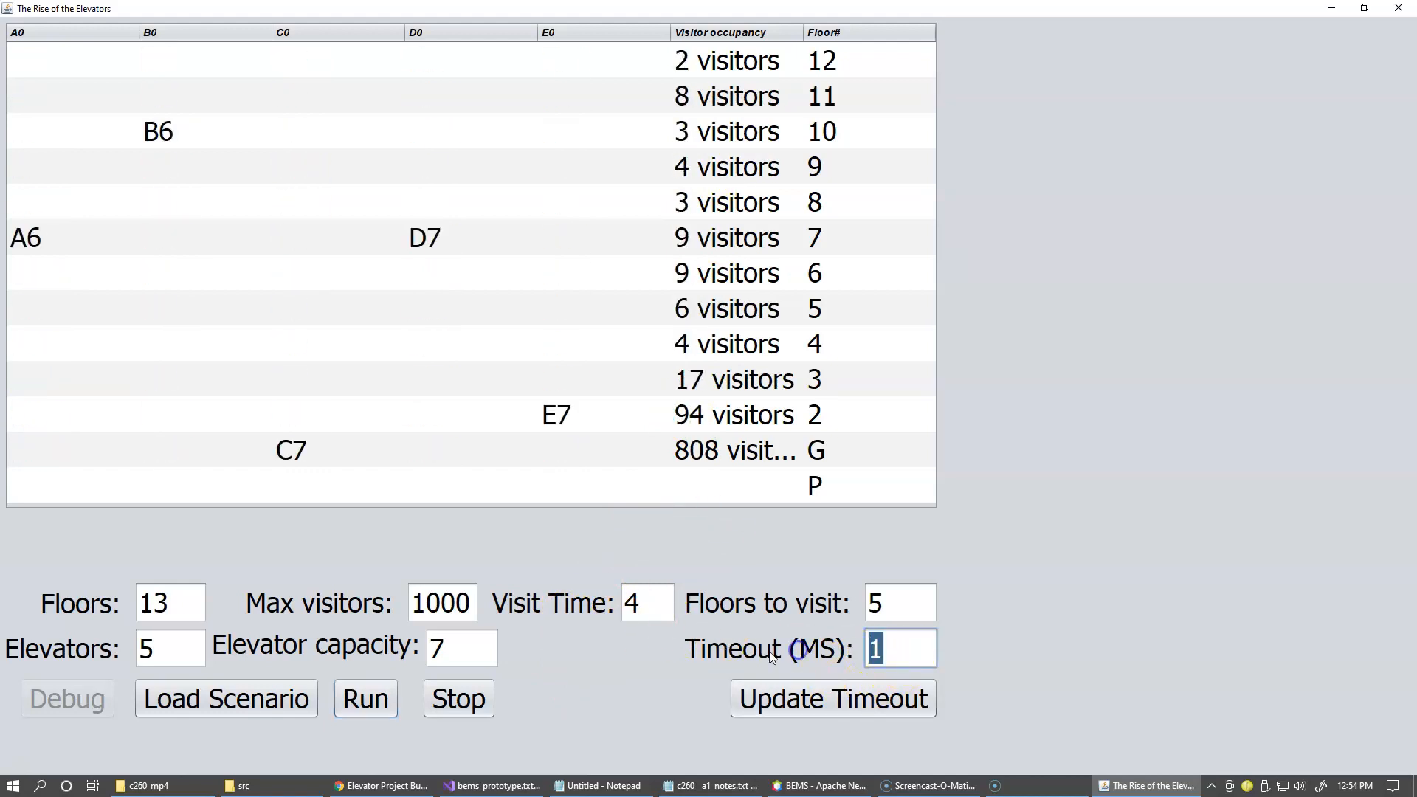
left_click(830, 697)
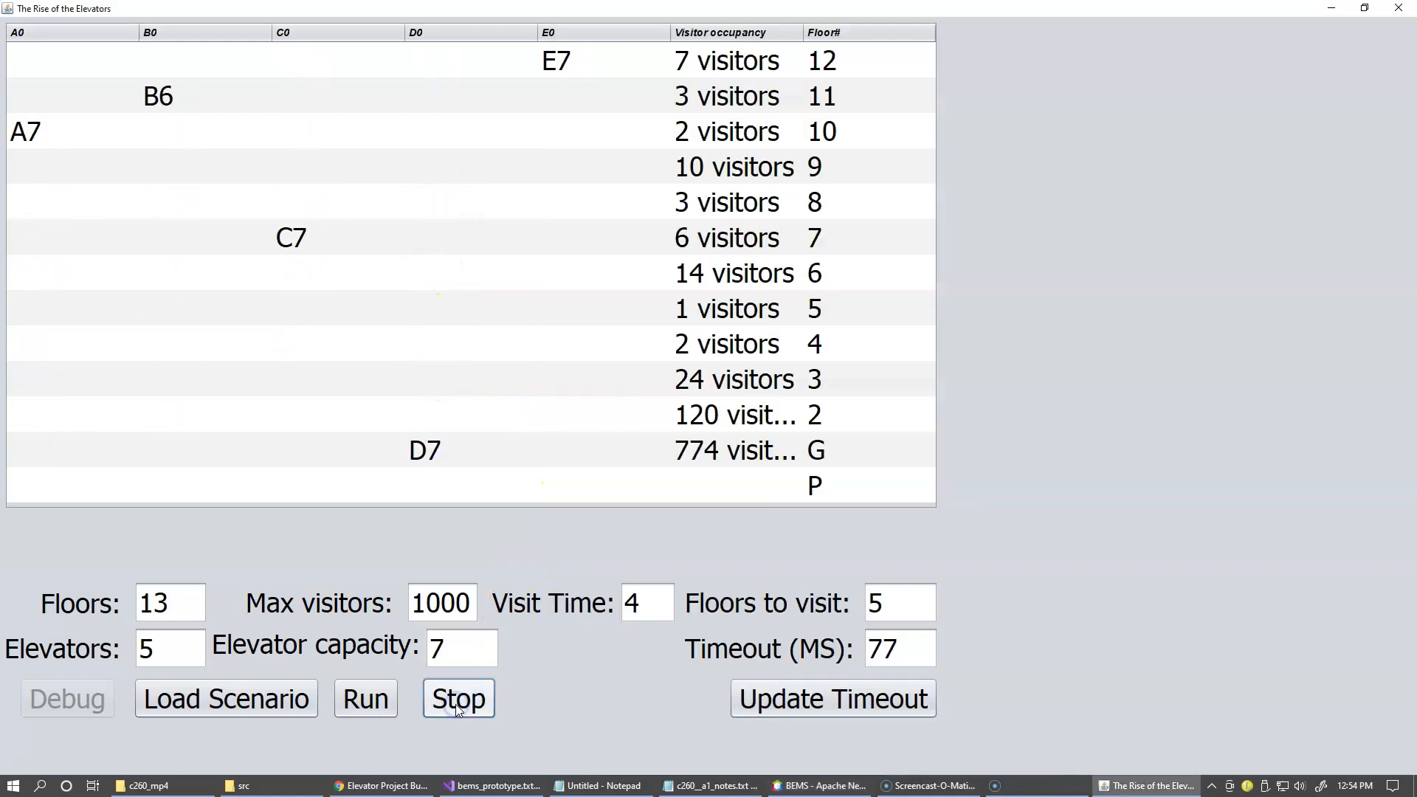
Stop the run and view the A7–E7 passenger and distance stats in NetBeans output.
left_click(816, 784)
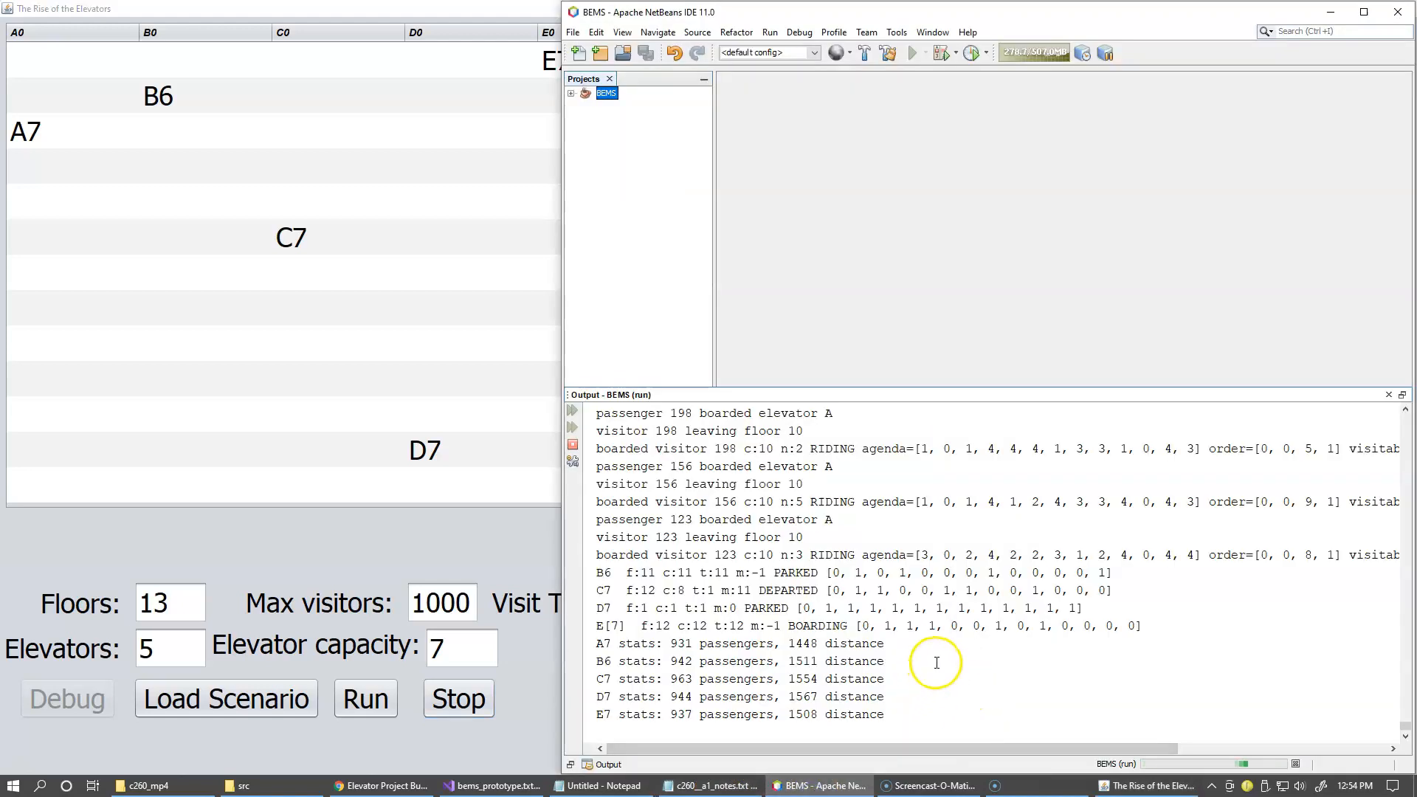
left_click(458, 699)
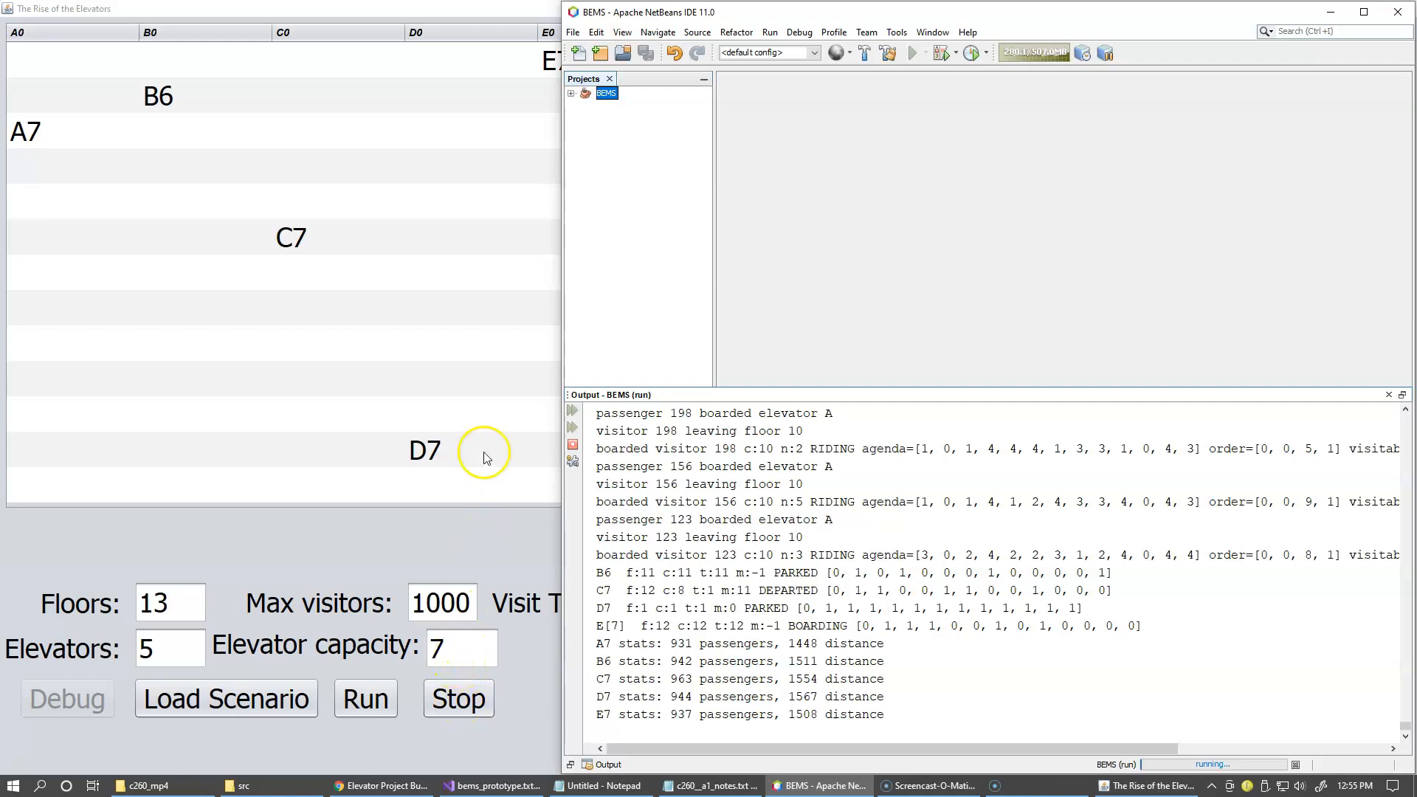
mouse_move(452, 302)
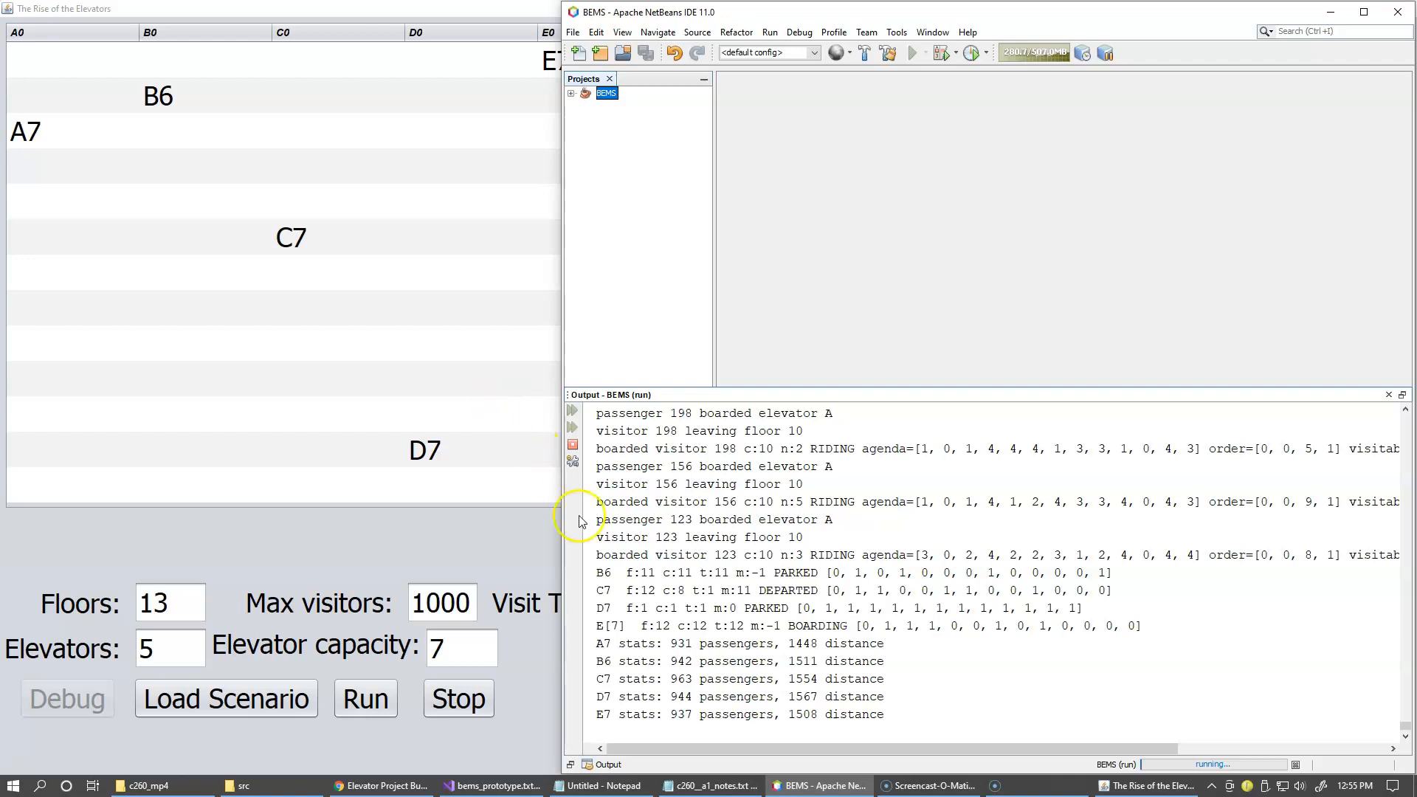
mouse_move(17, 168)
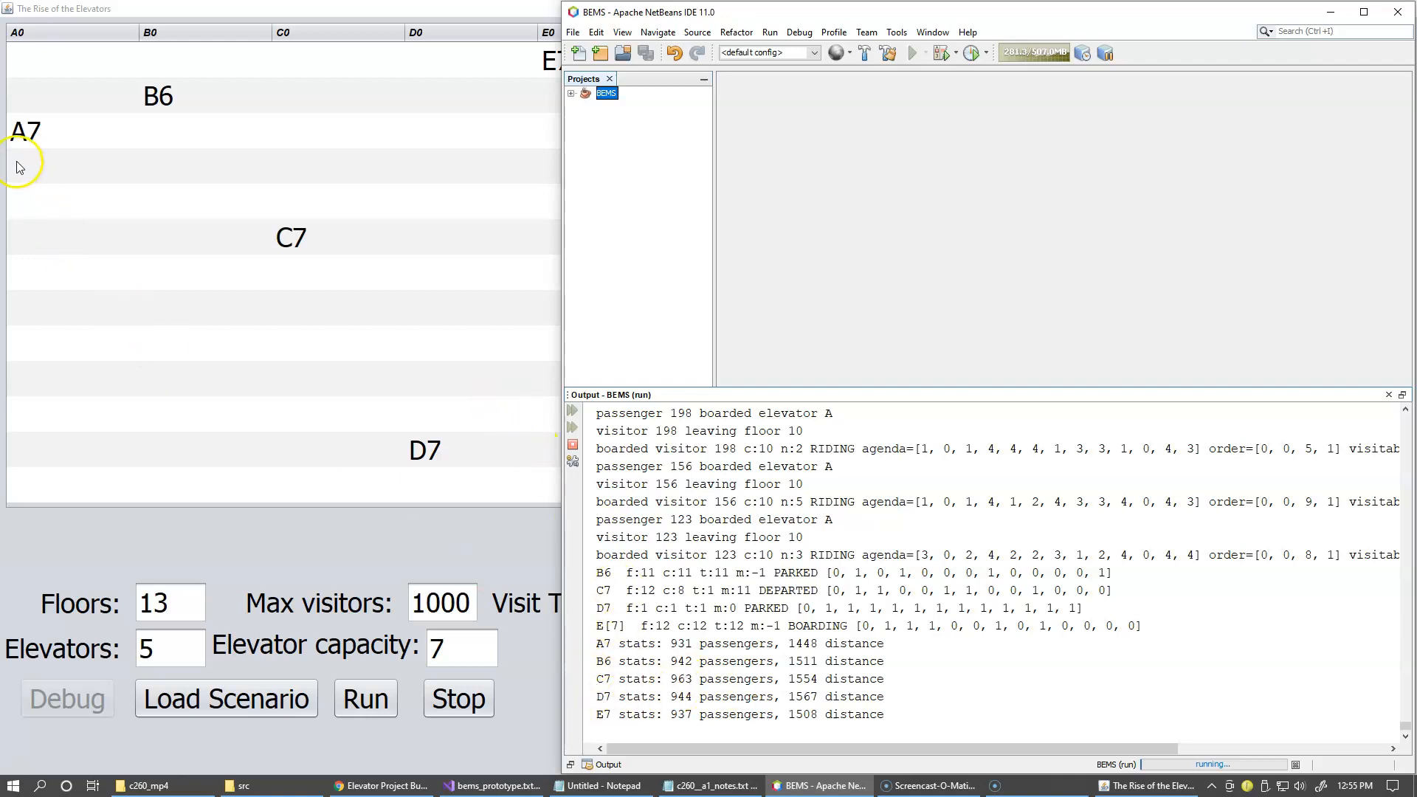
mouse_move(592, 651)
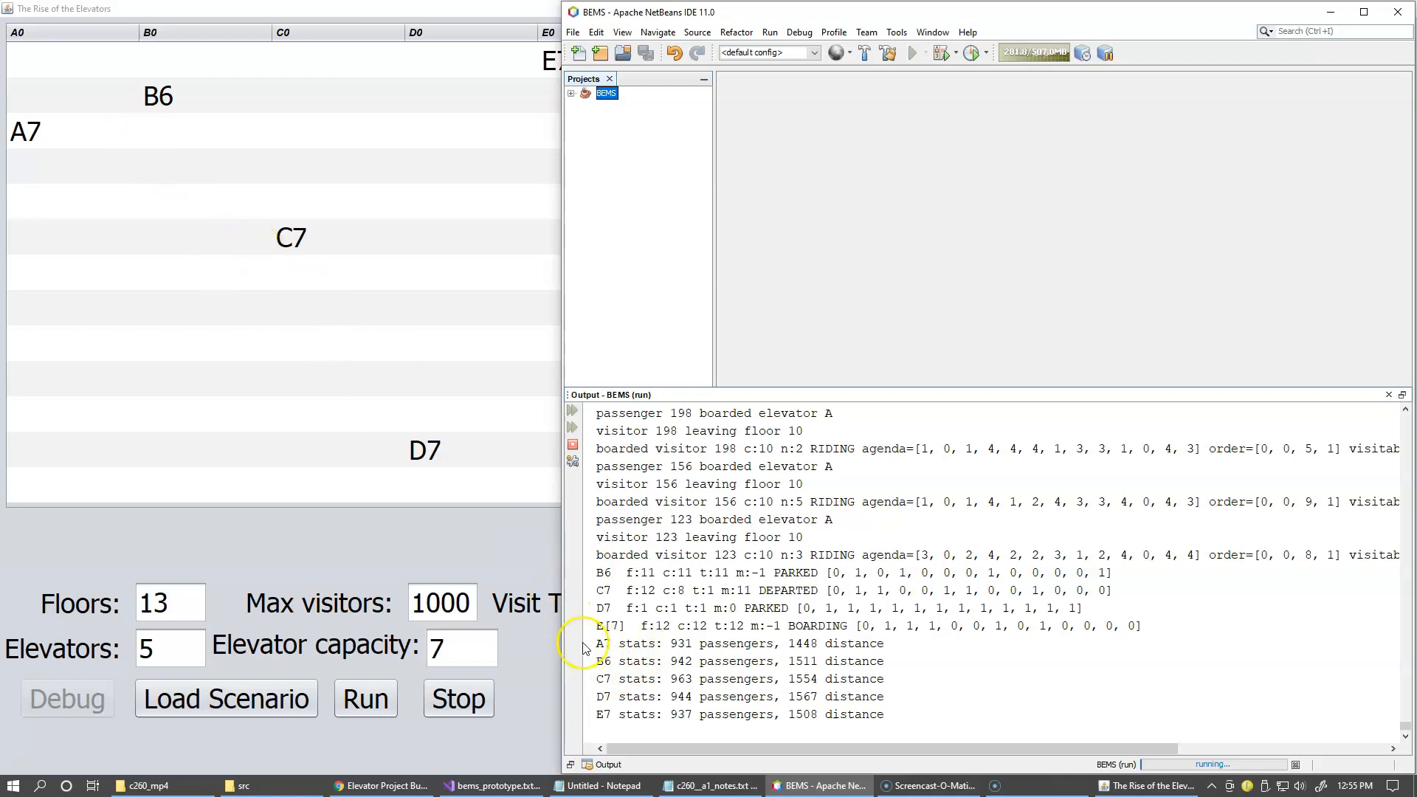
mouse_move(415, 219)
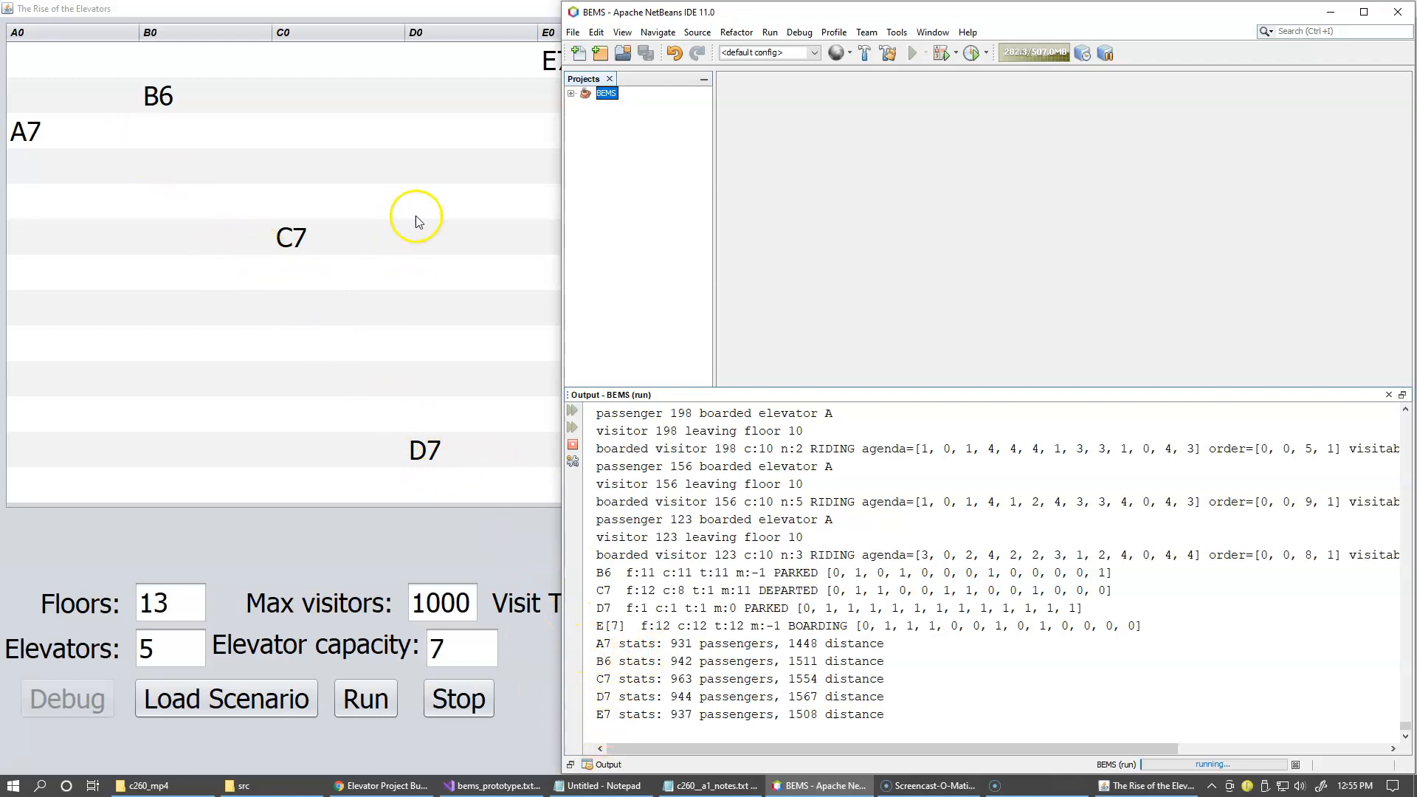
mouse_move(262, 200)
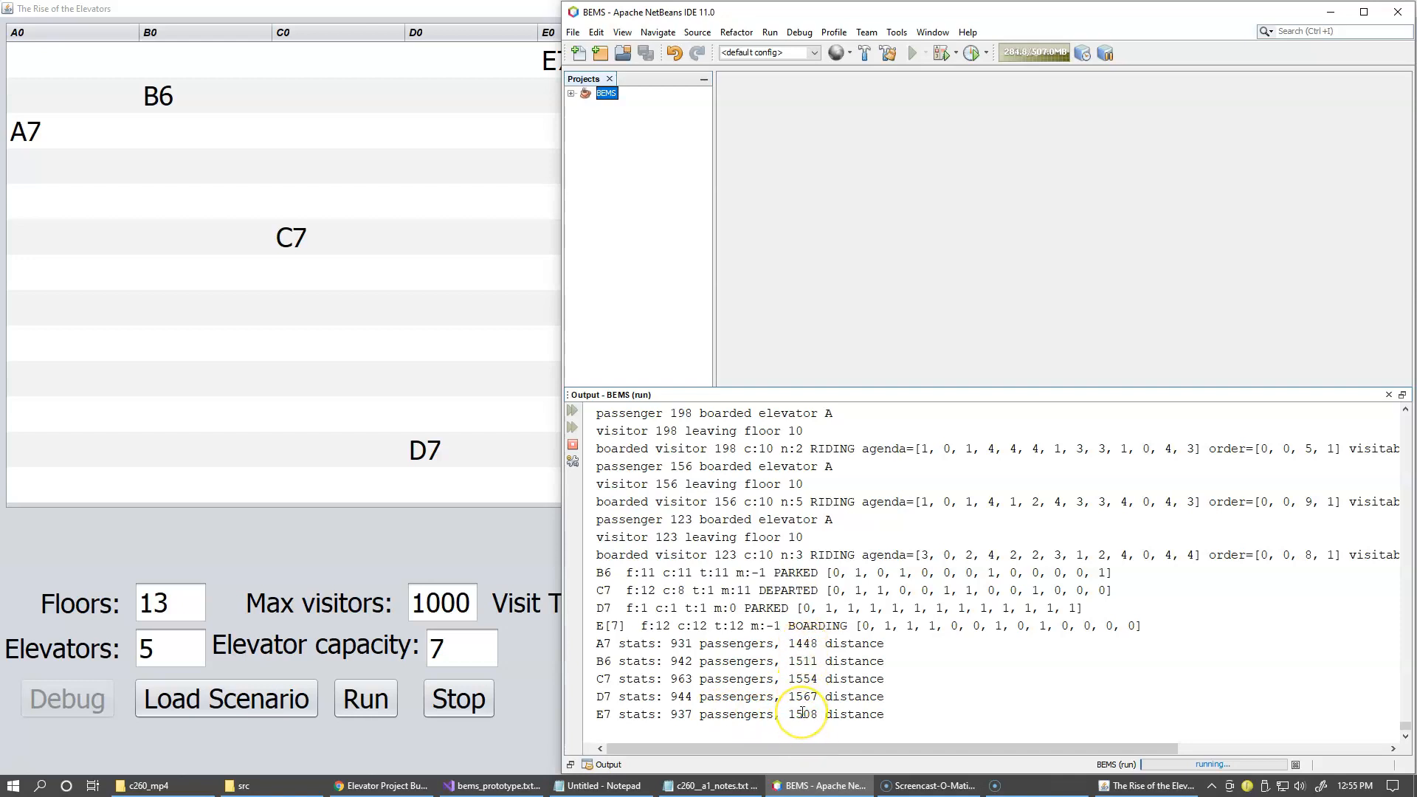
mouse_move(362, 362)
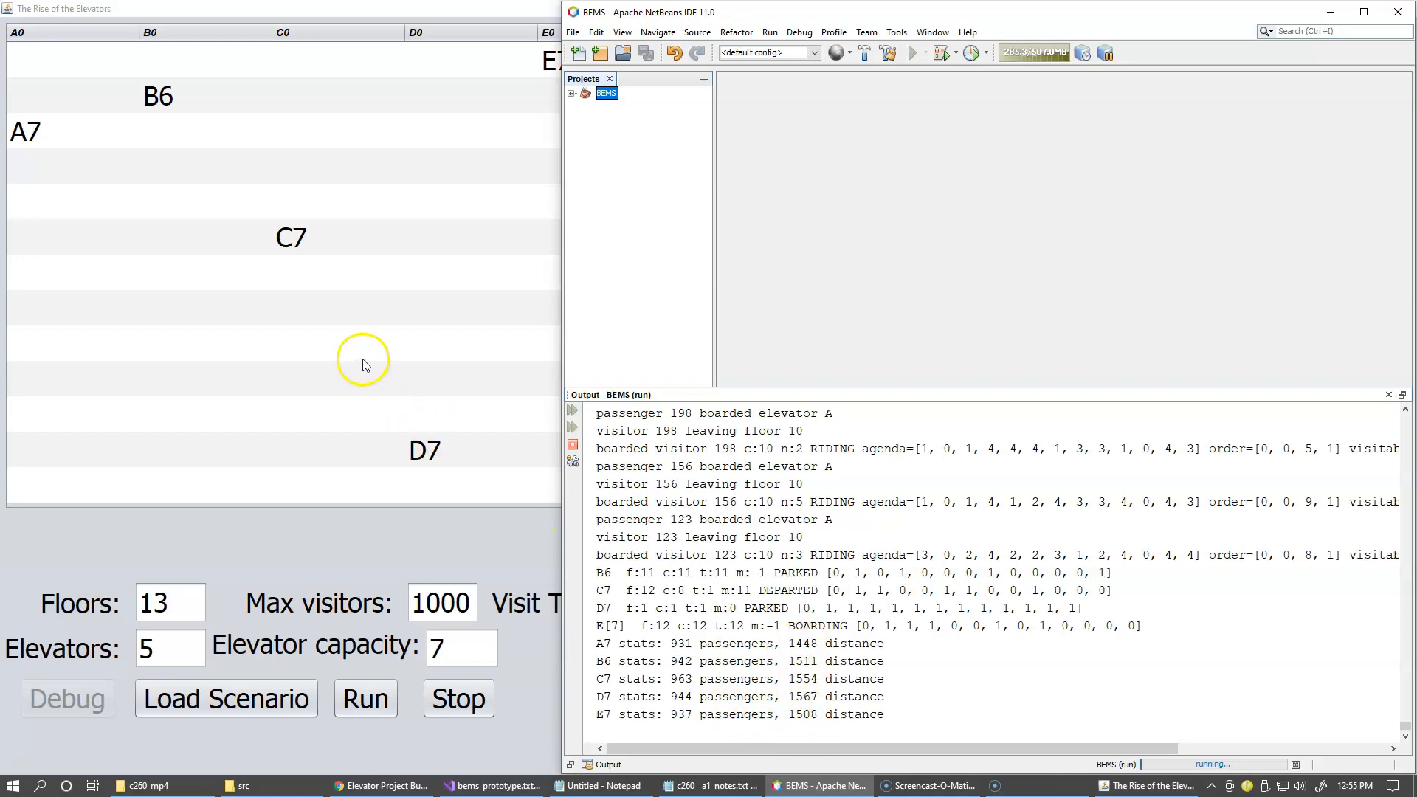
mouse_move(901, 721)
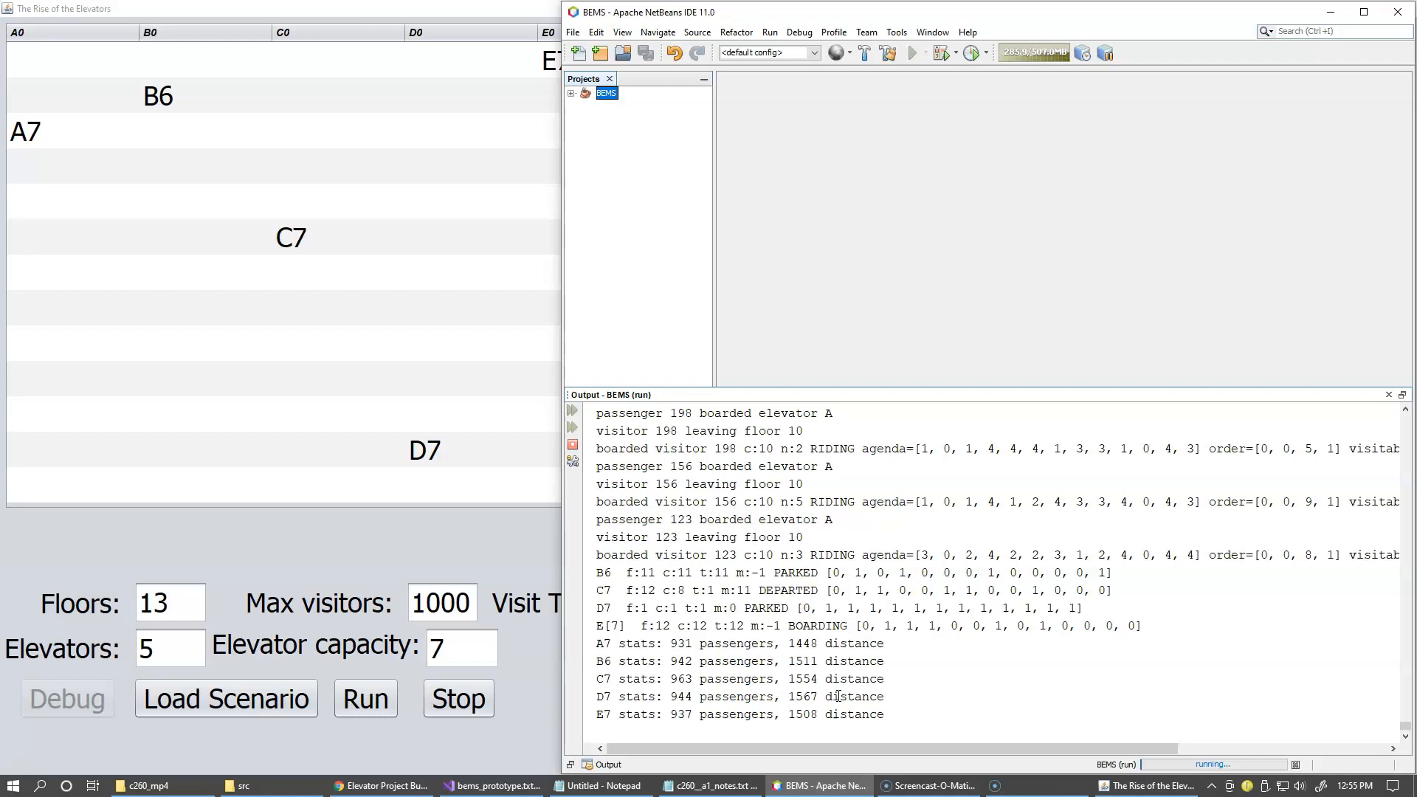
mouse_move(380, 749)
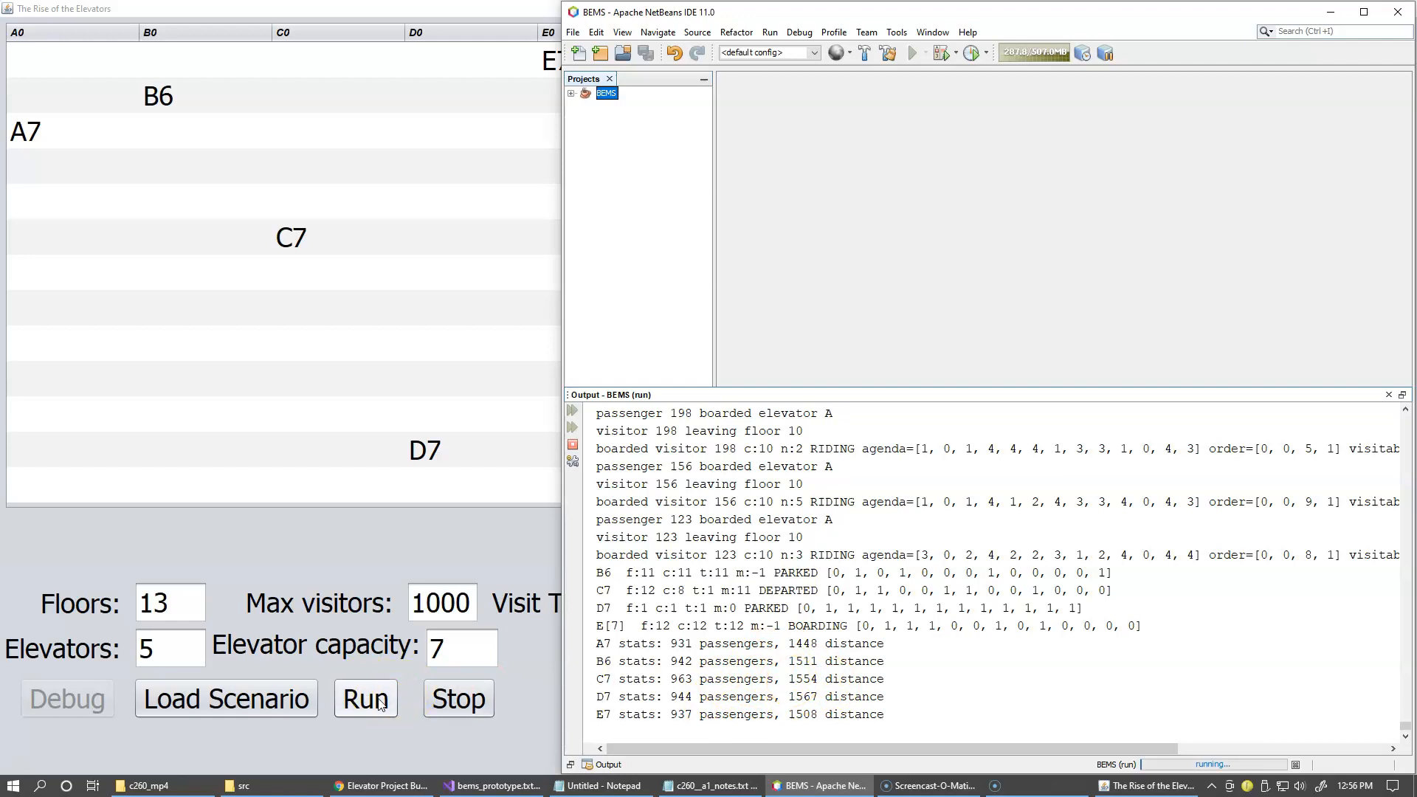
Bring the simulator window forward and start a fresh five-elevator, 1000-visitor run.
left_click(366, 699)
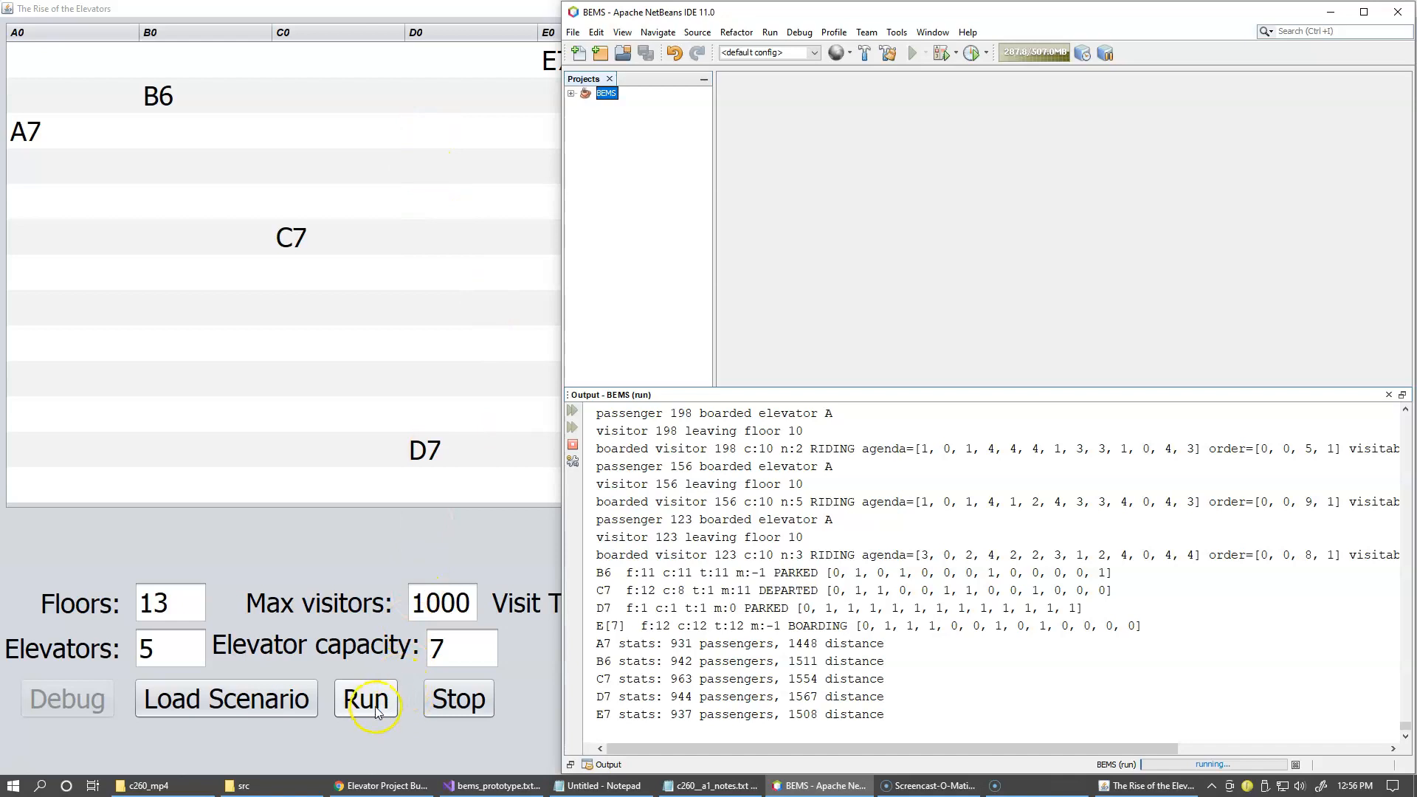
left_click(365, 699)
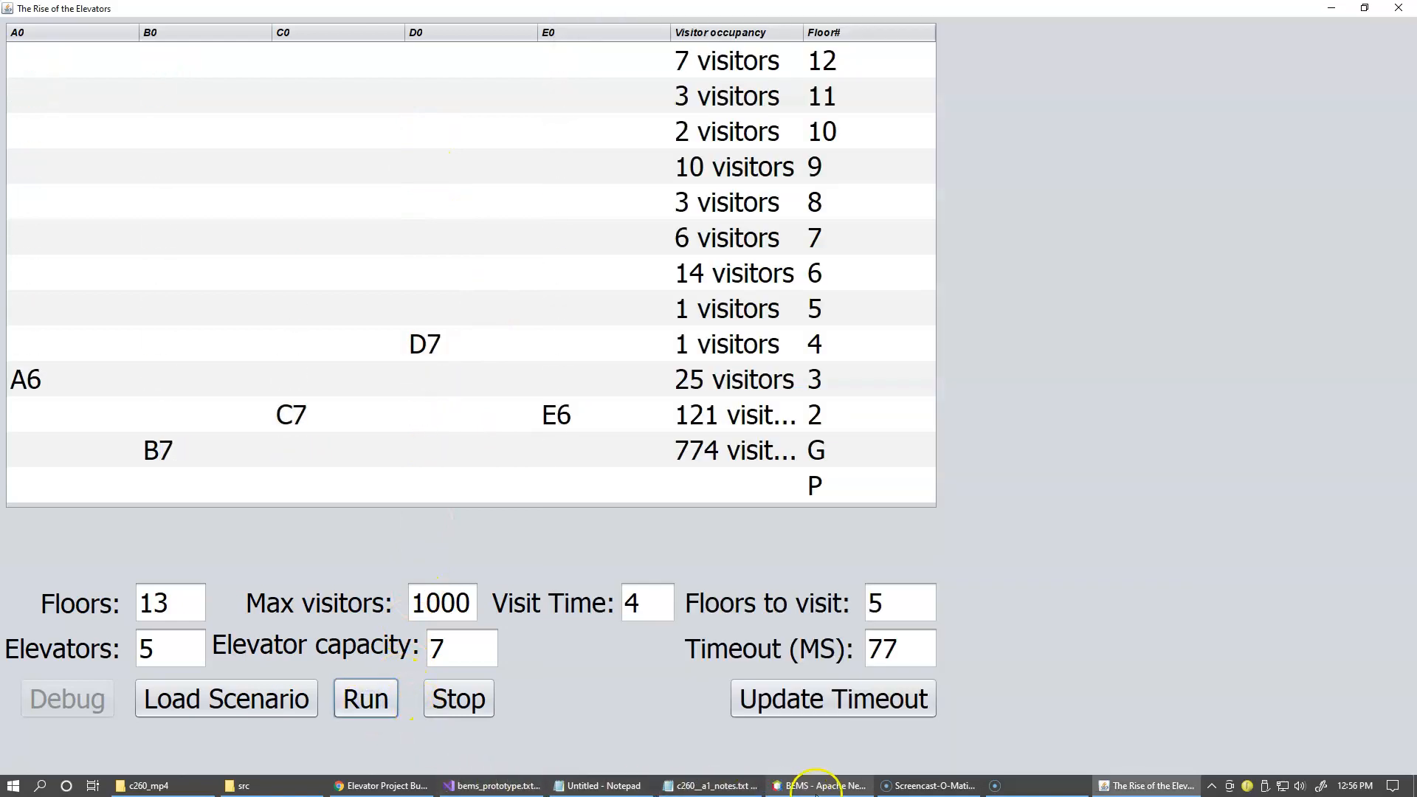
left_click(817, 785)
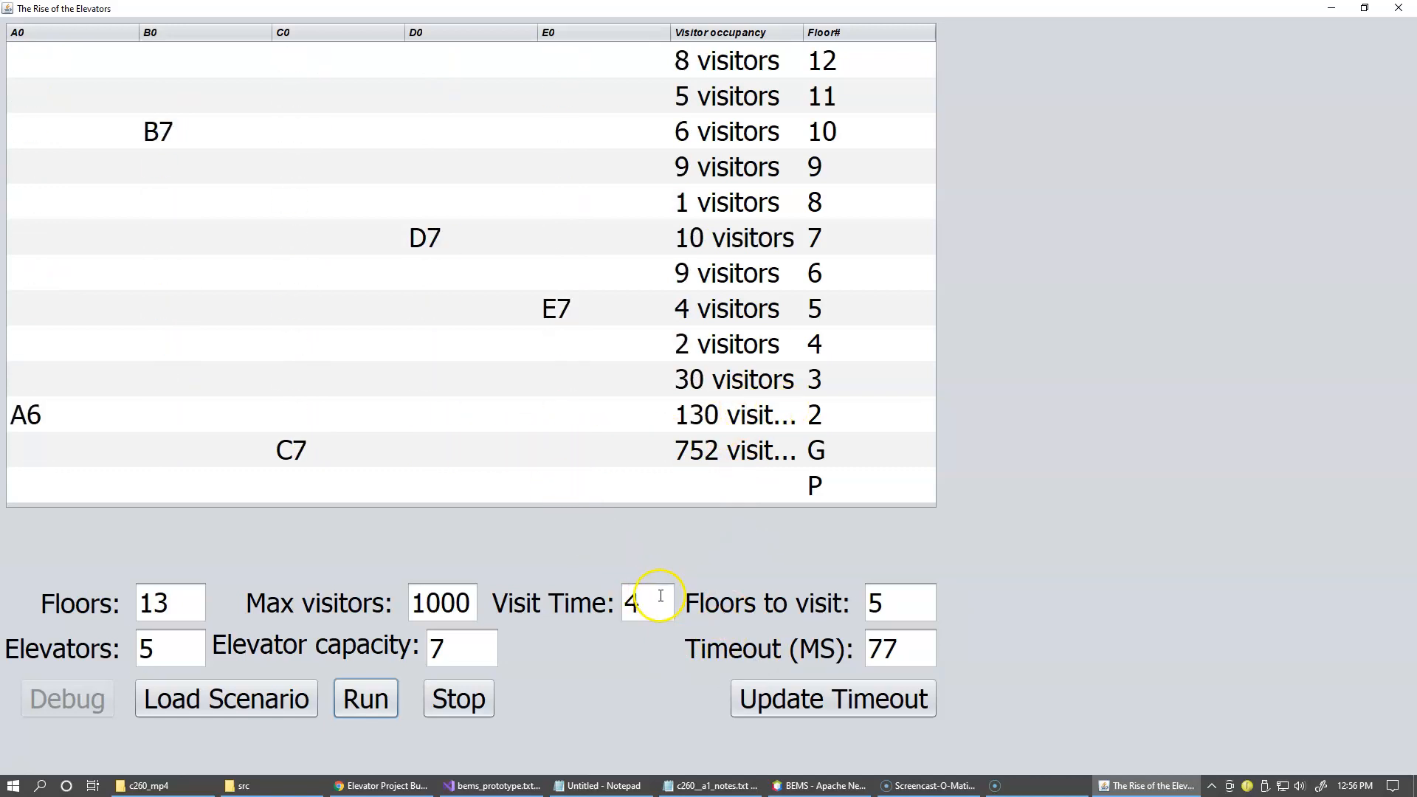
Stop the running simulation with E7 at floor 11 and 751 visitors waiting at G.
left_click(458, 697)
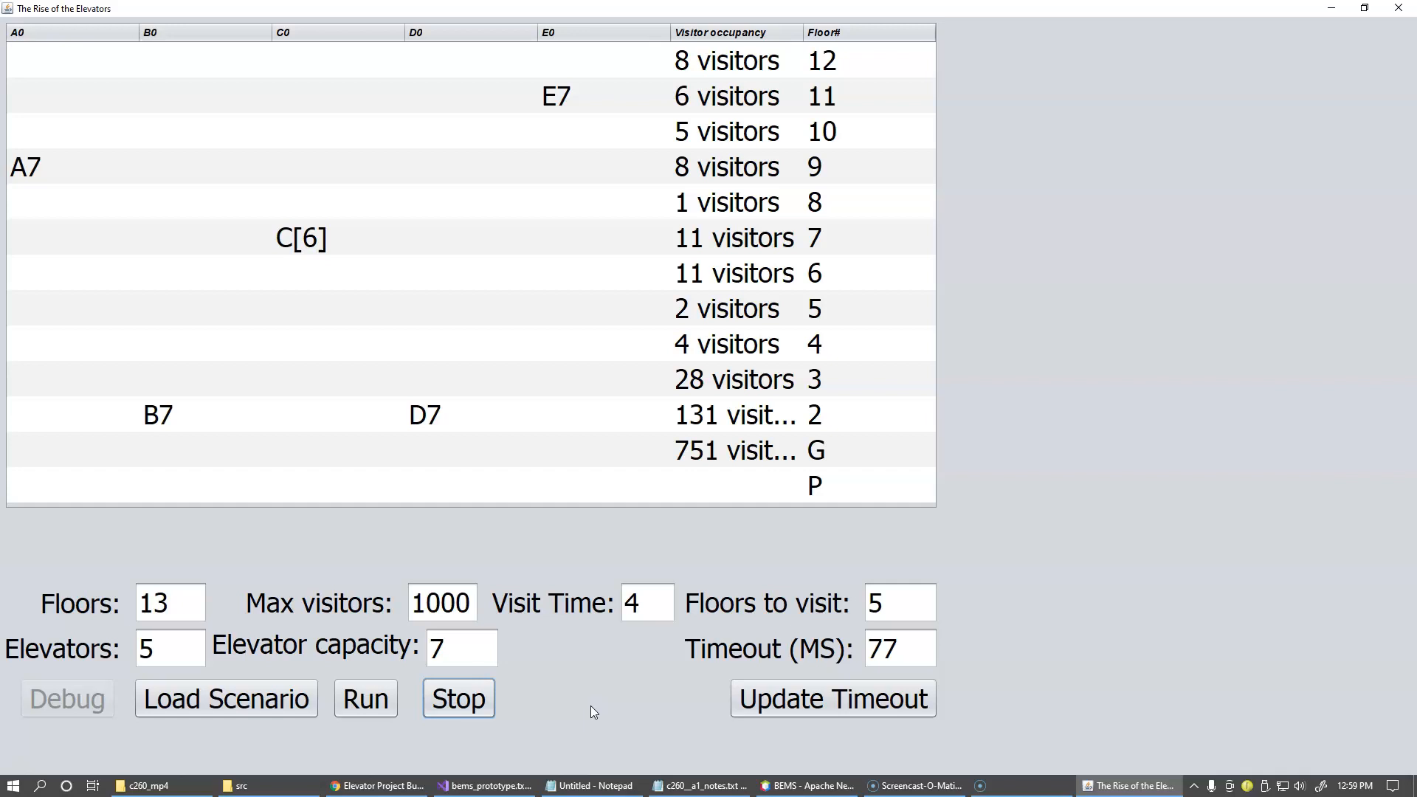
mouse_move(90, 29)
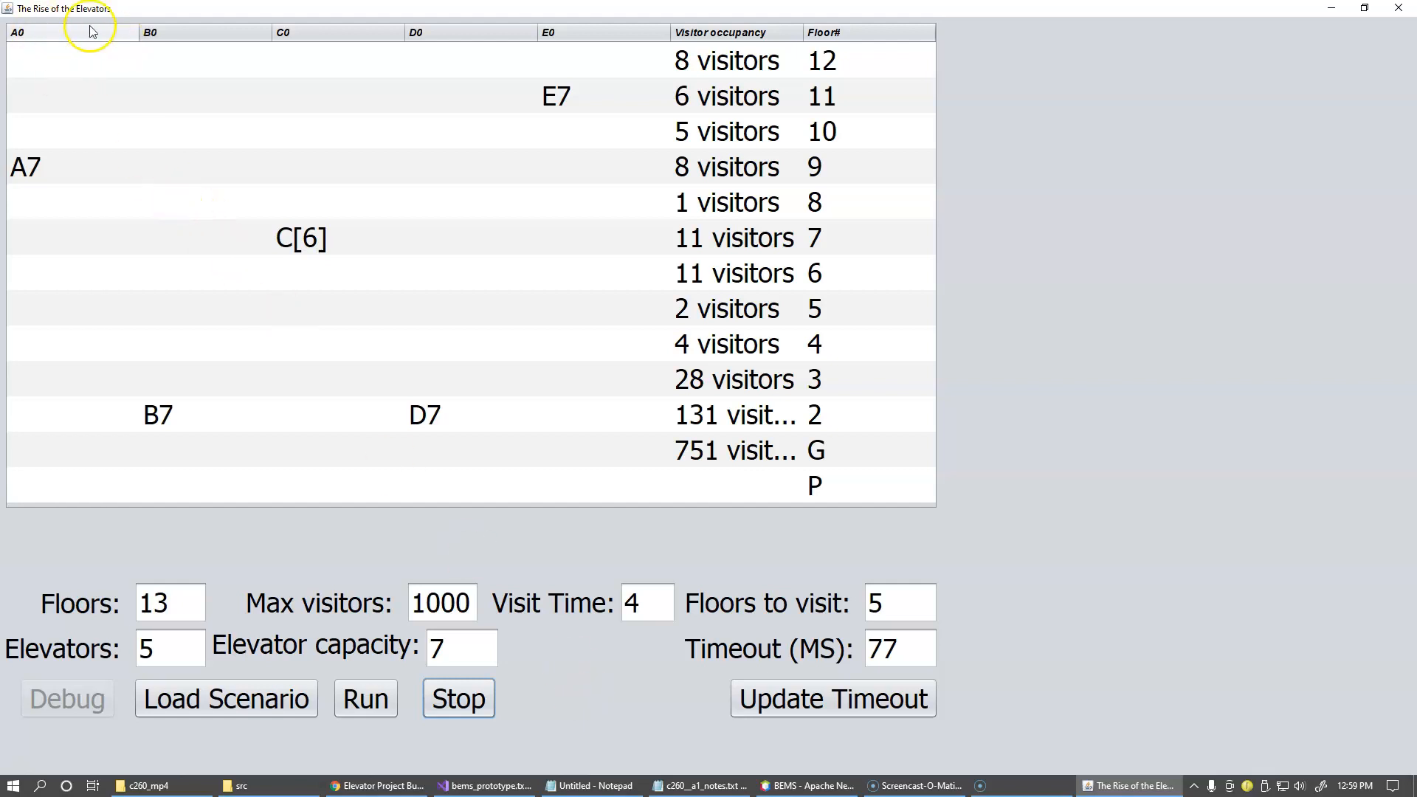
mouse_move(393, 353)
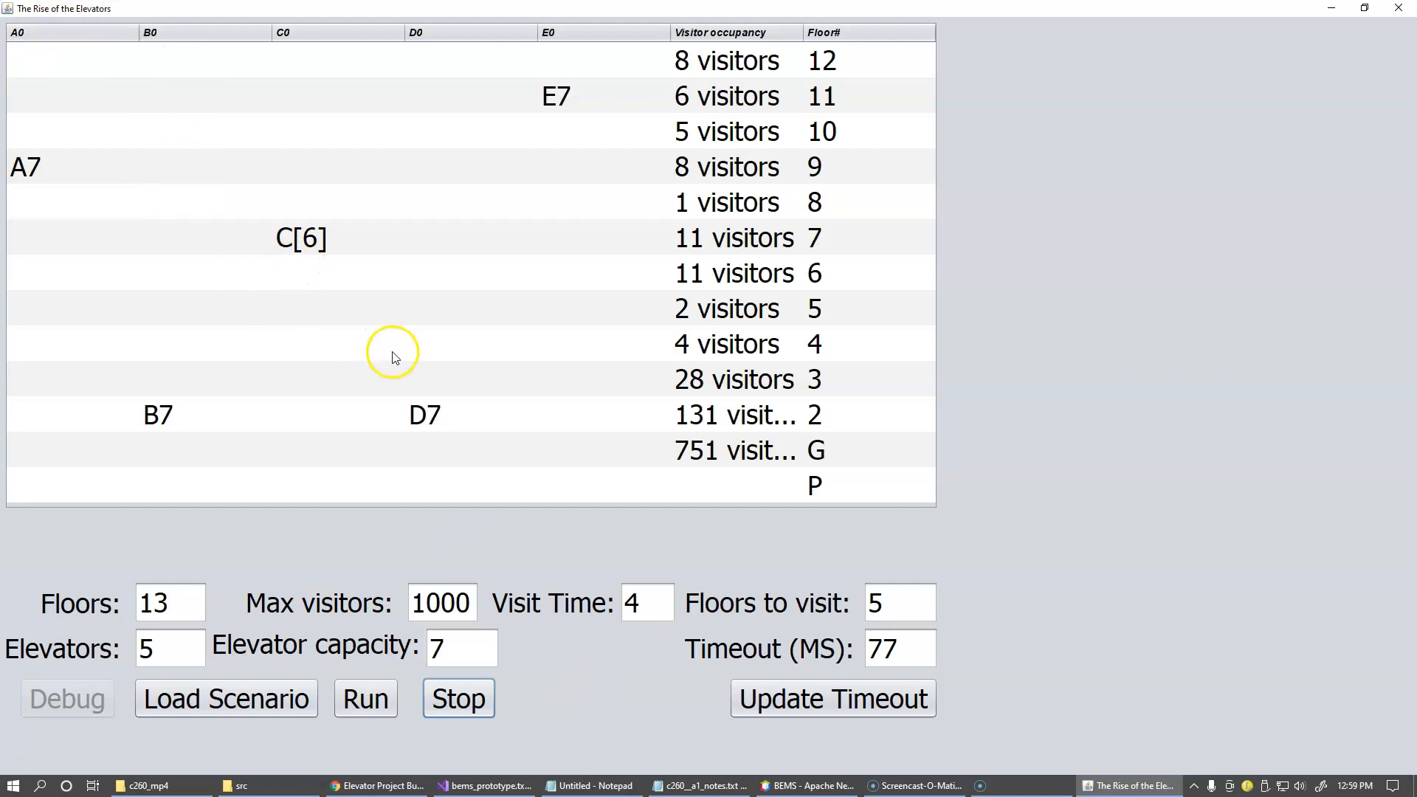